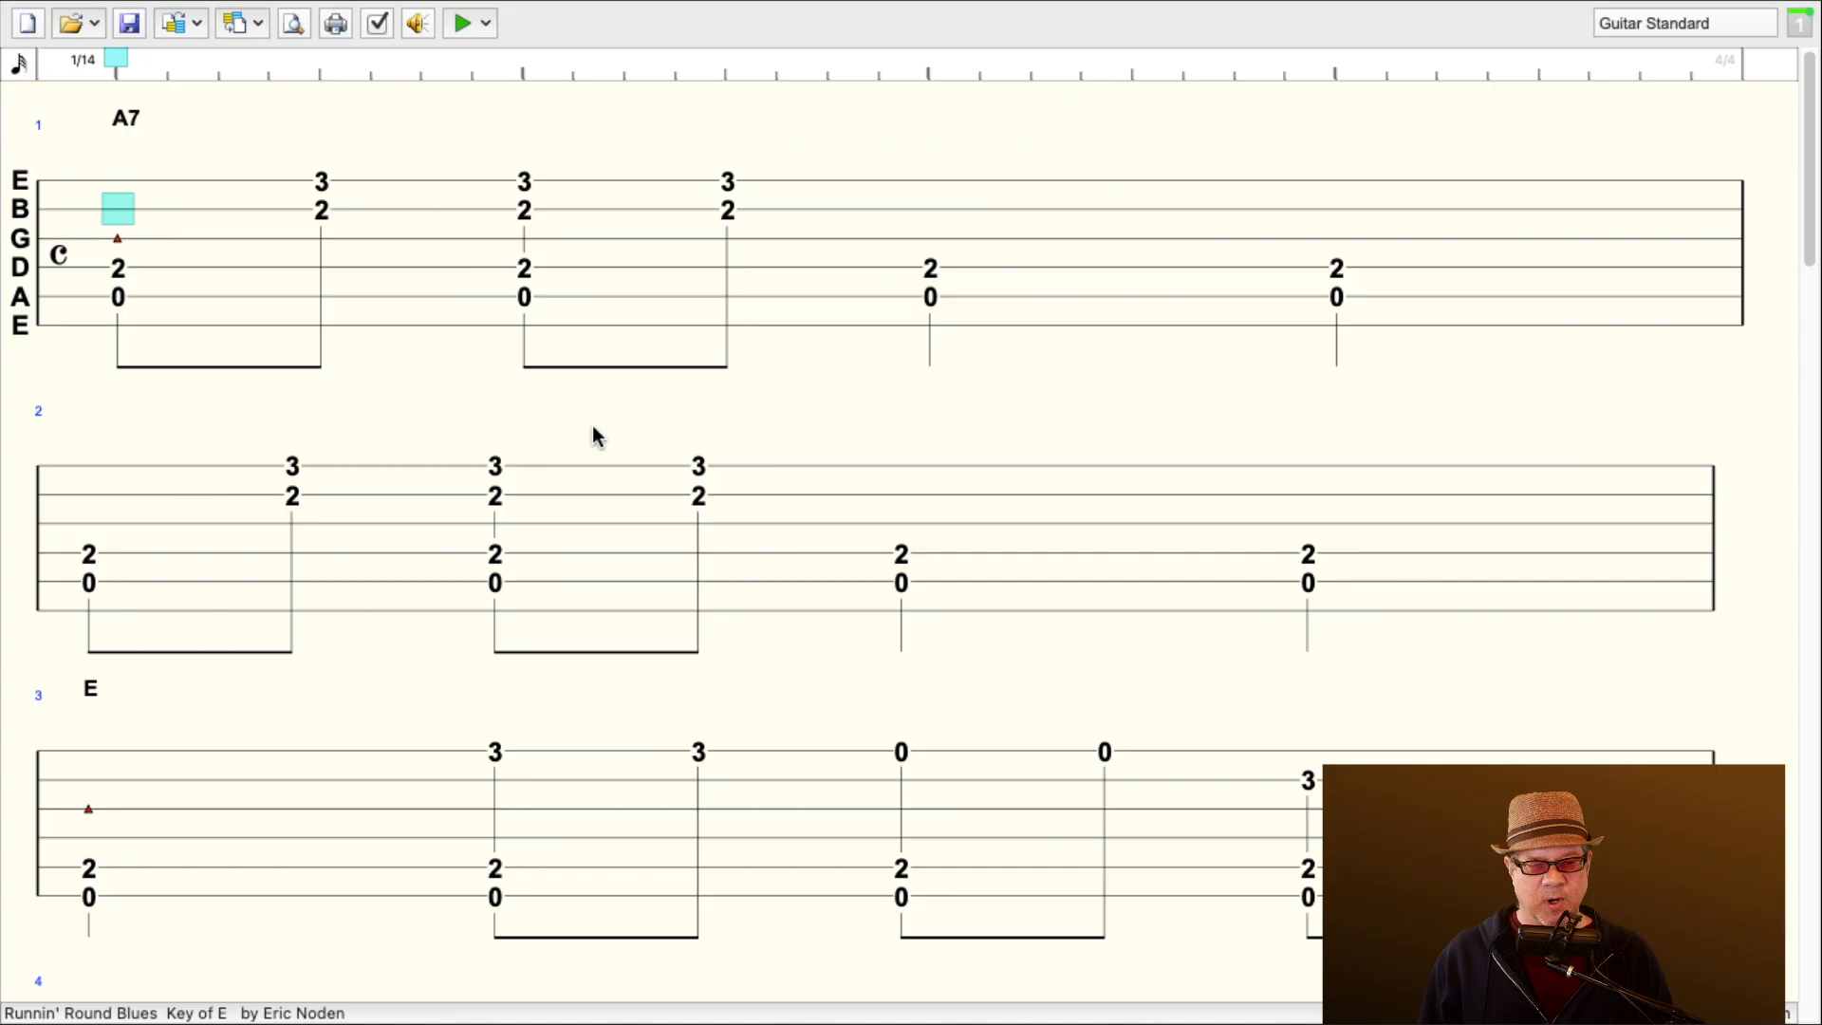
pyautogui.moveTo(592, 467)
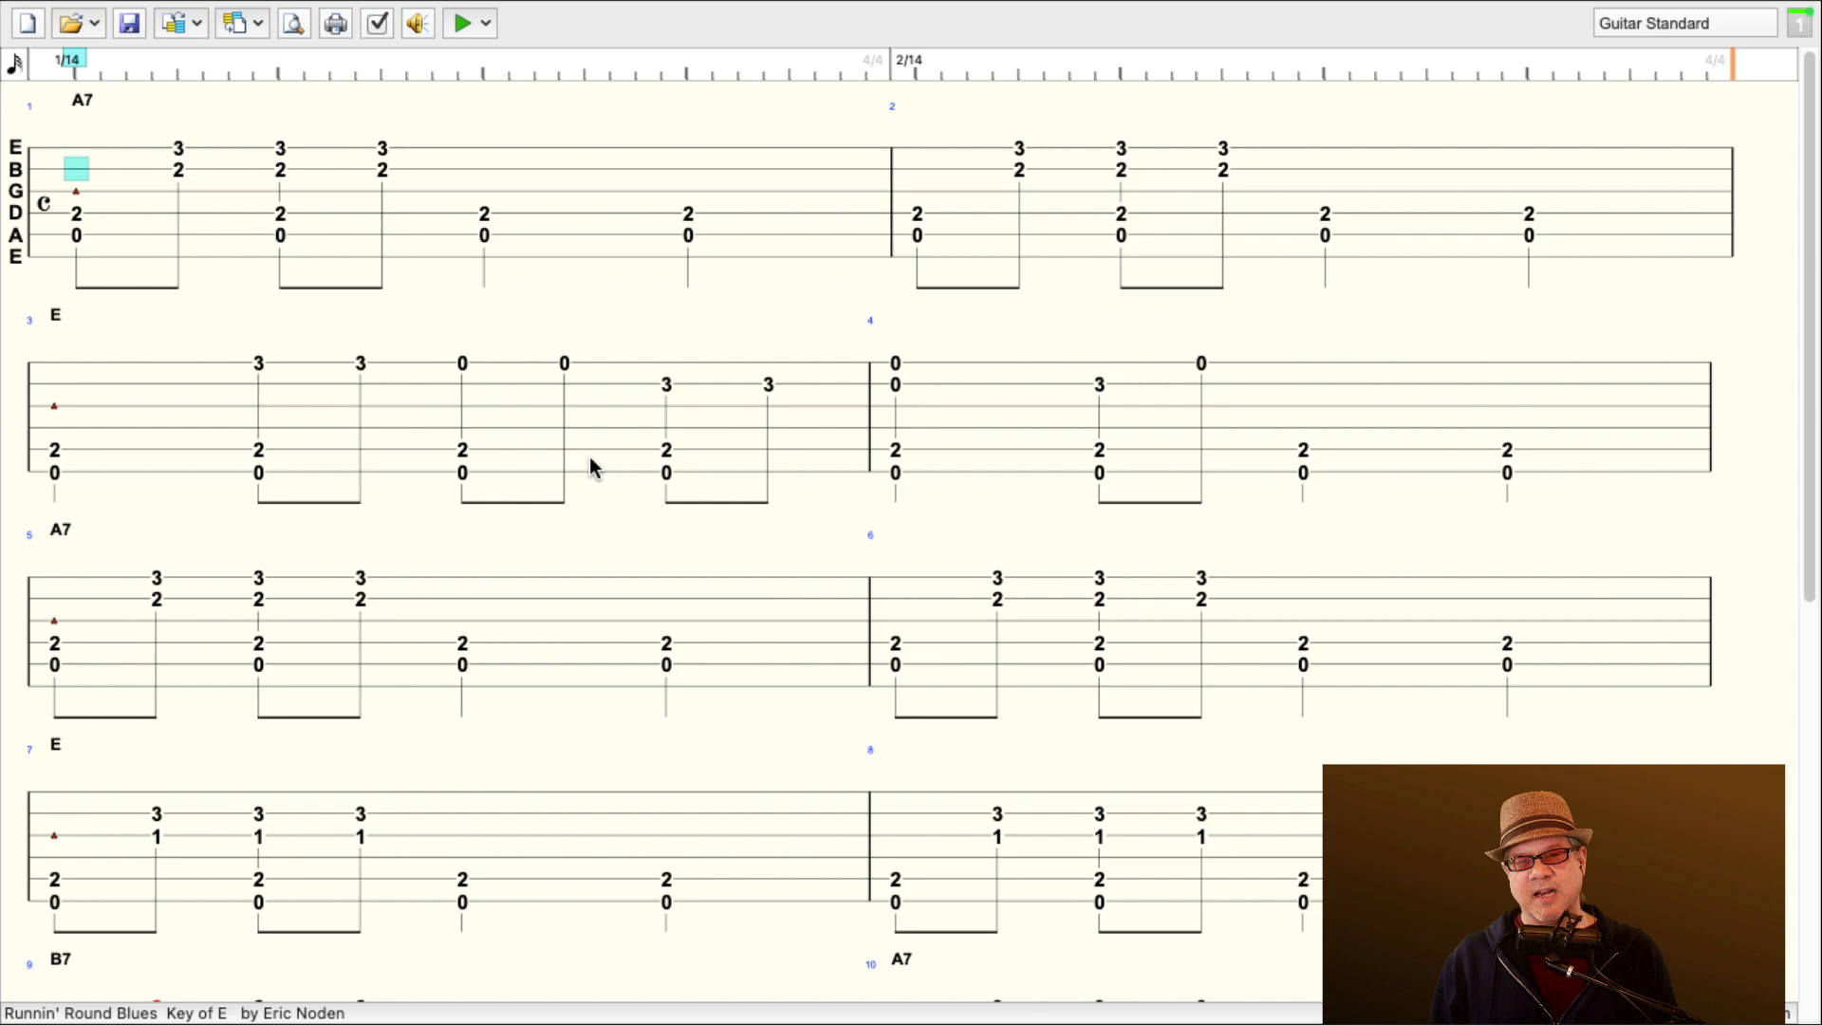
pyautogui.moveTo(87, 195)
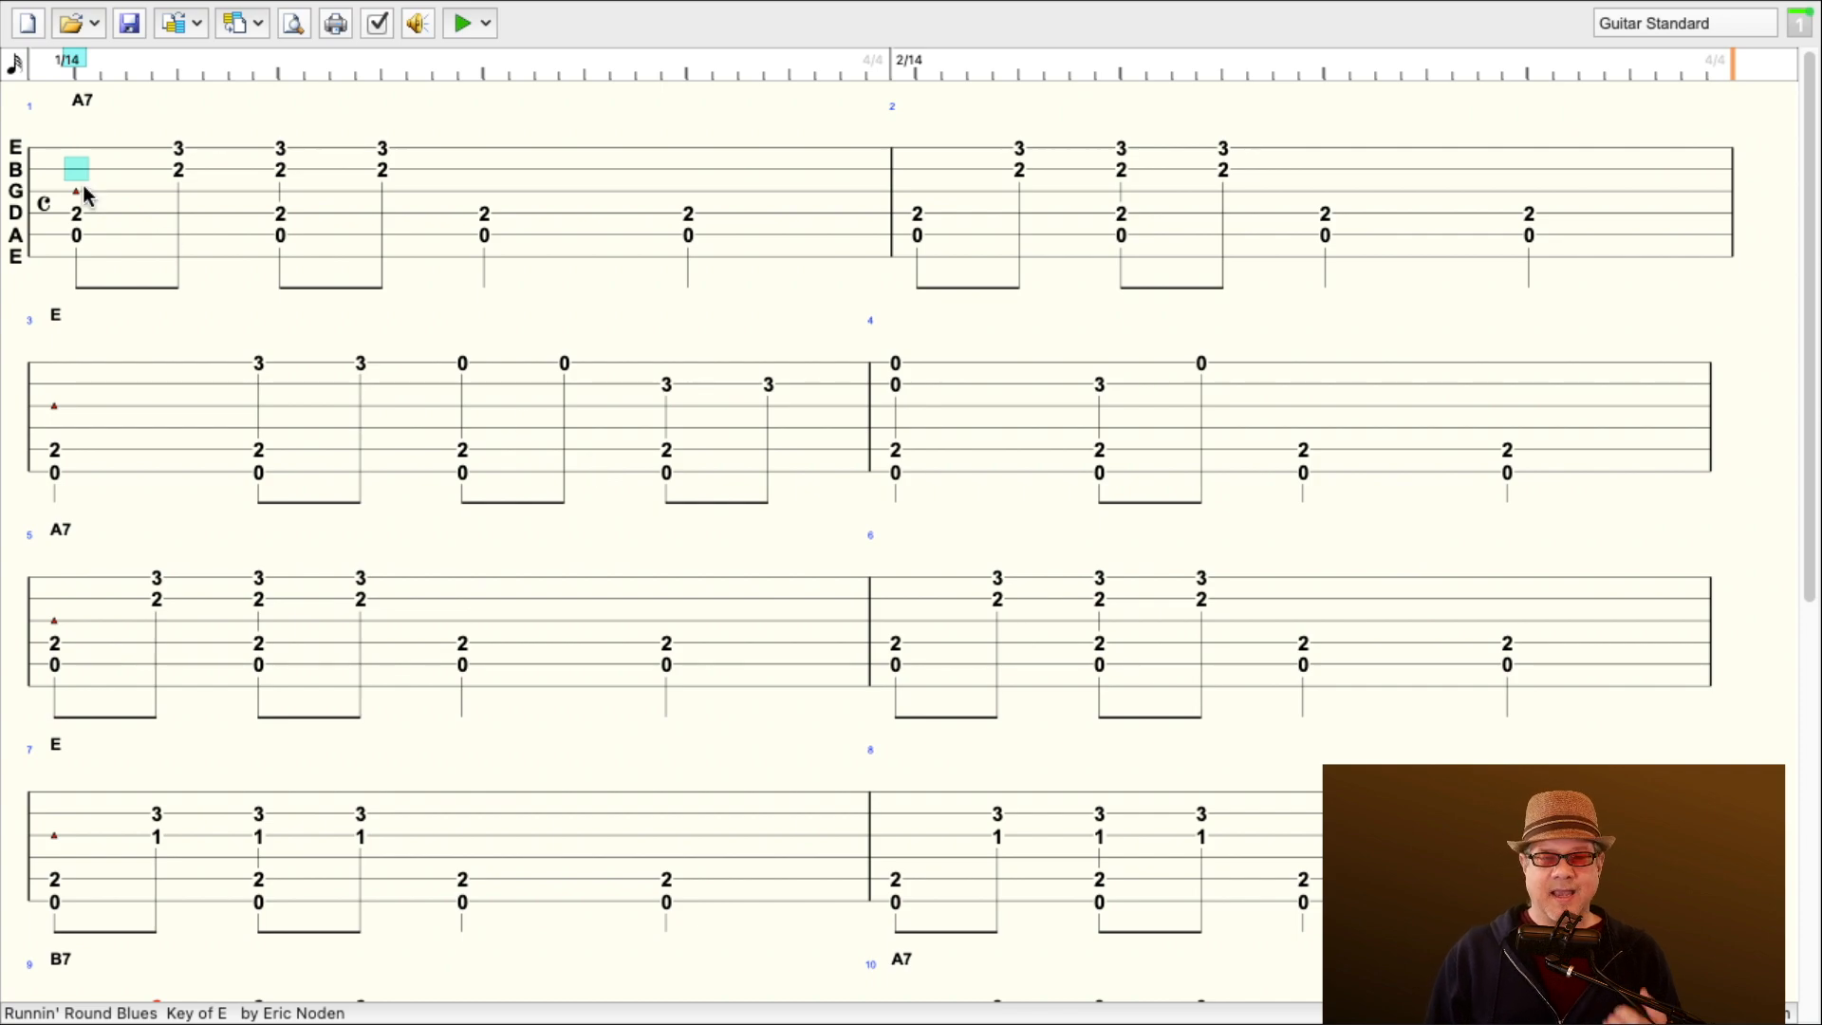
pyautogui.moveTo(517, 74)
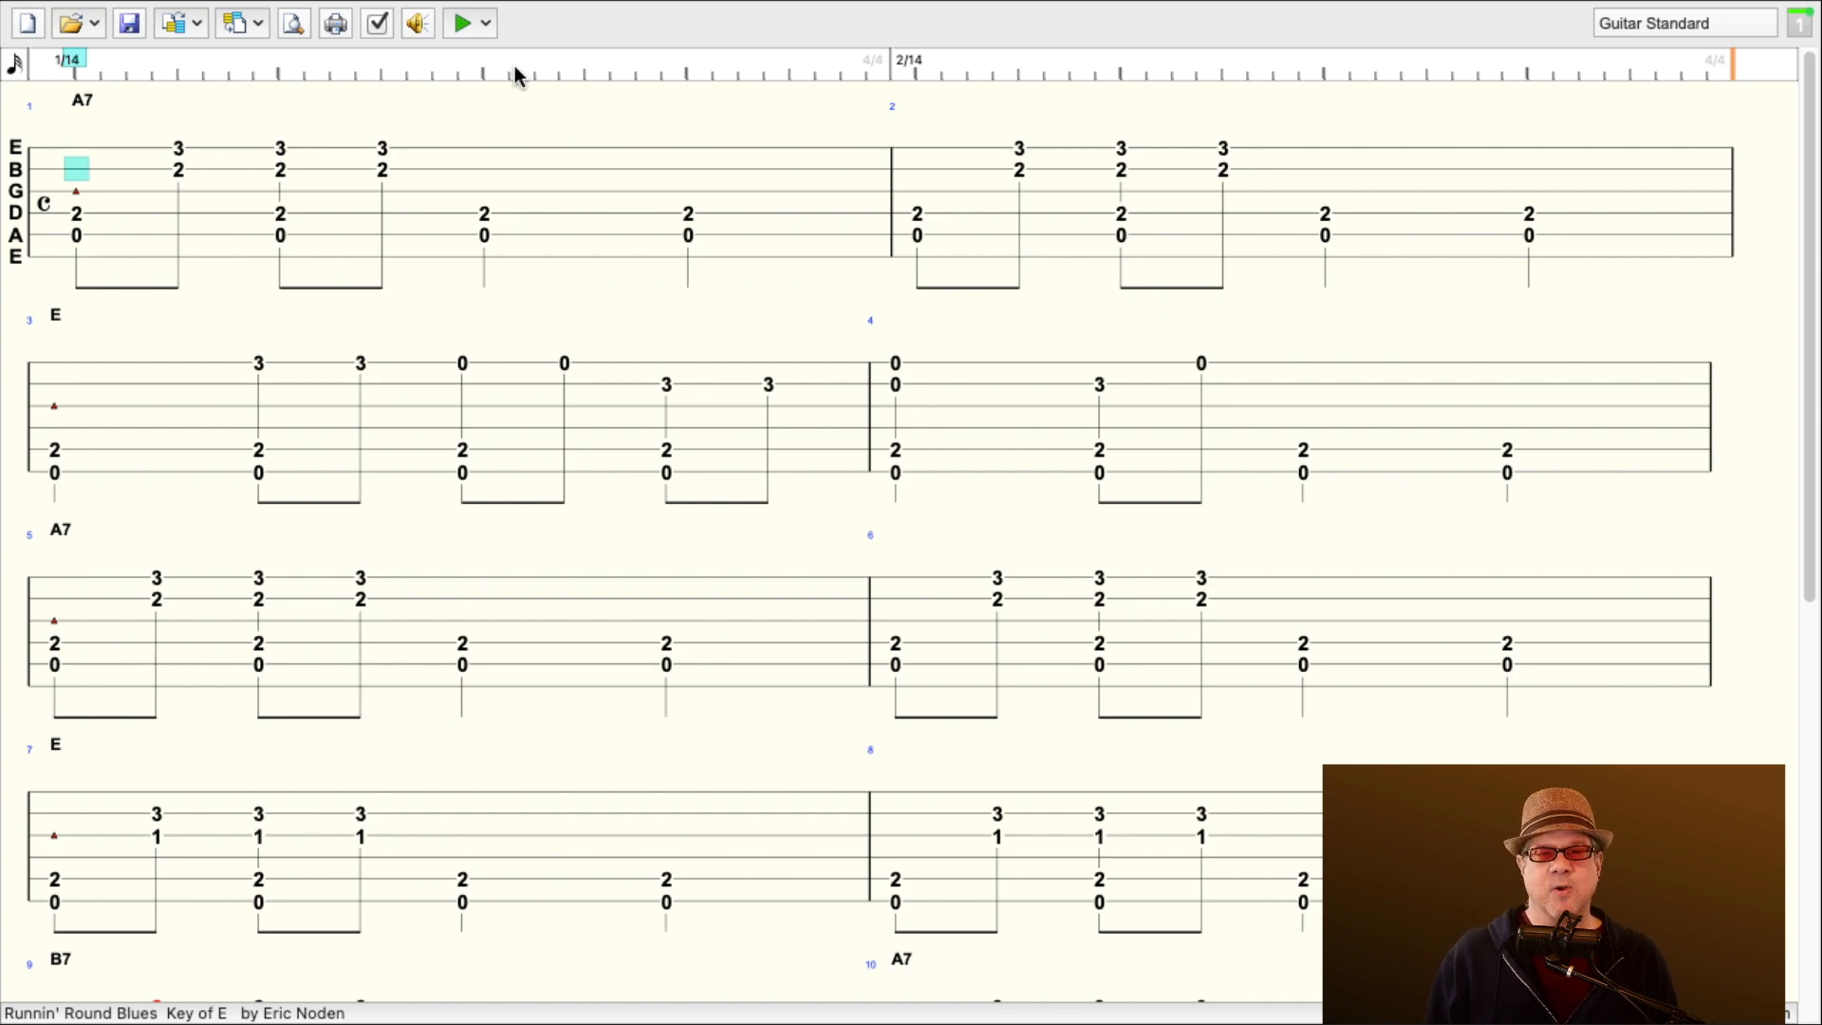
pyautogui.click(461, 22)
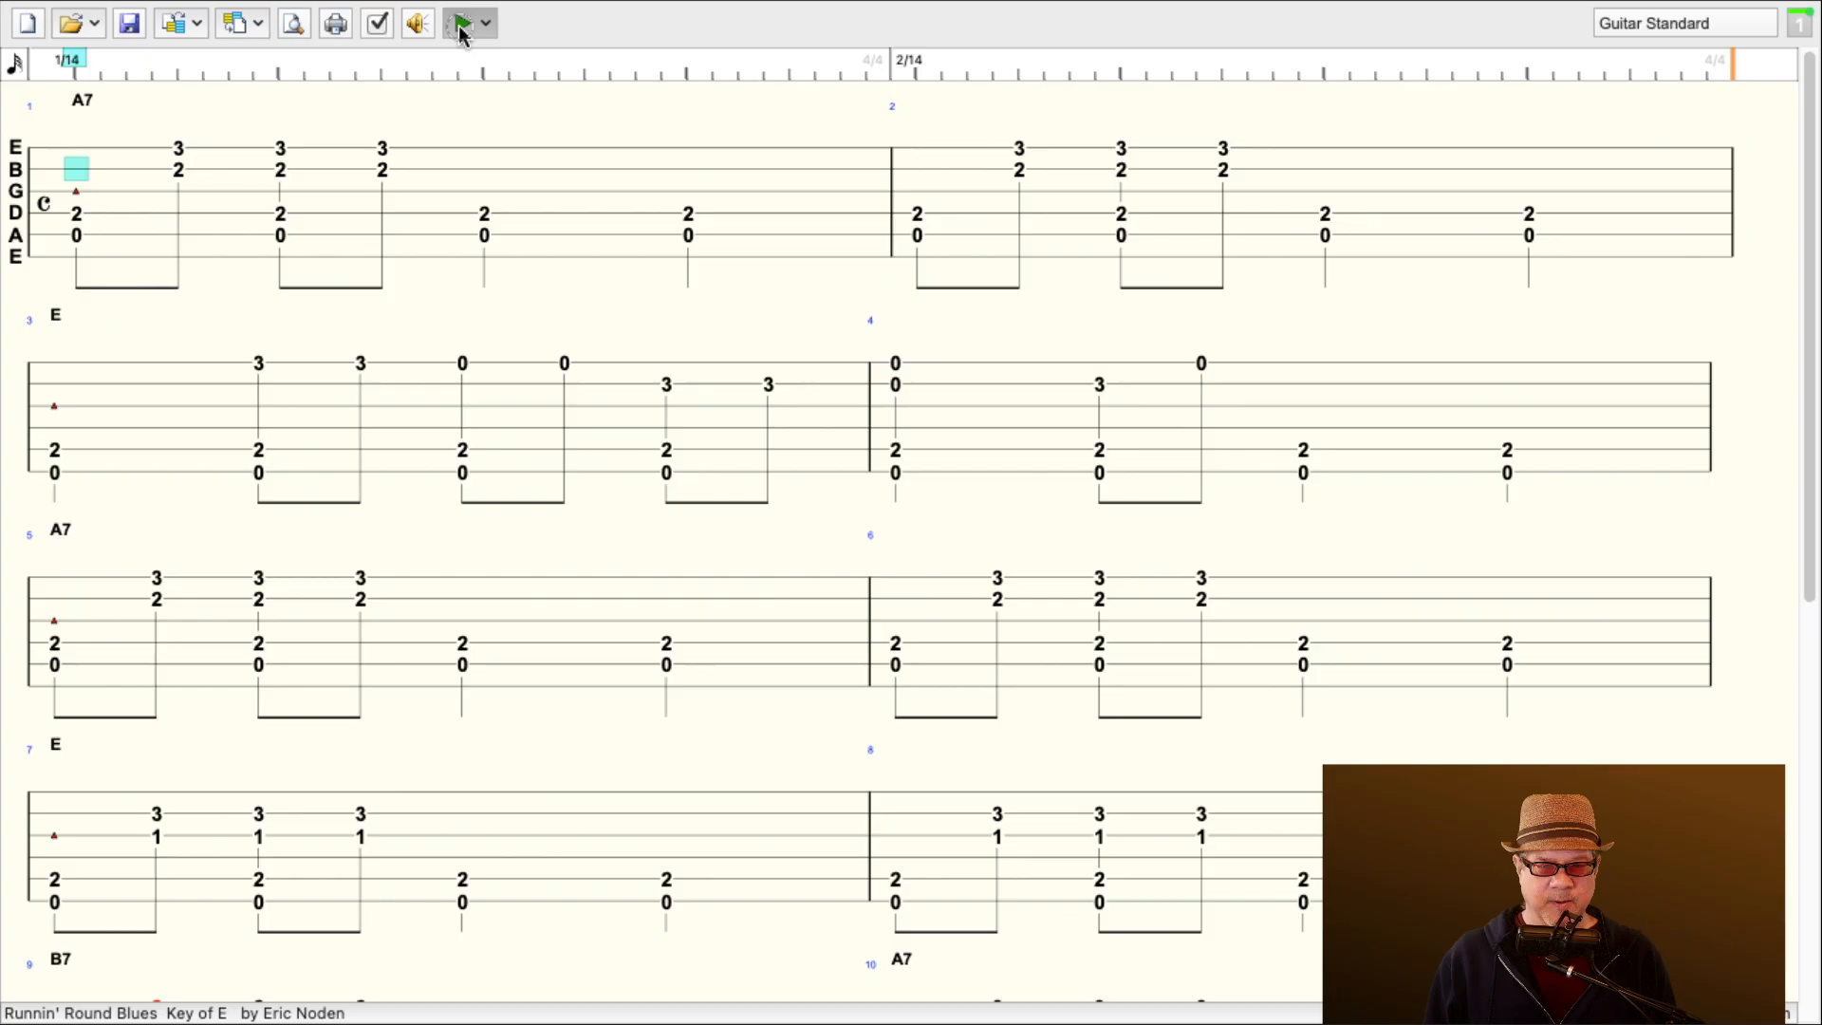
pyautogui.click(458, 22)
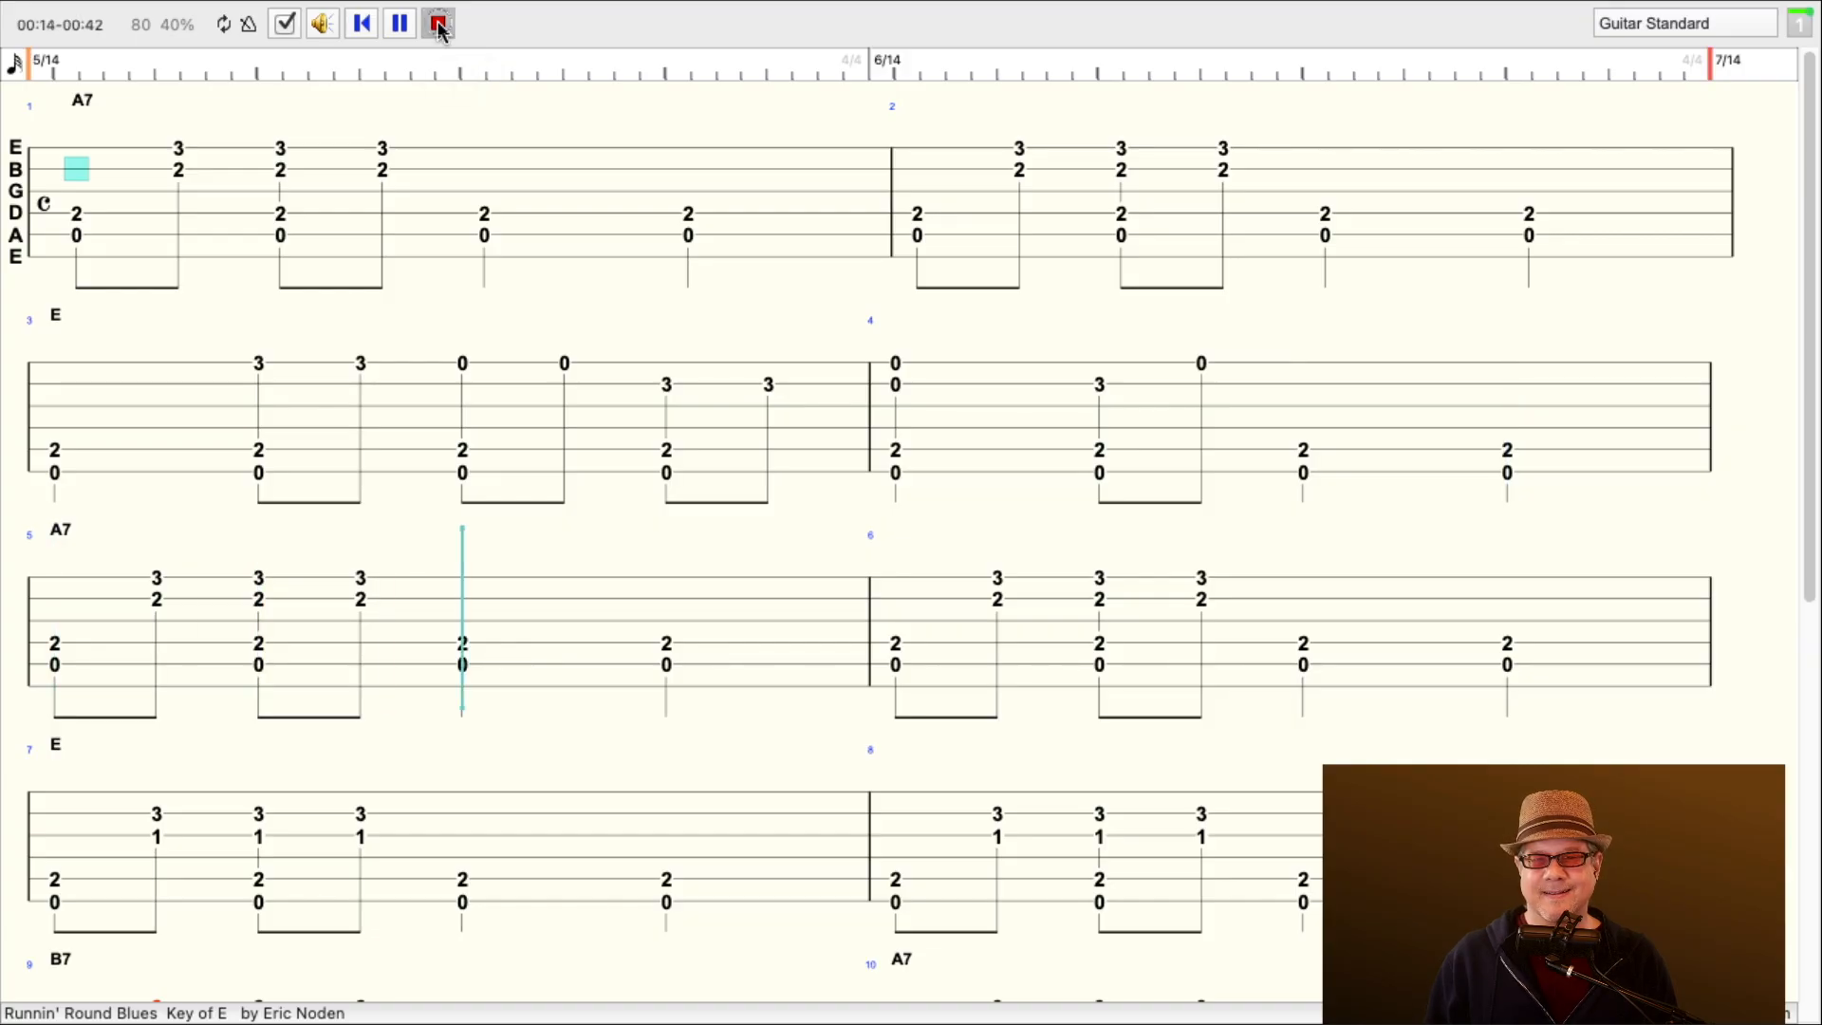
pyautogui.click(438, 23)
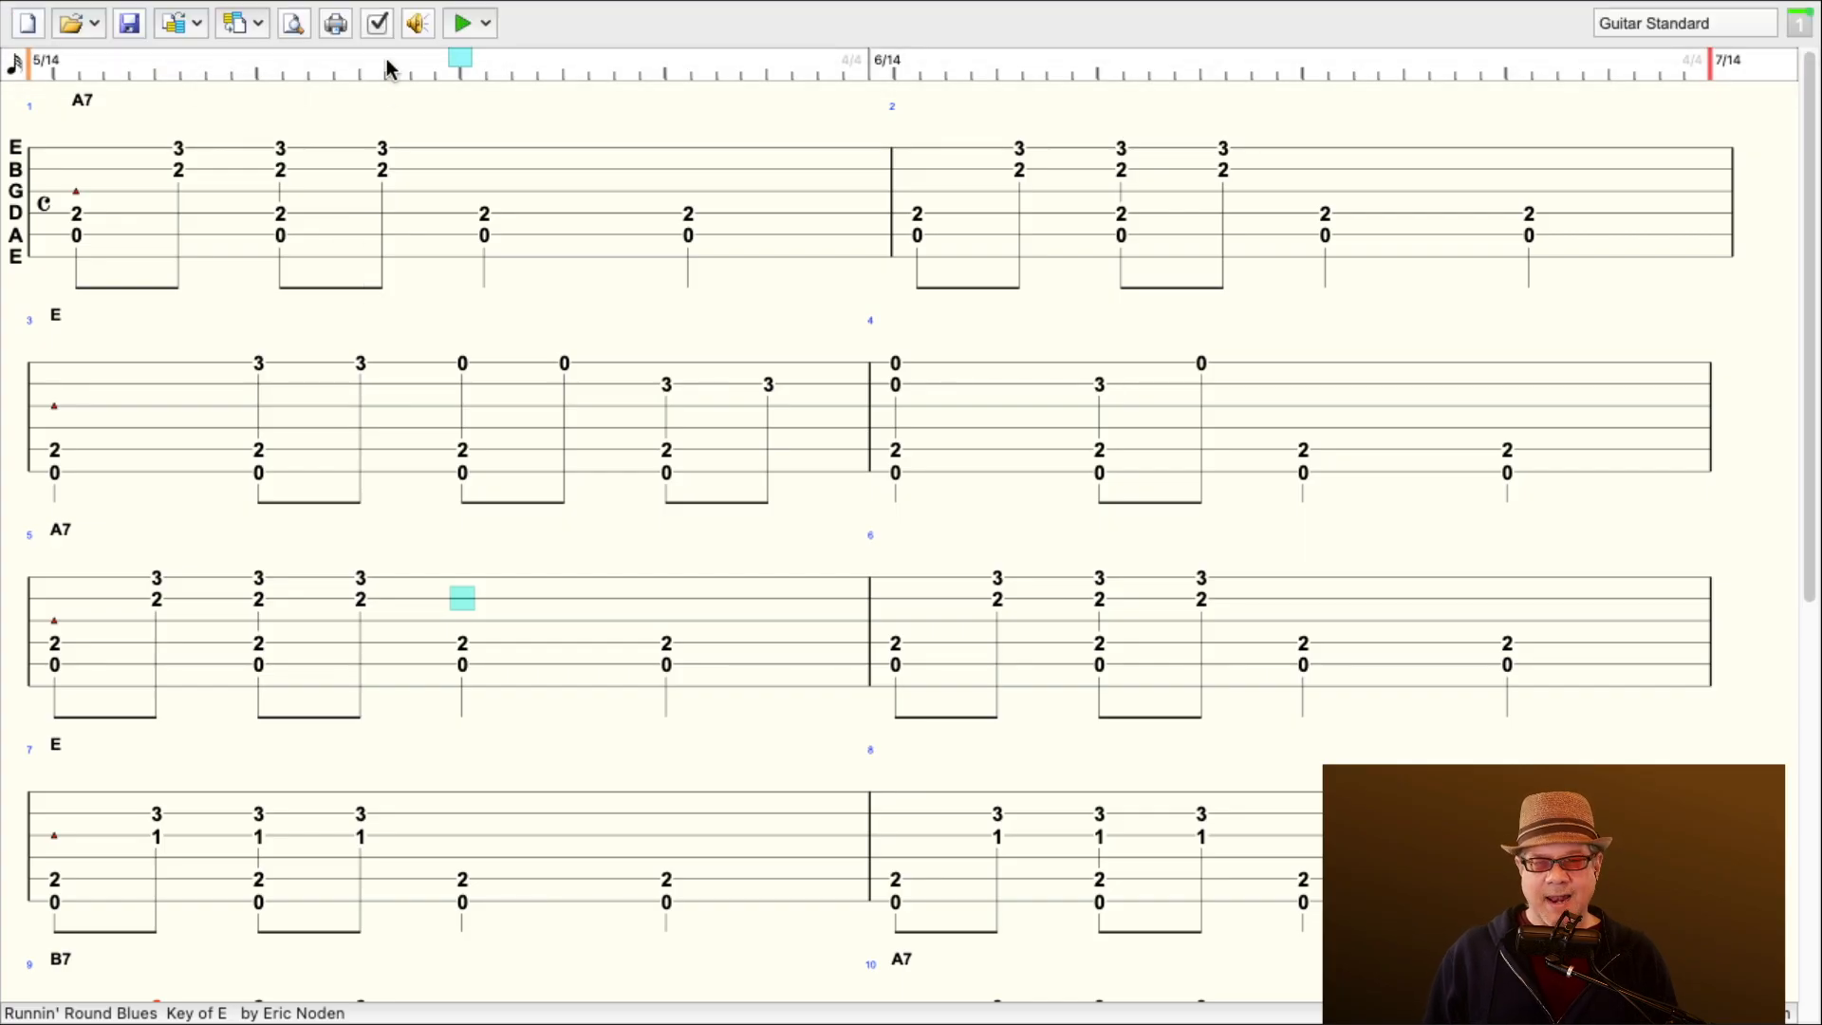
pyautogui.moveTo(377, 22)
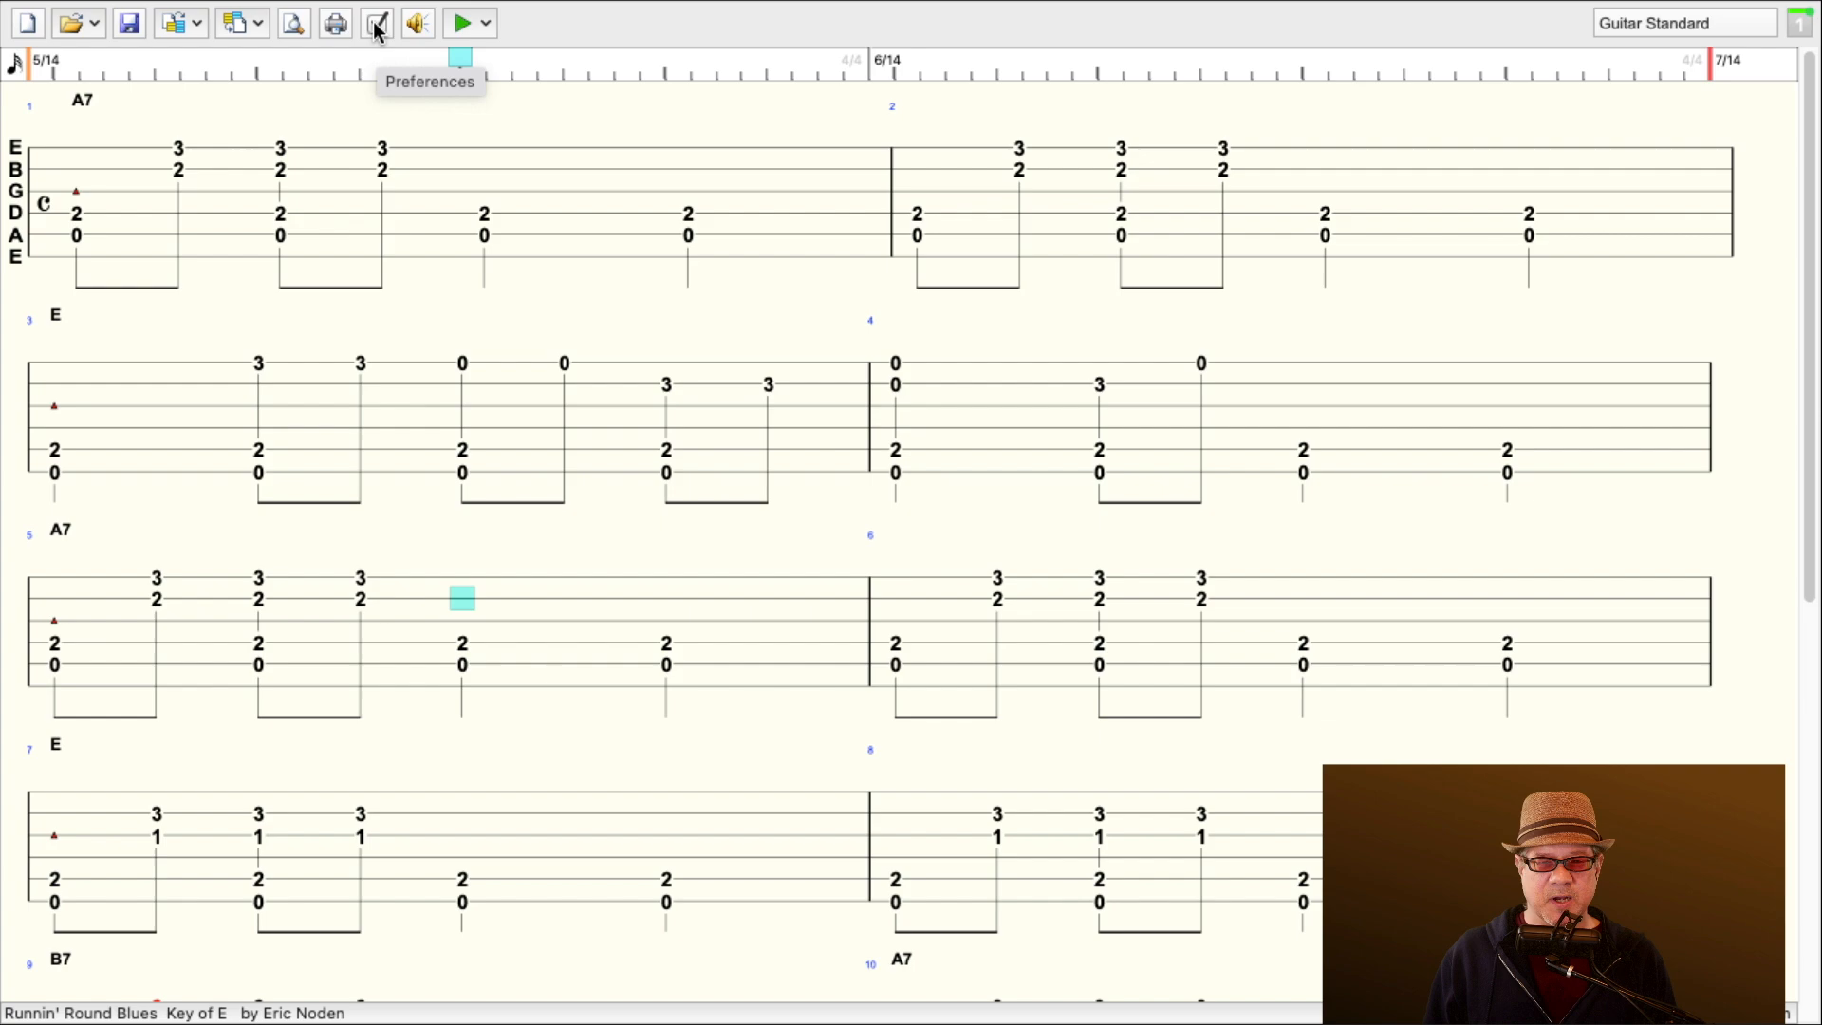
pyautogui.click(376, 22)
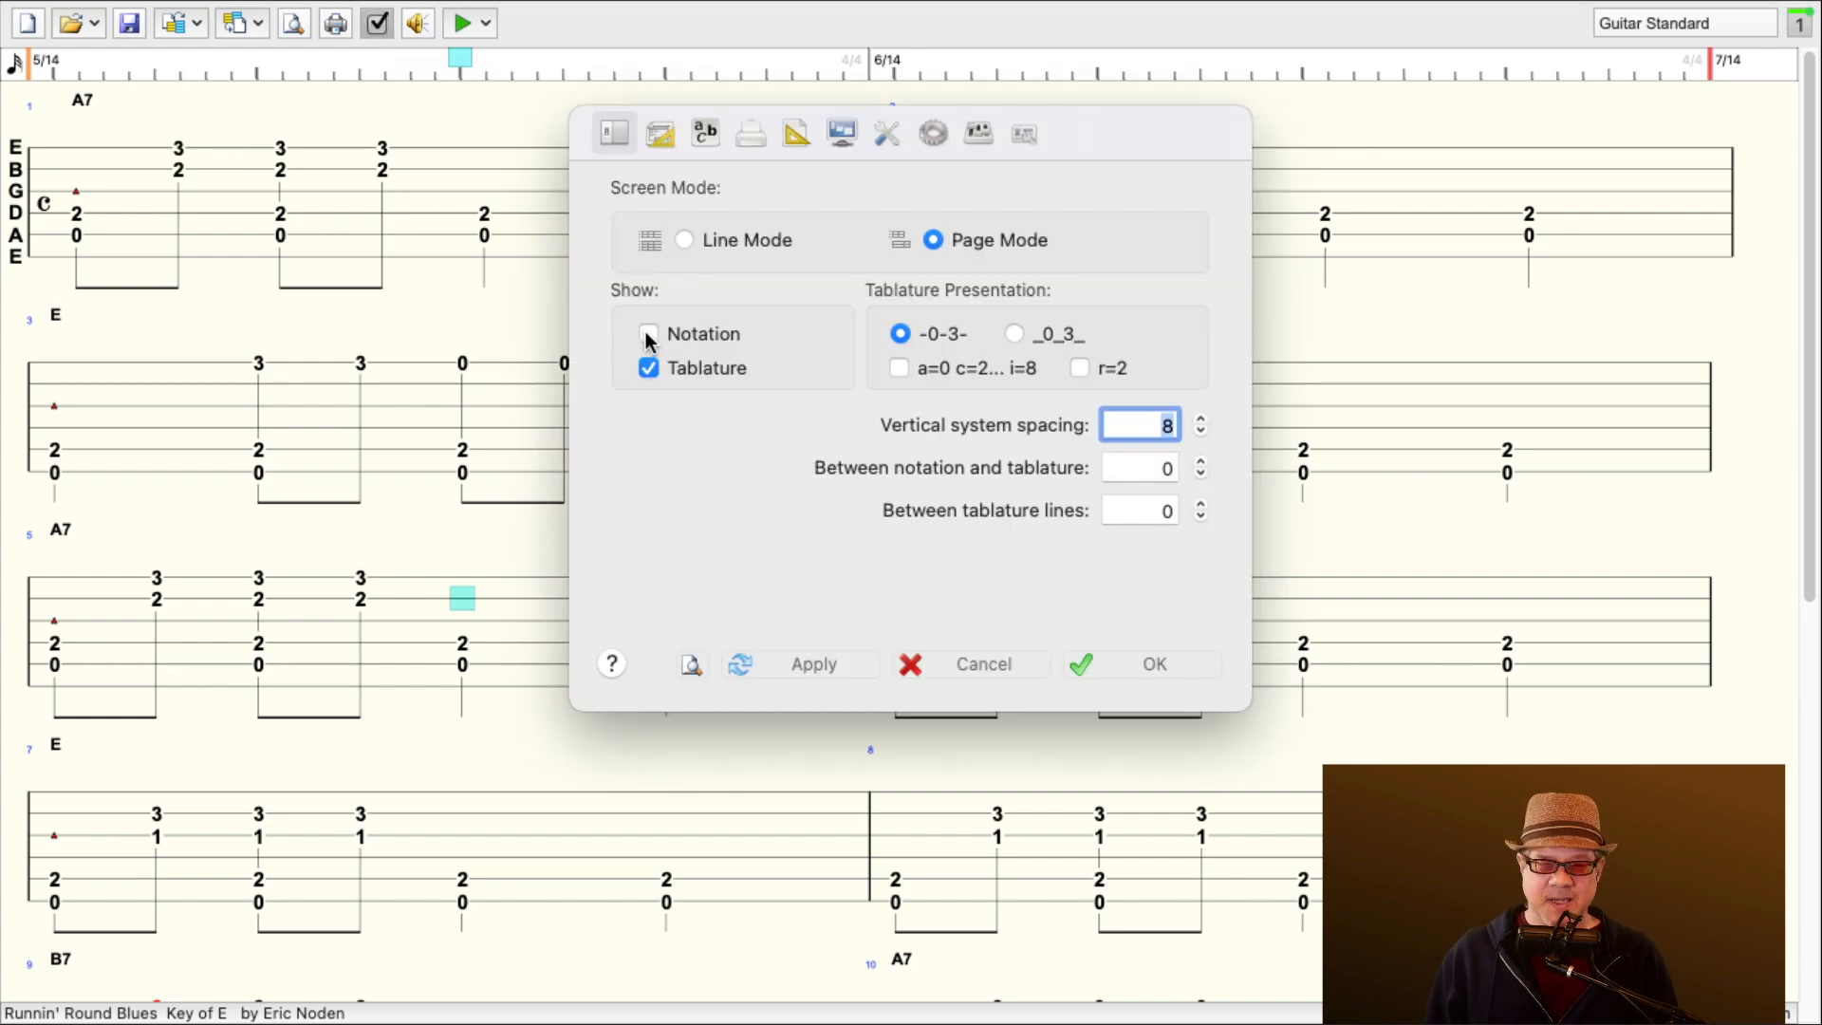
pyautogui.click(648, 333)
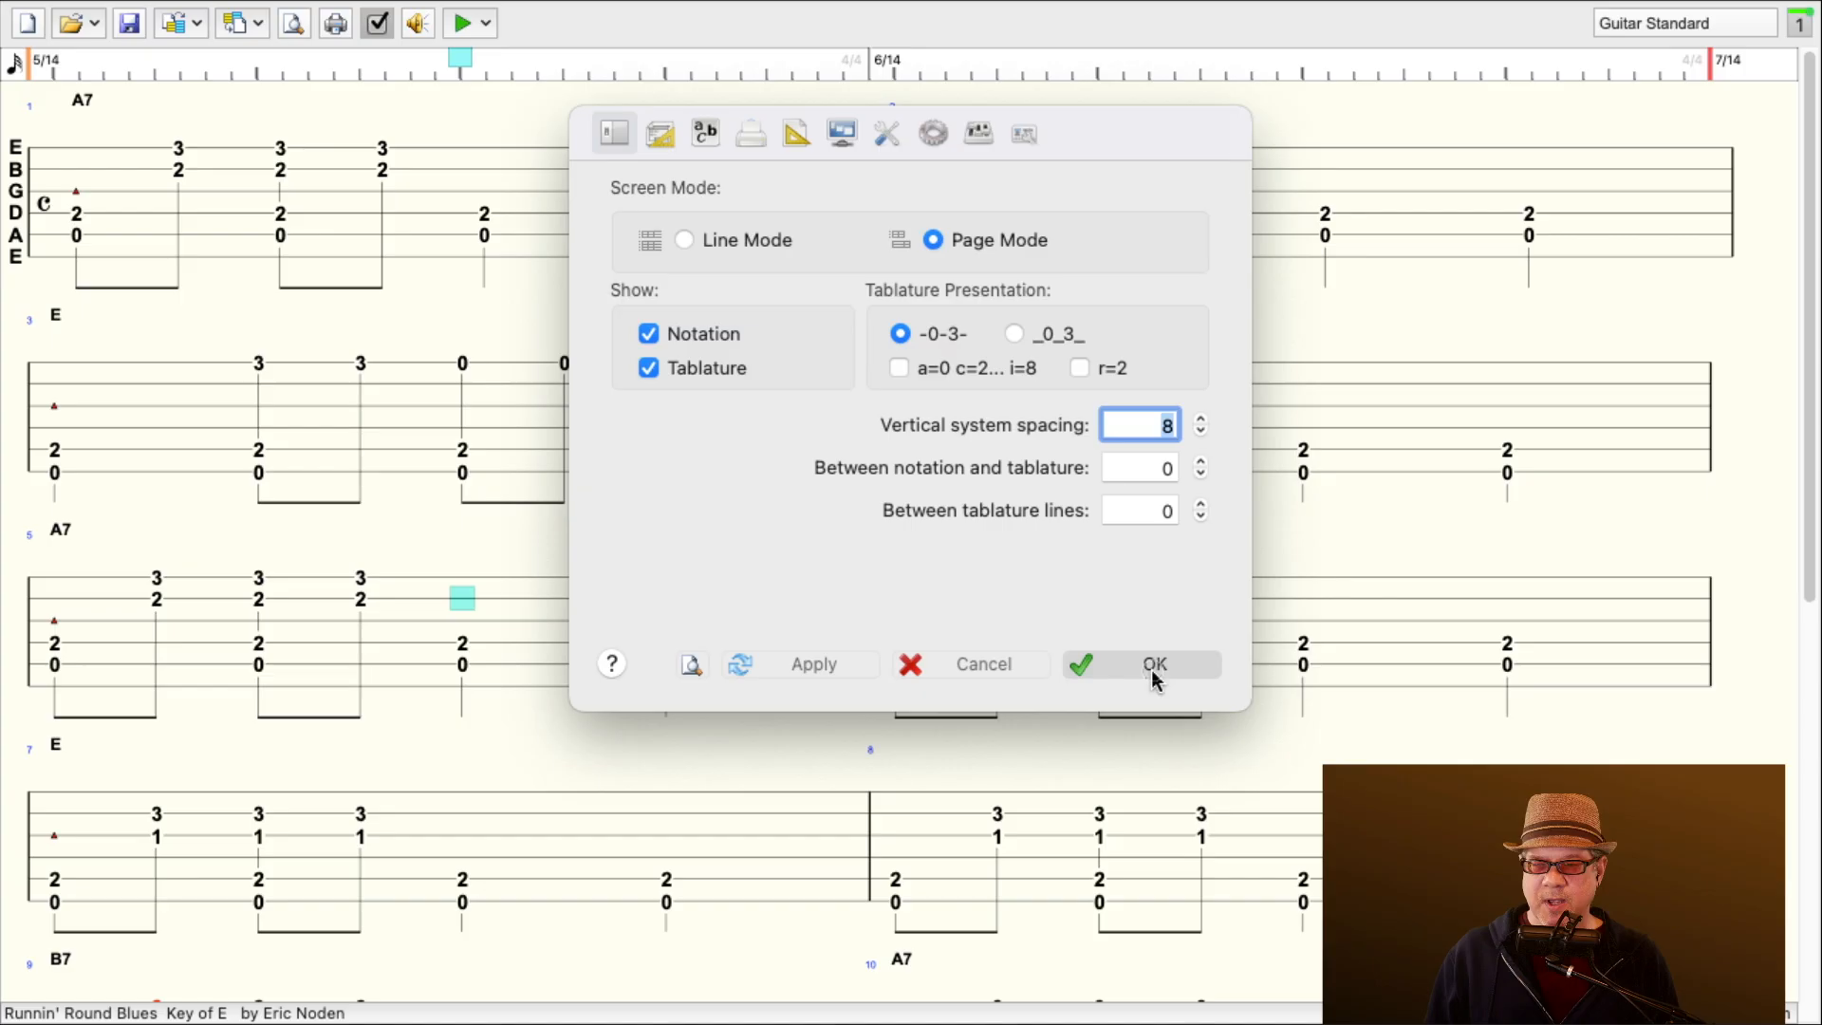
pyautogui.click(1151, 664)
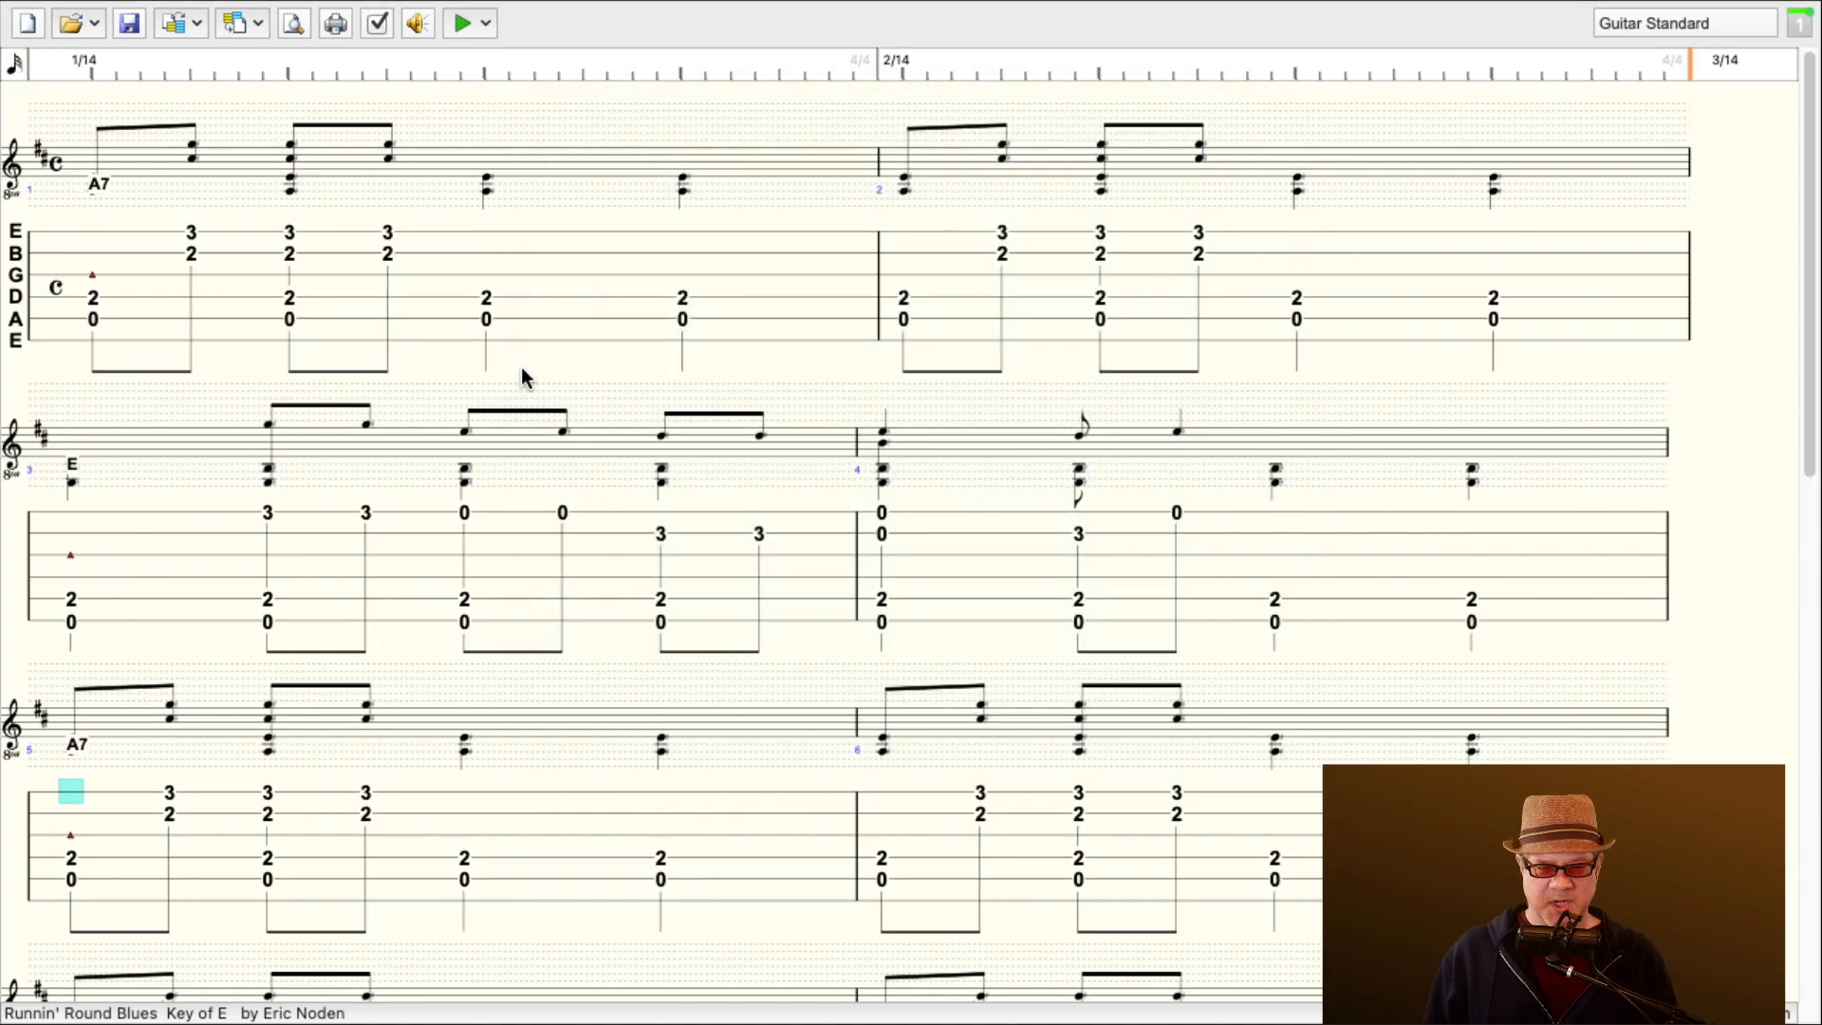
pyautogui.moveTo(537, 419)
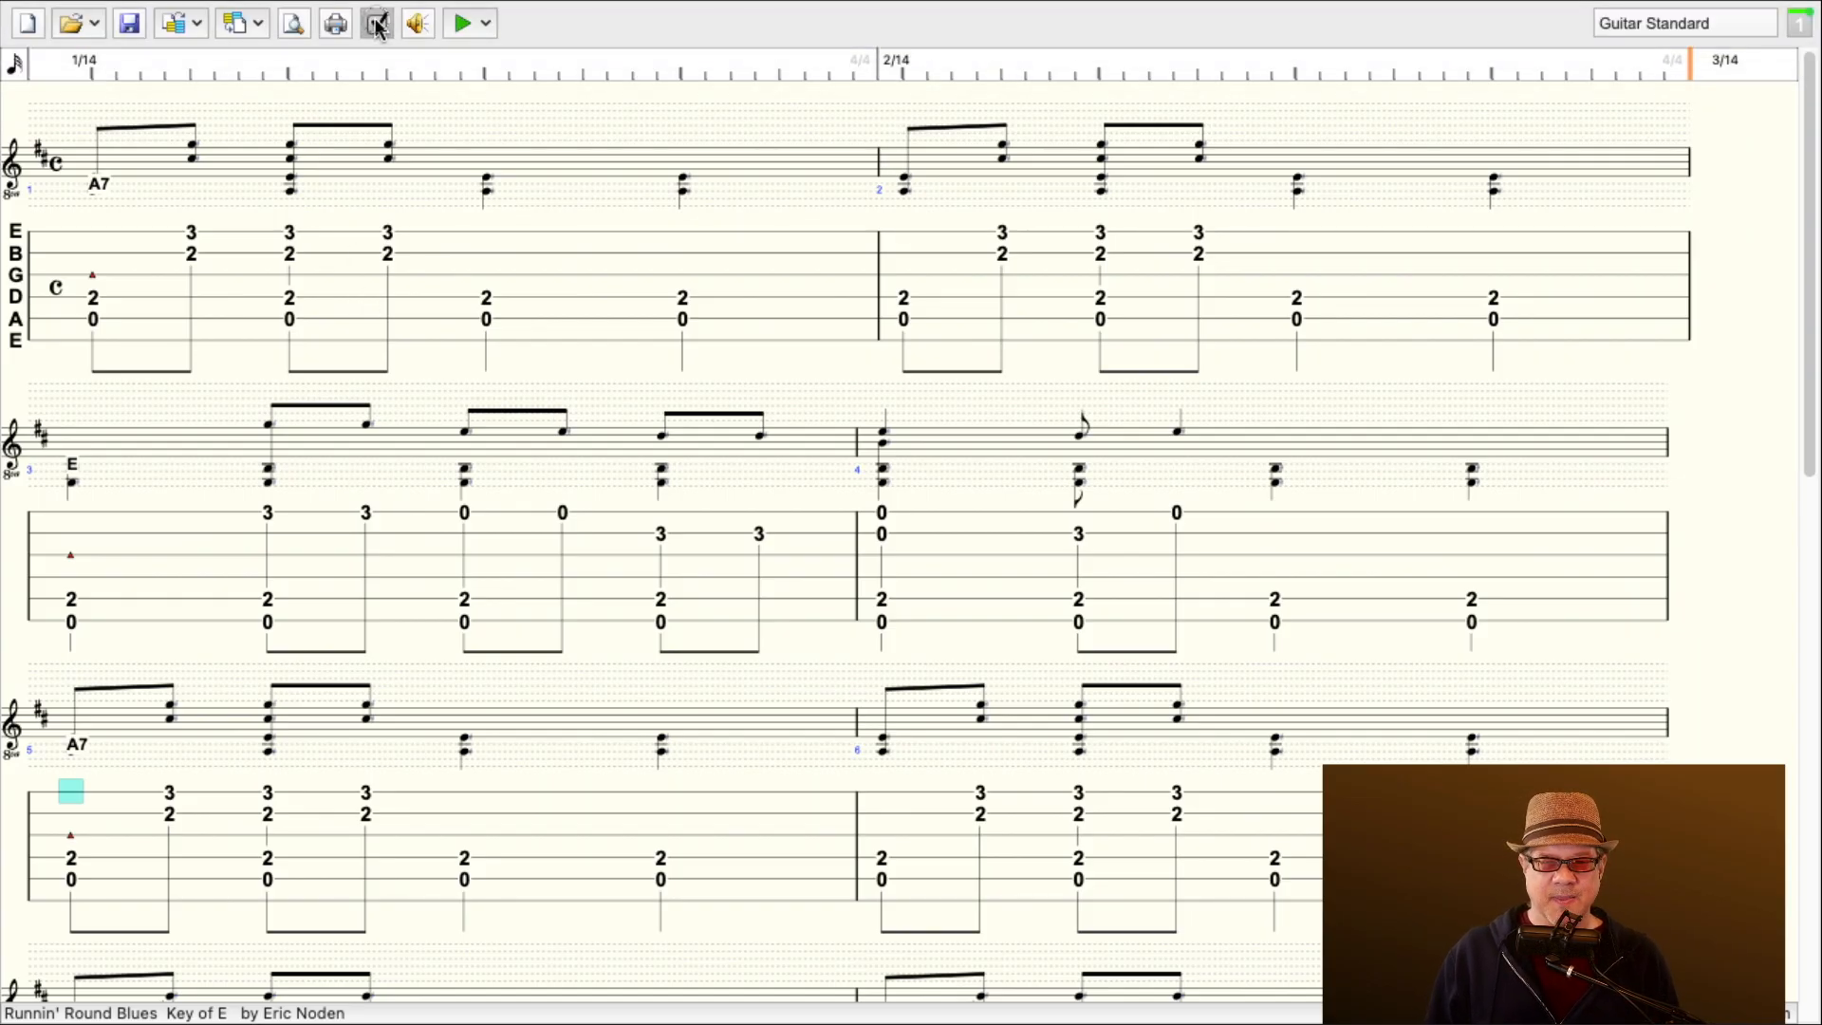
pyautogui.click(375, 21)
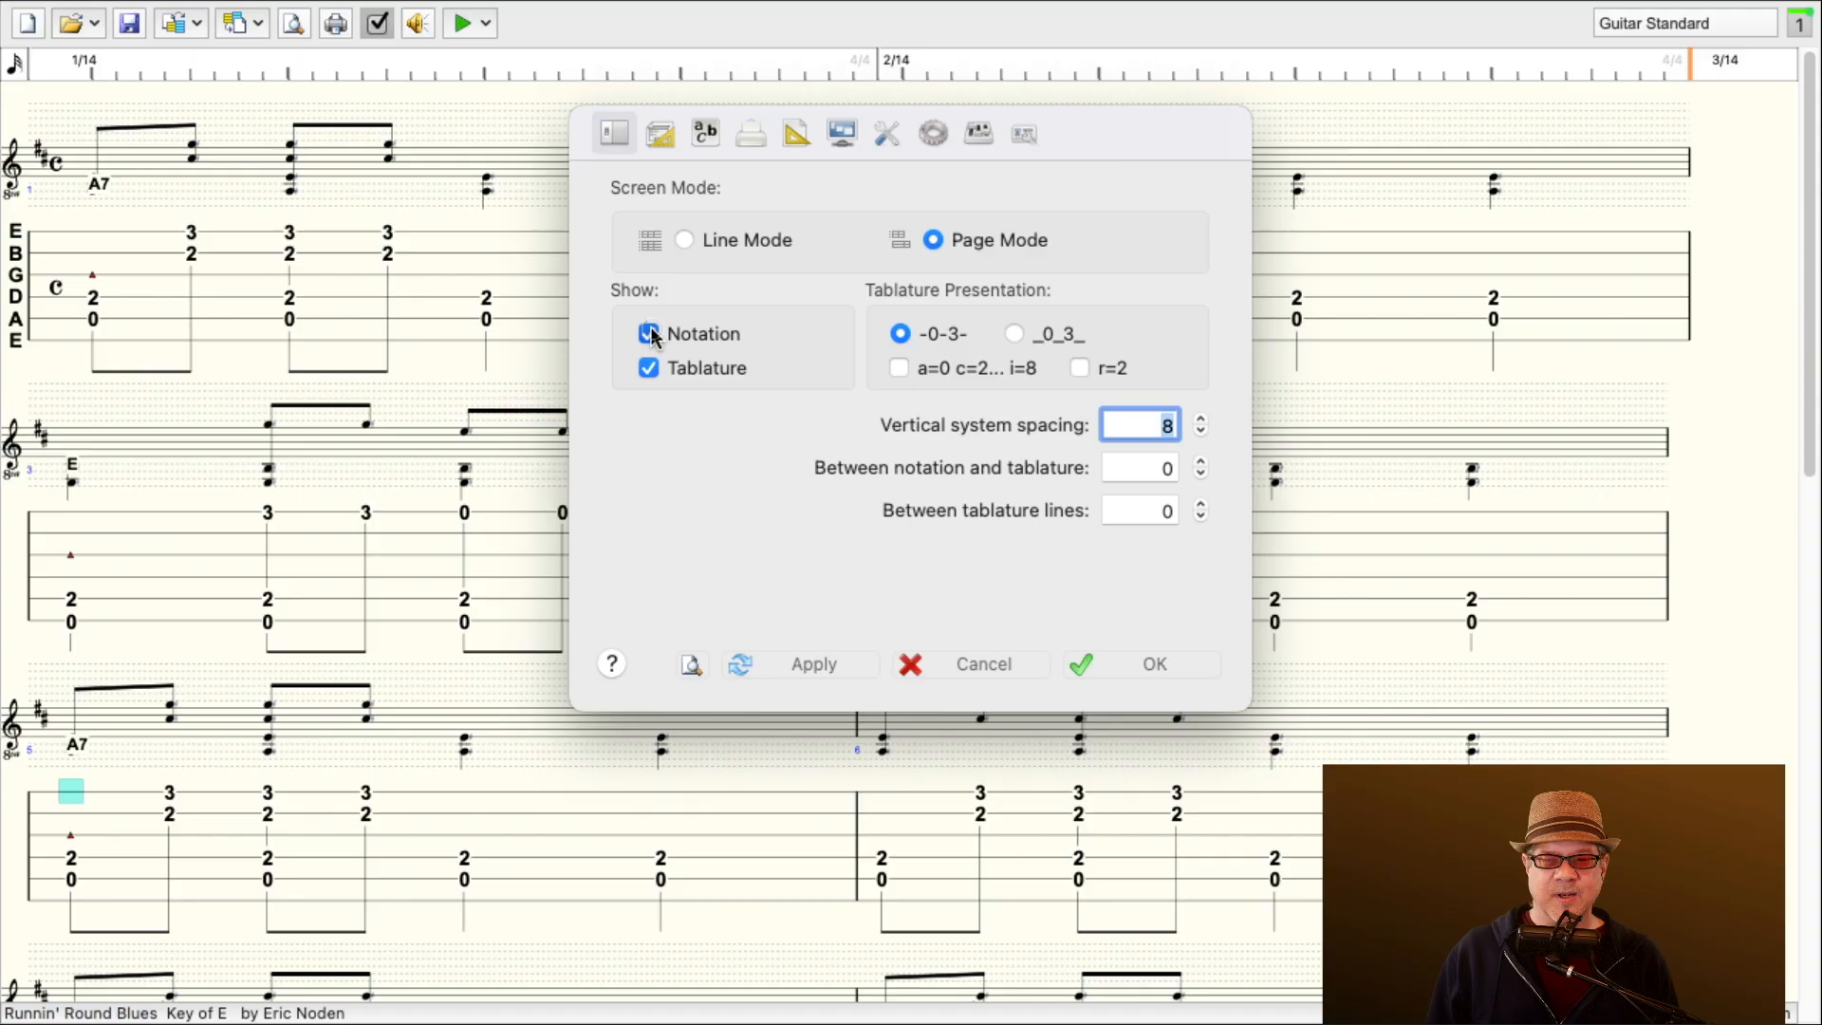
pyautogui.click(648, 333)
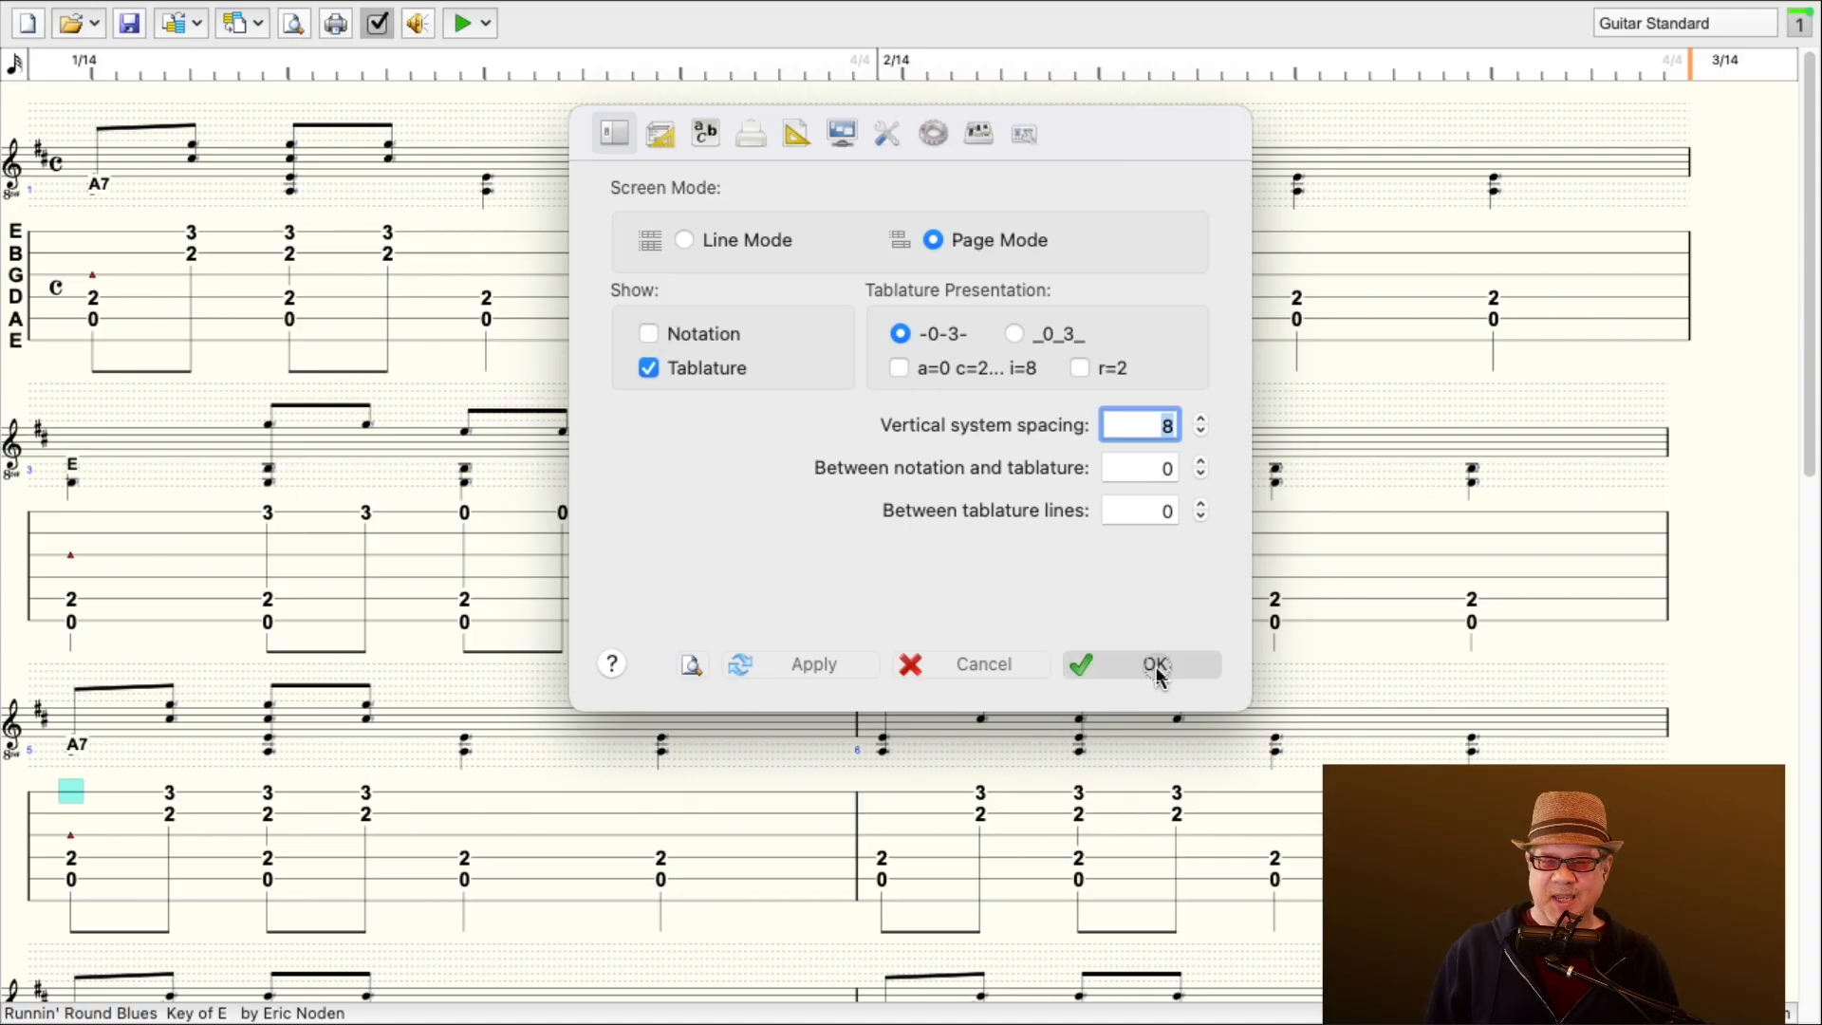
pyautogui.click(1156, 663)
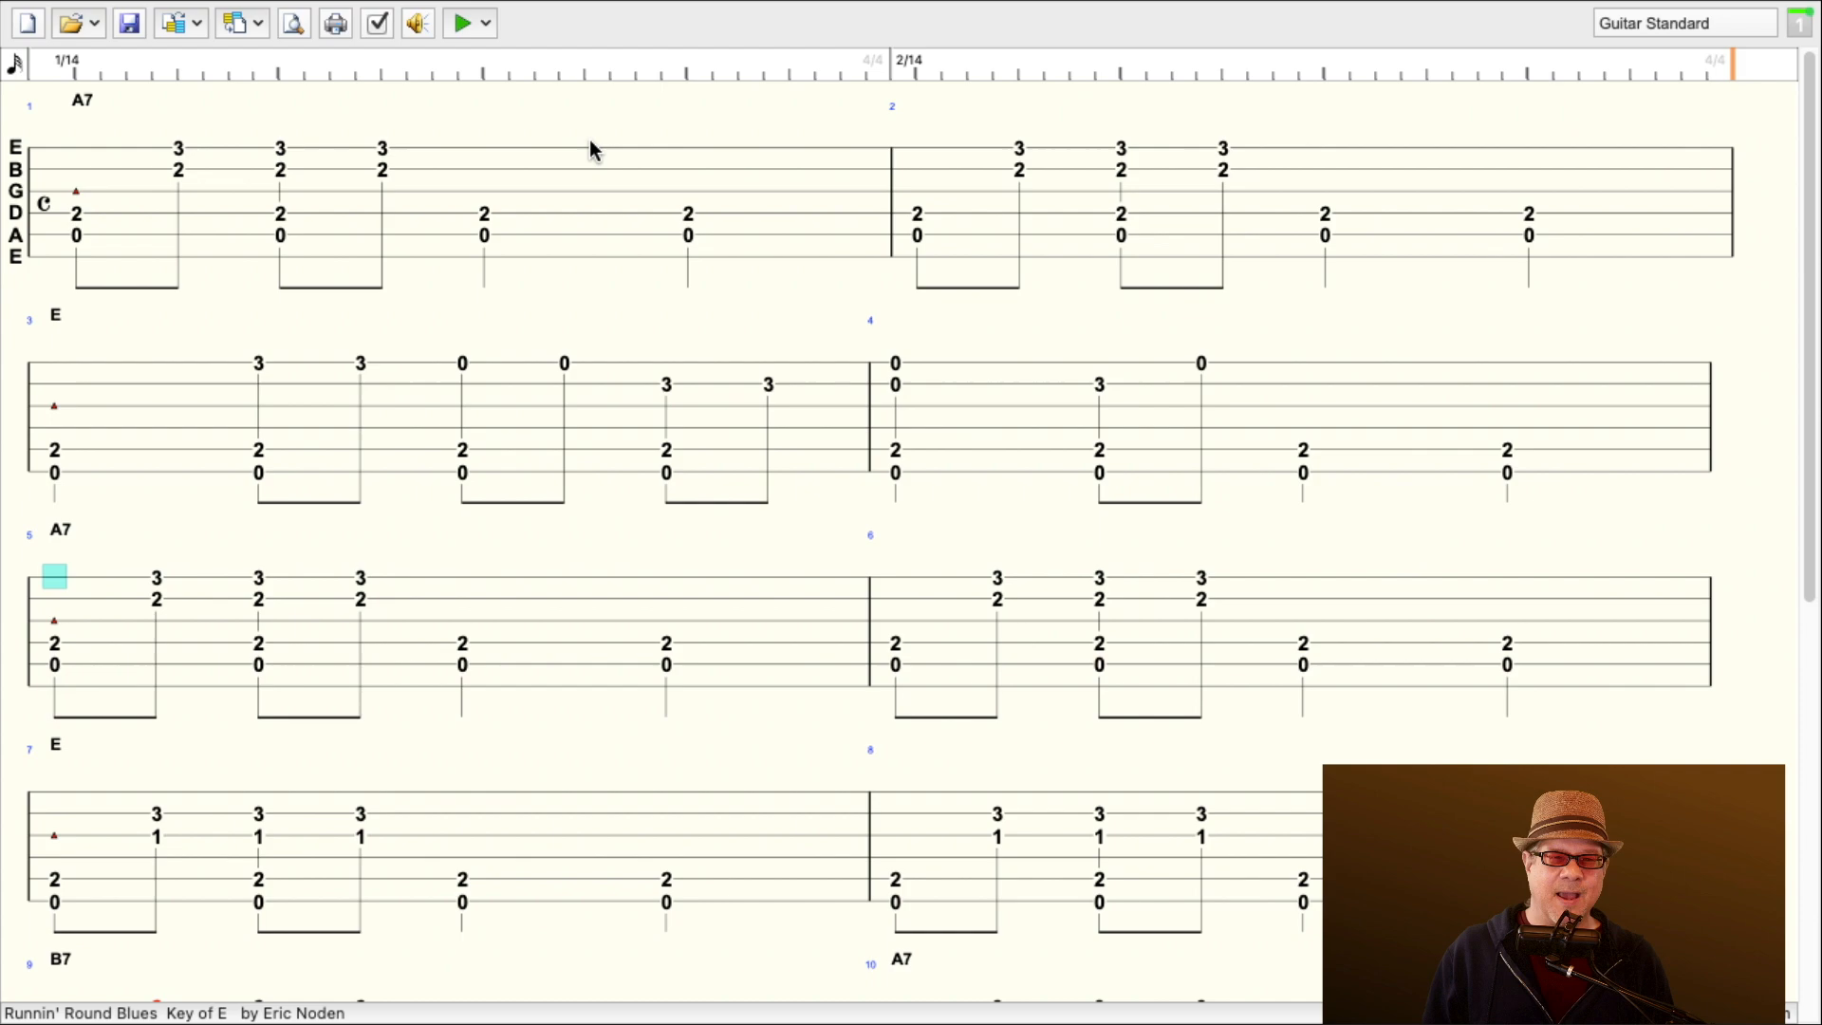
pyautogui.click(194, 16)
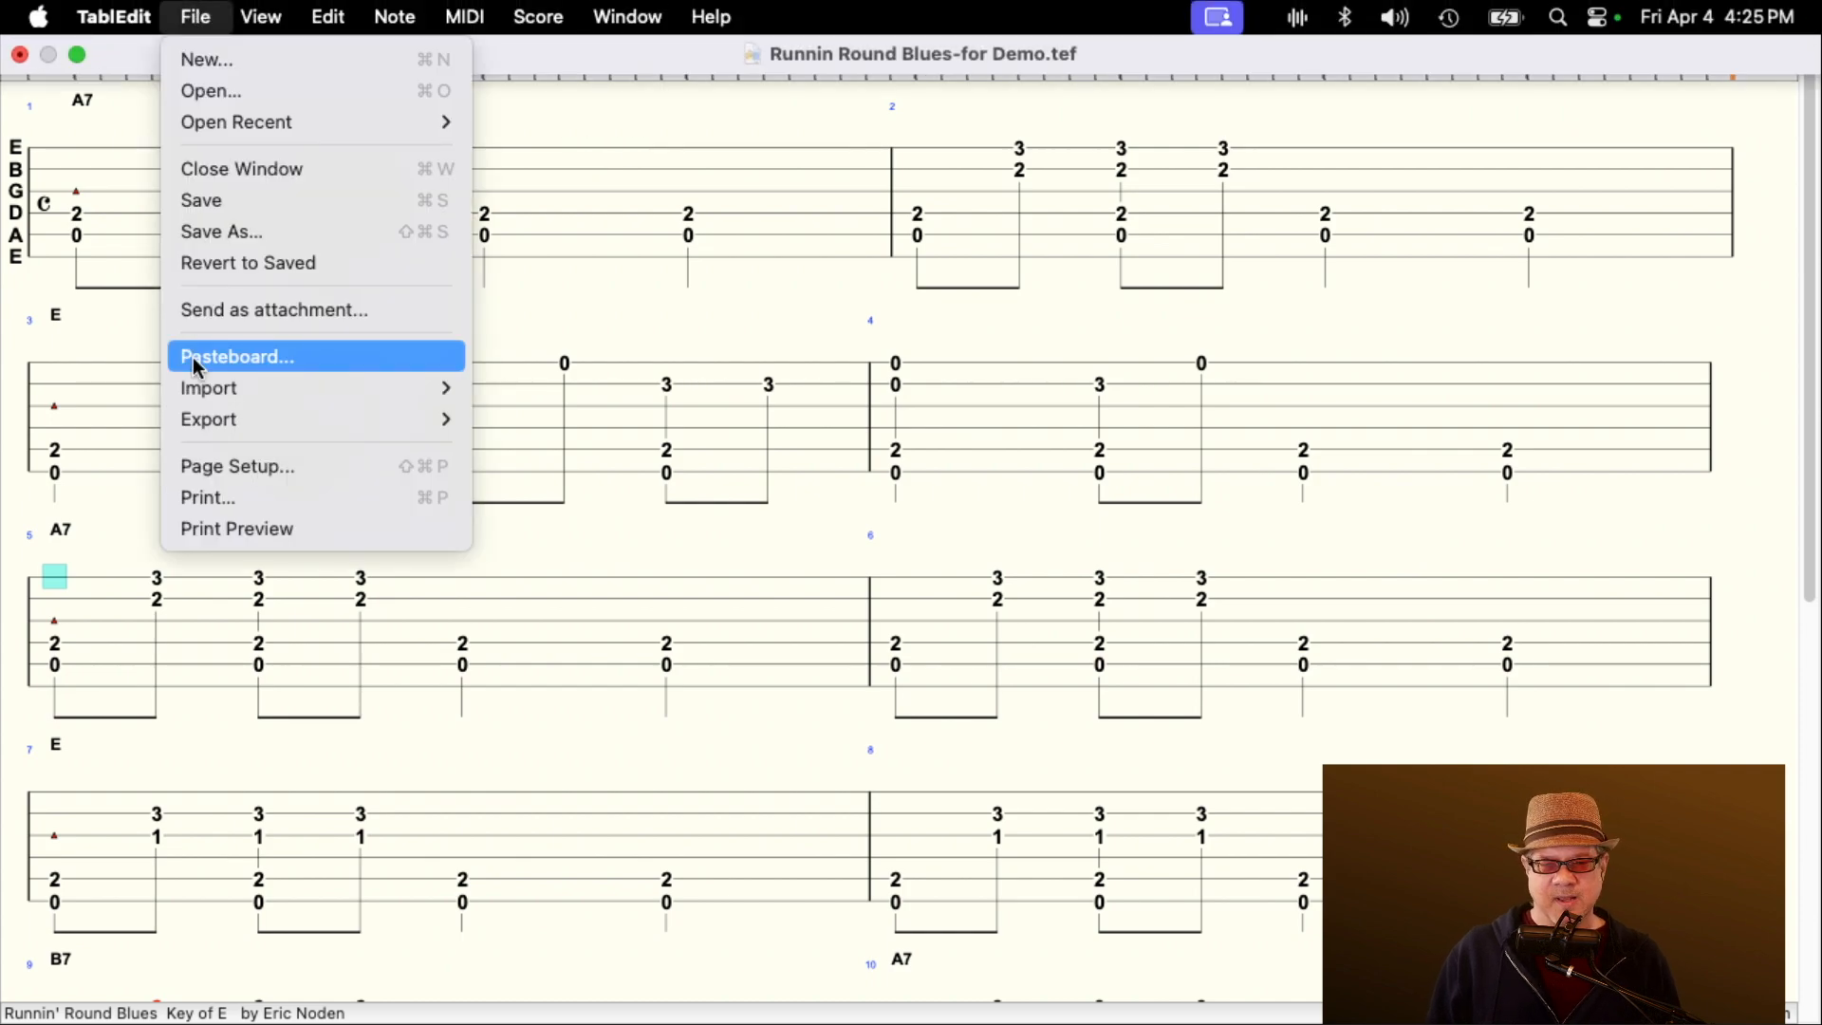
pyautogui.moveTo(236, 529)
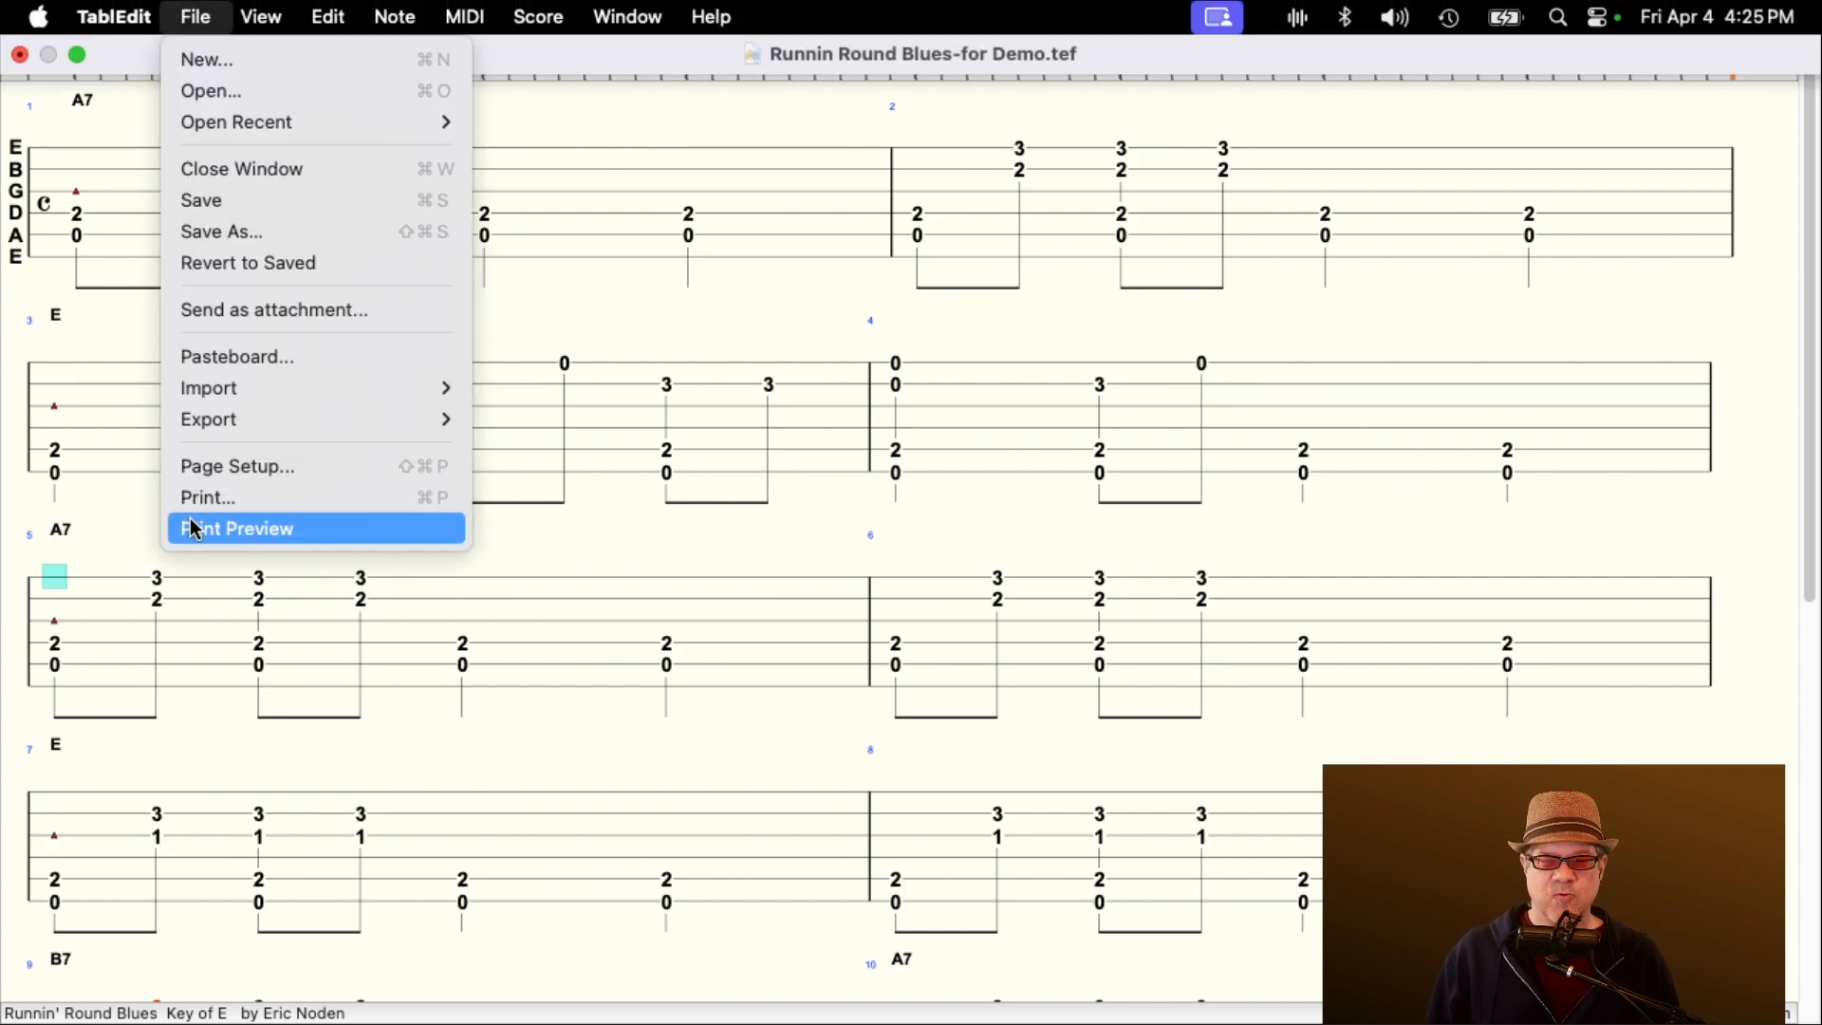
pyautogui.click(239, 528)
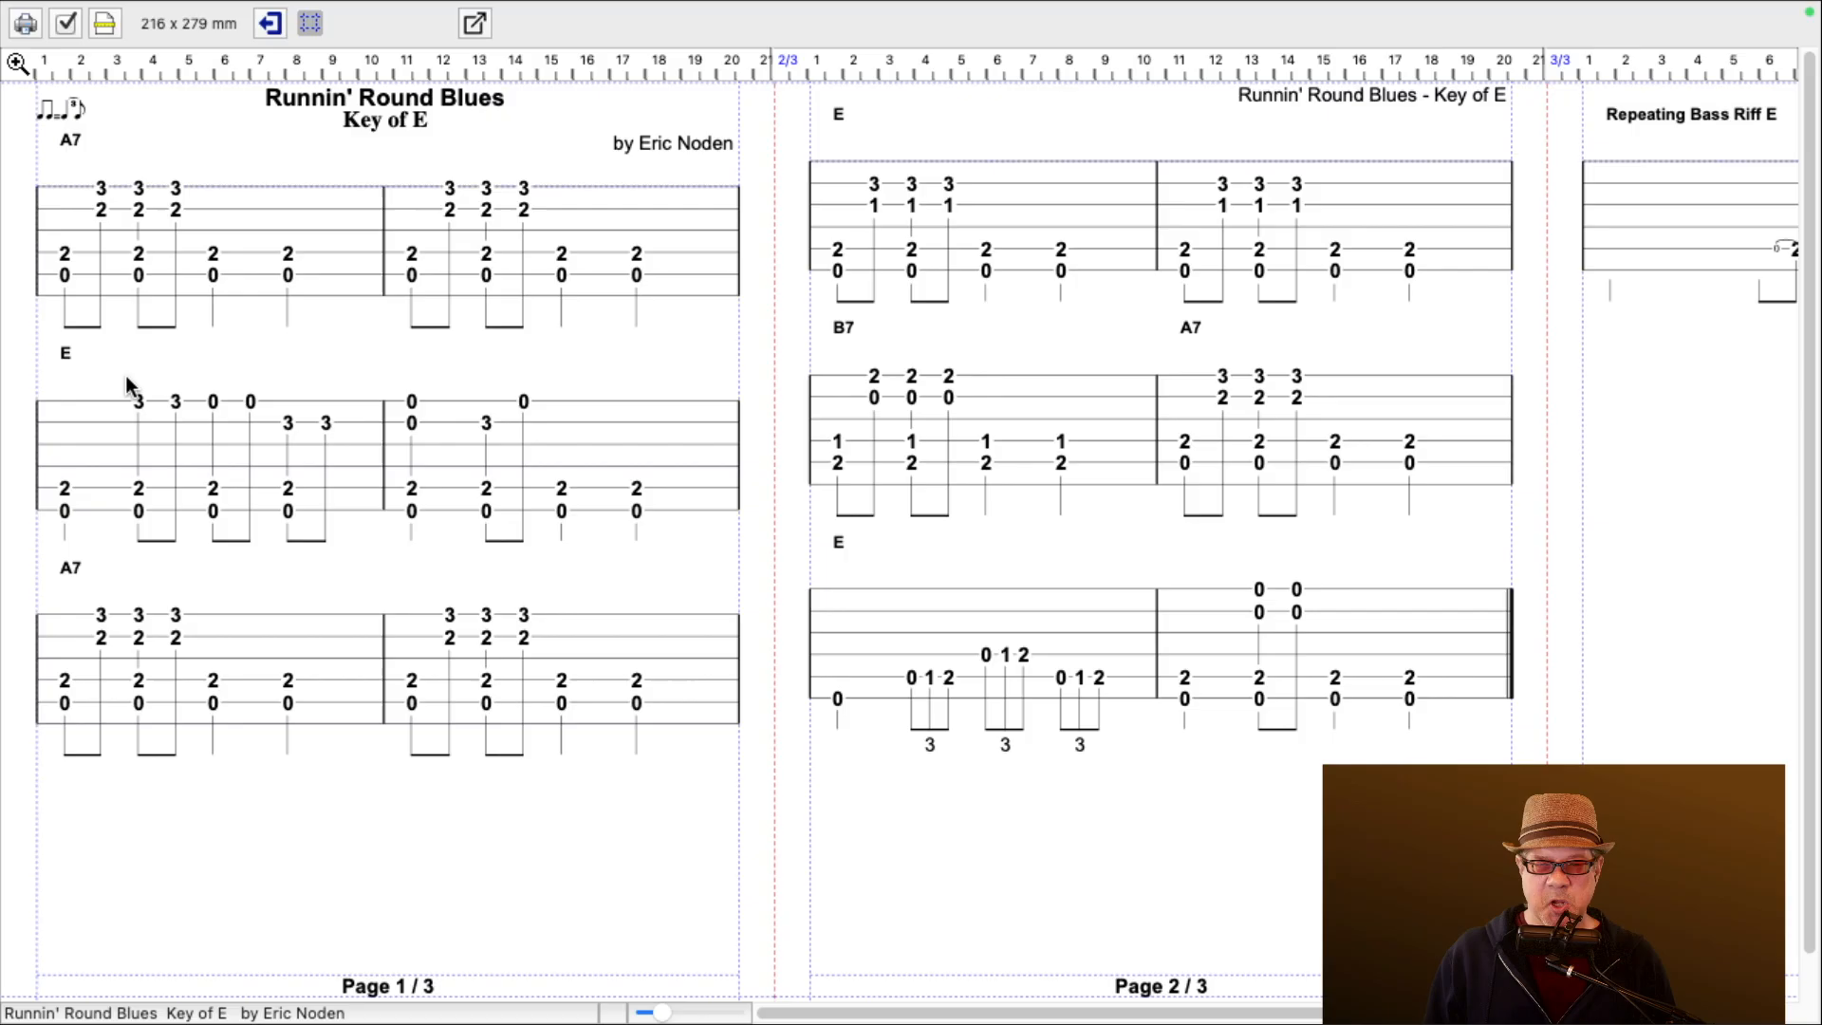
pyautogui.moveTo(369, 182)
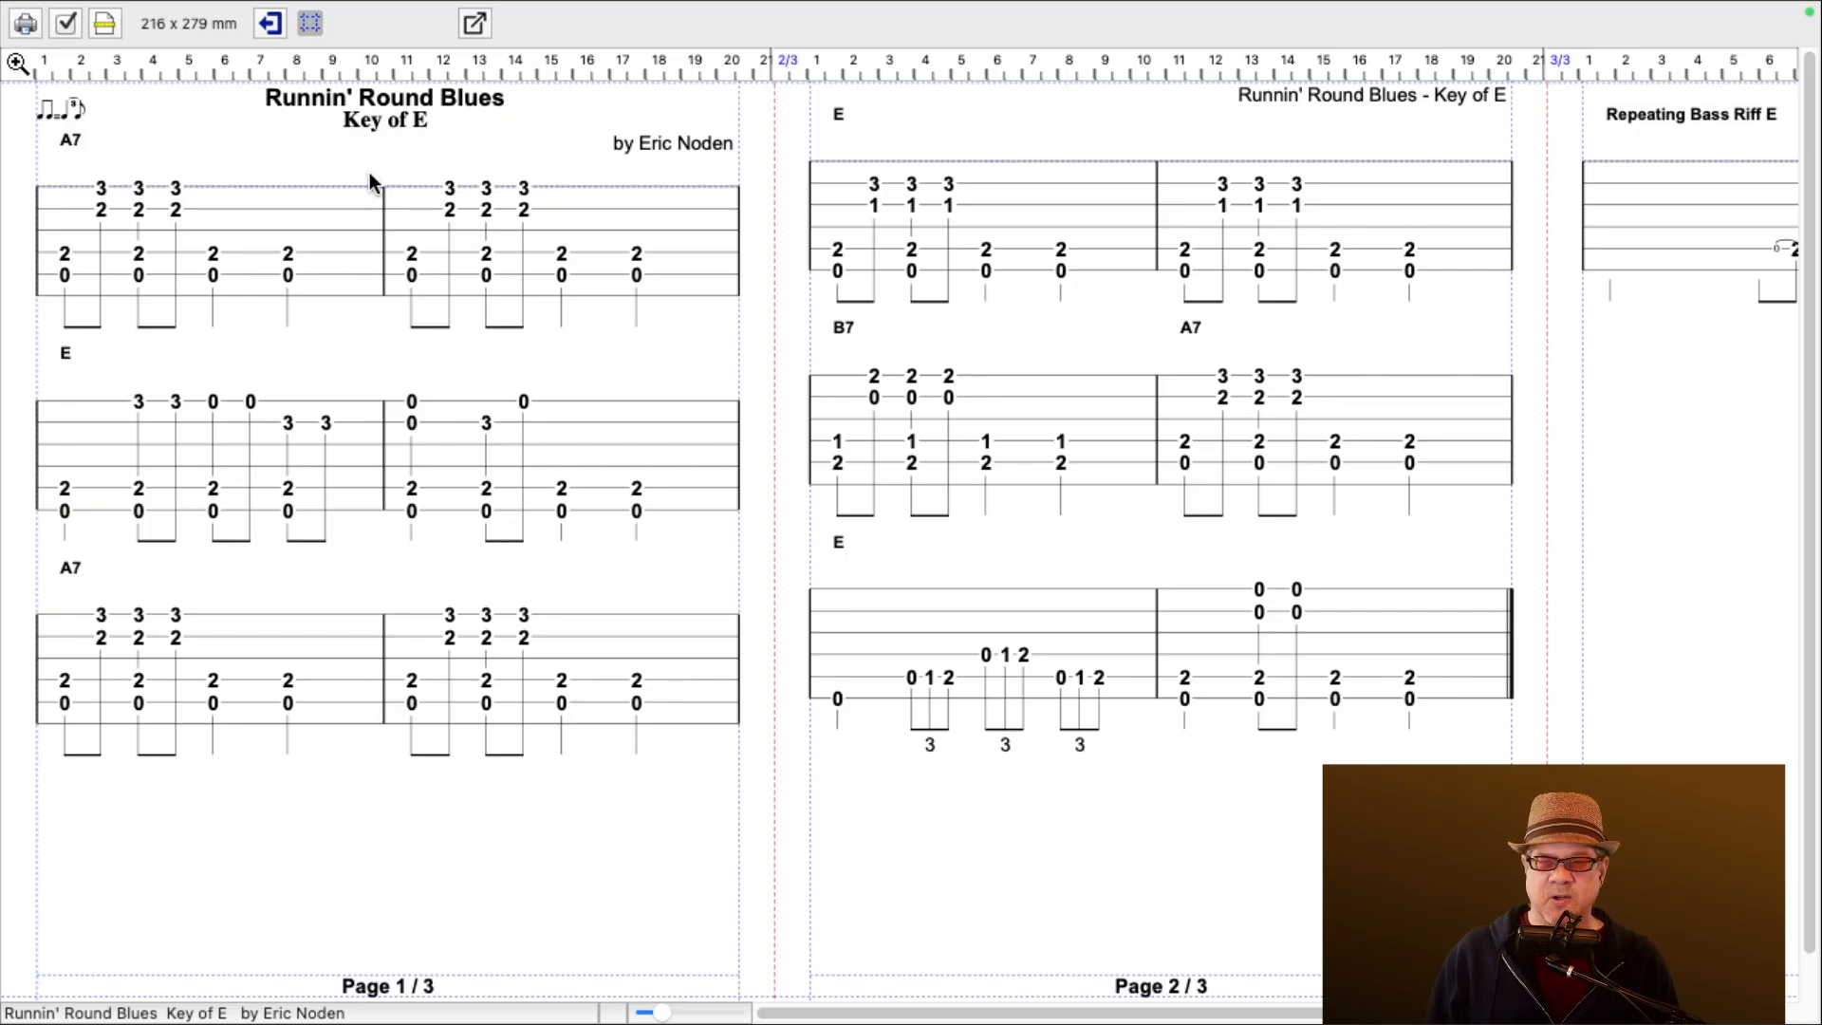
pyautogui.moveTo(279, 465)
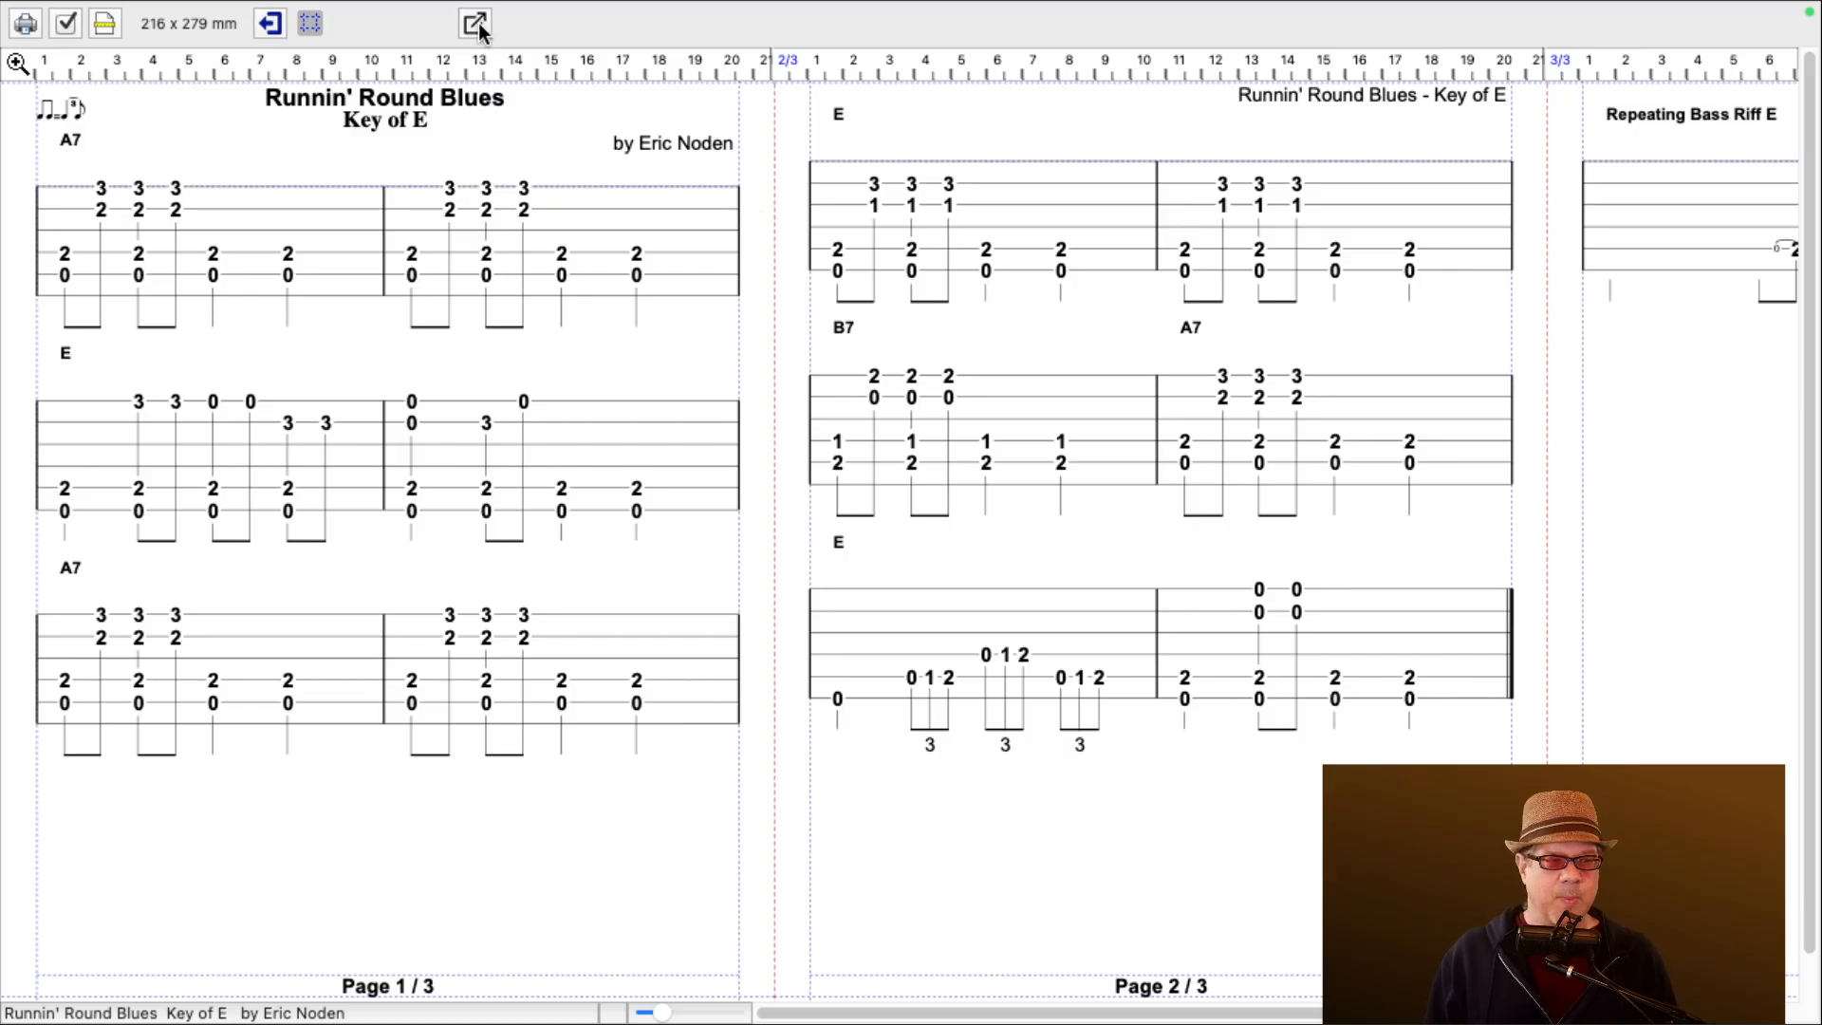
pyautogui.moveTo(472, 21)
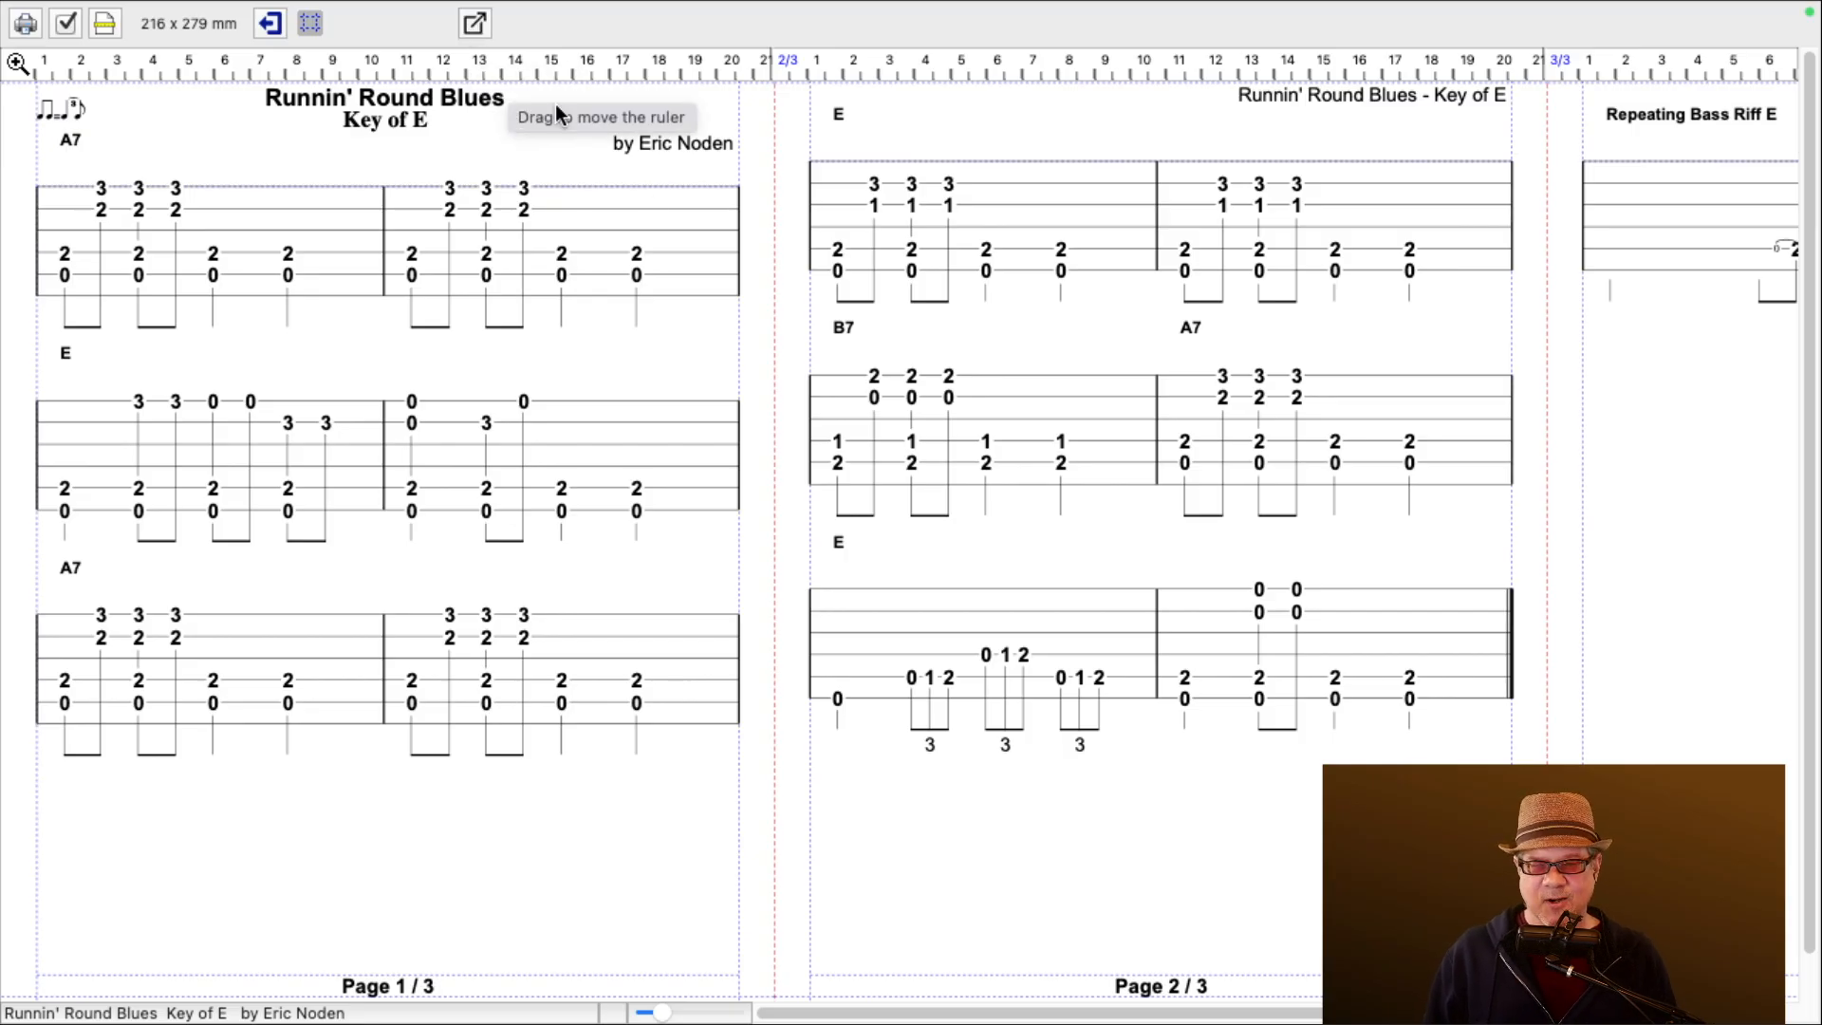
pyautogui.moveTo(678, 389)
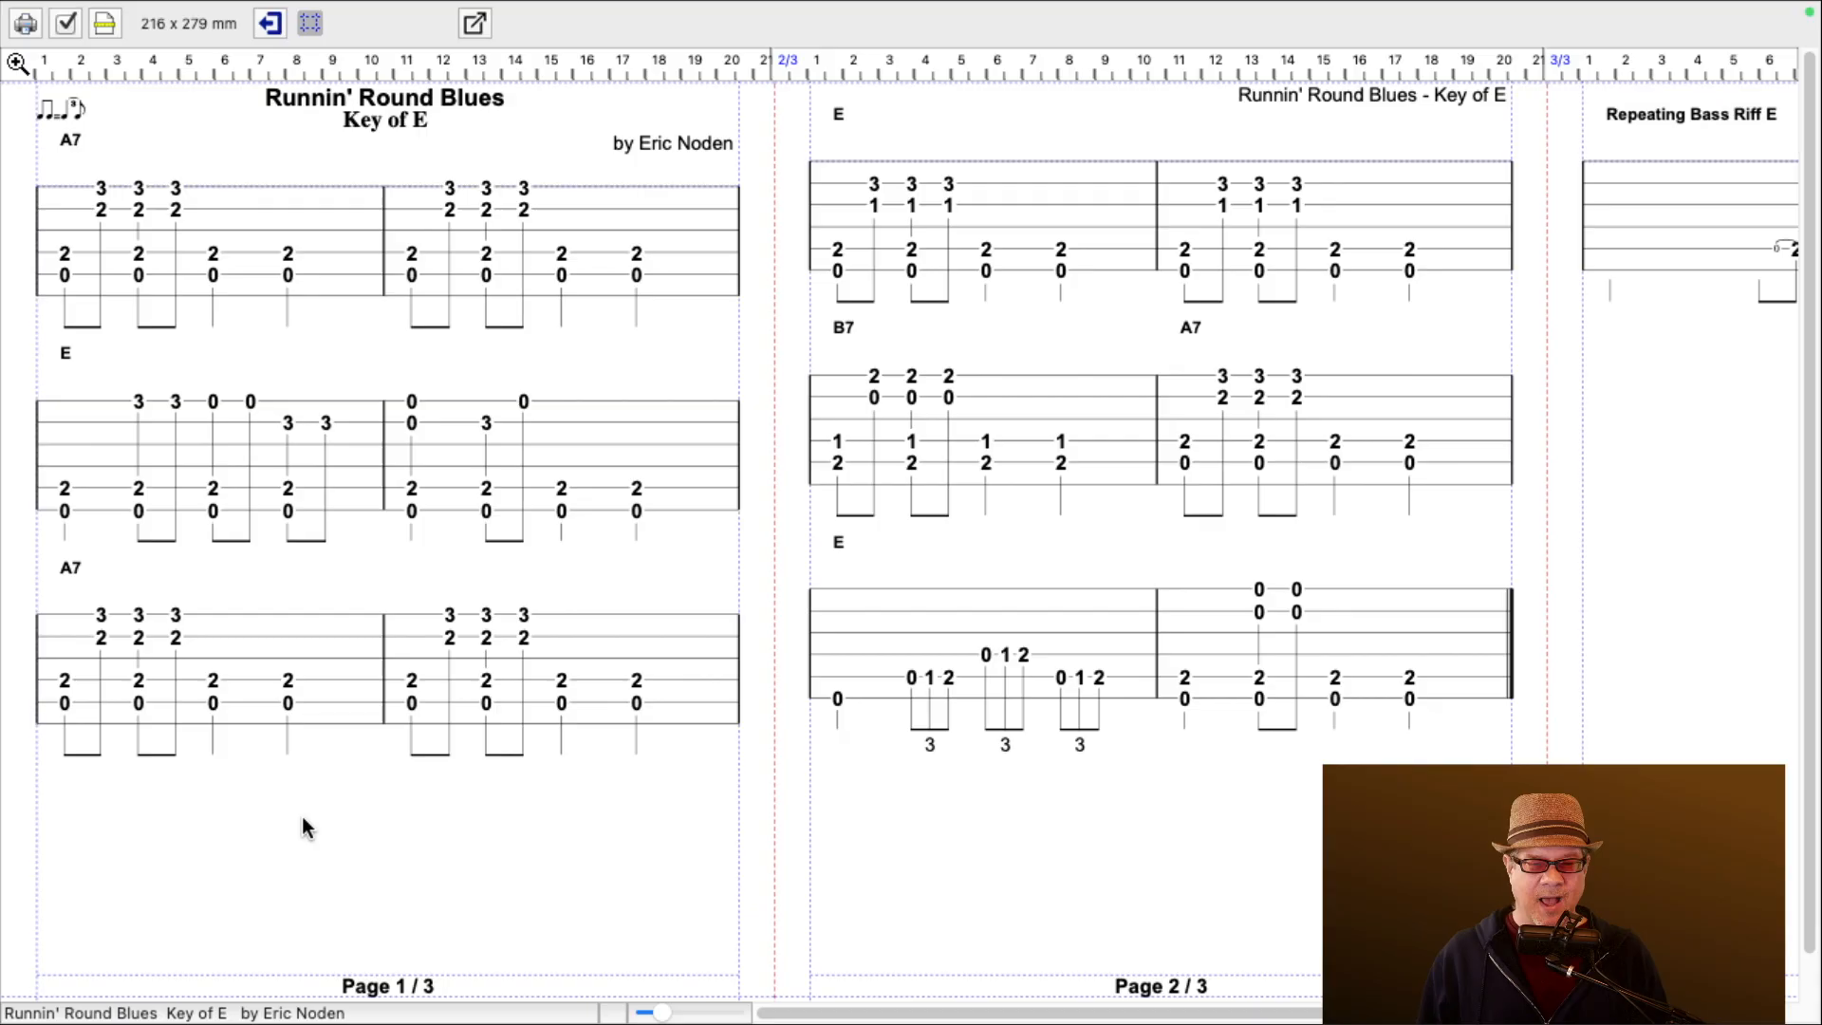
pyautogui.moveTo(560, 642)
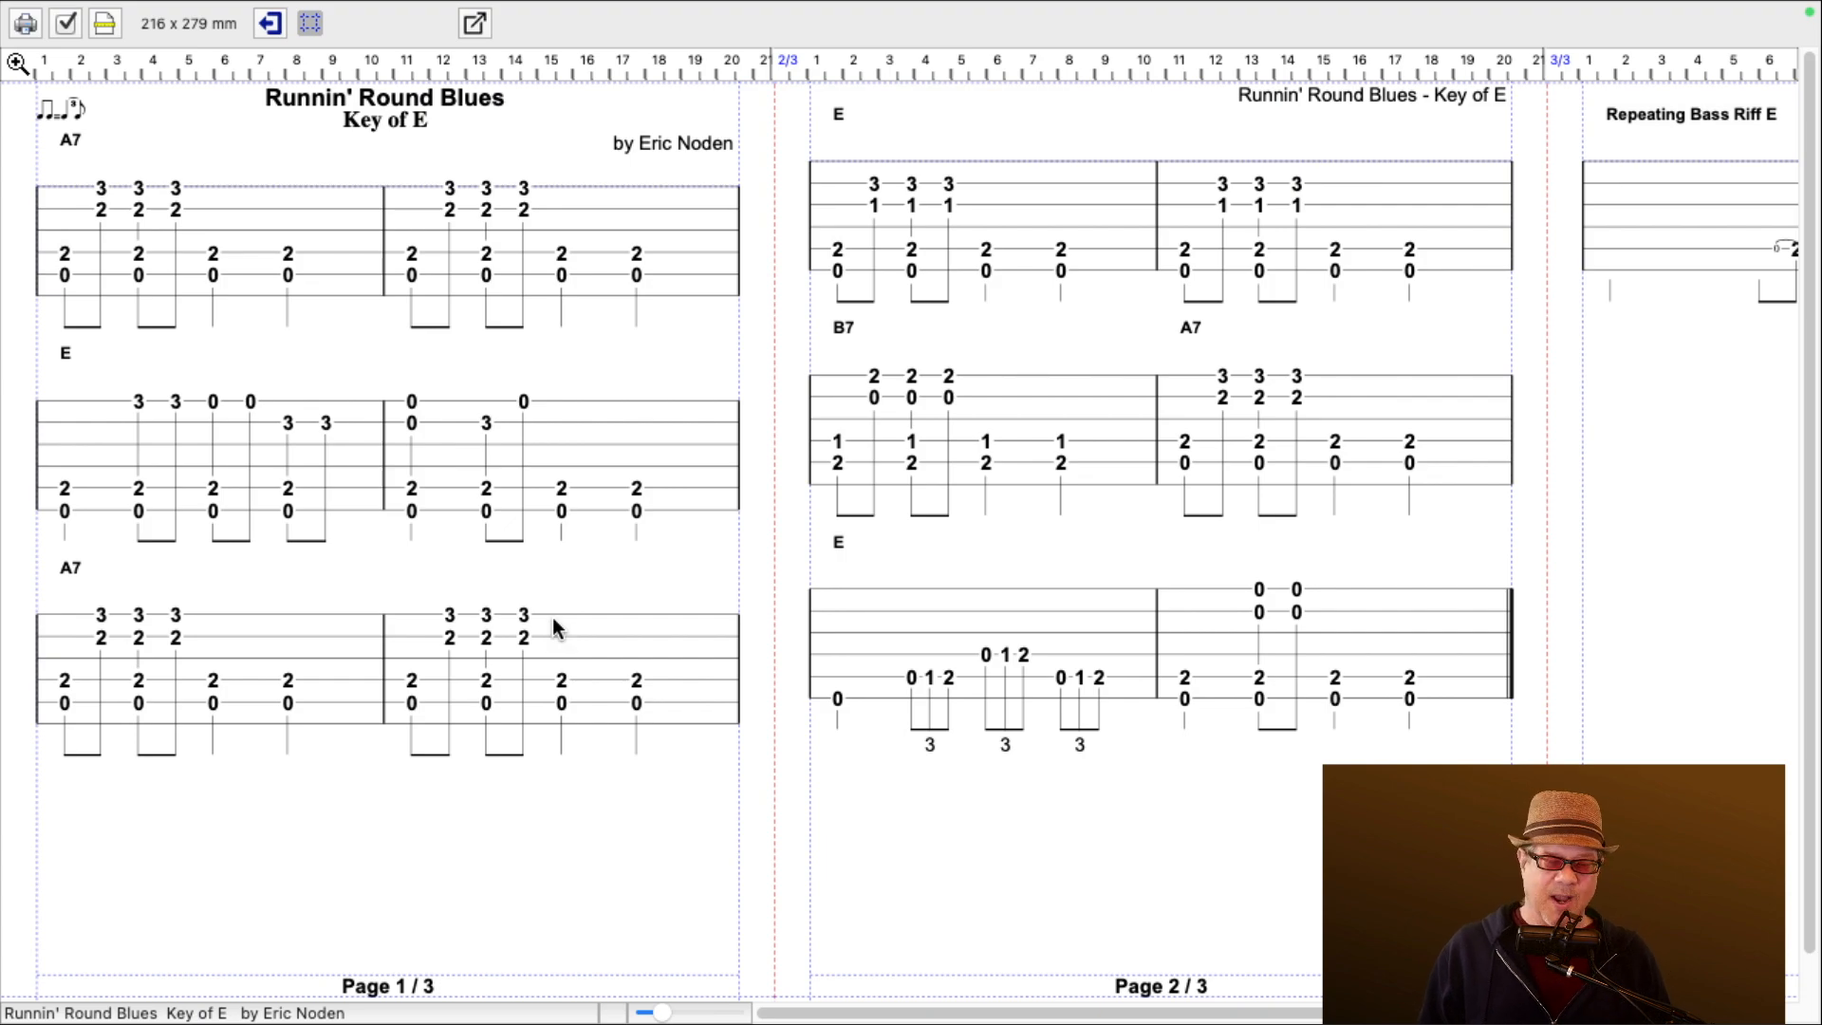
pyautogui.moveTo(482, 183)
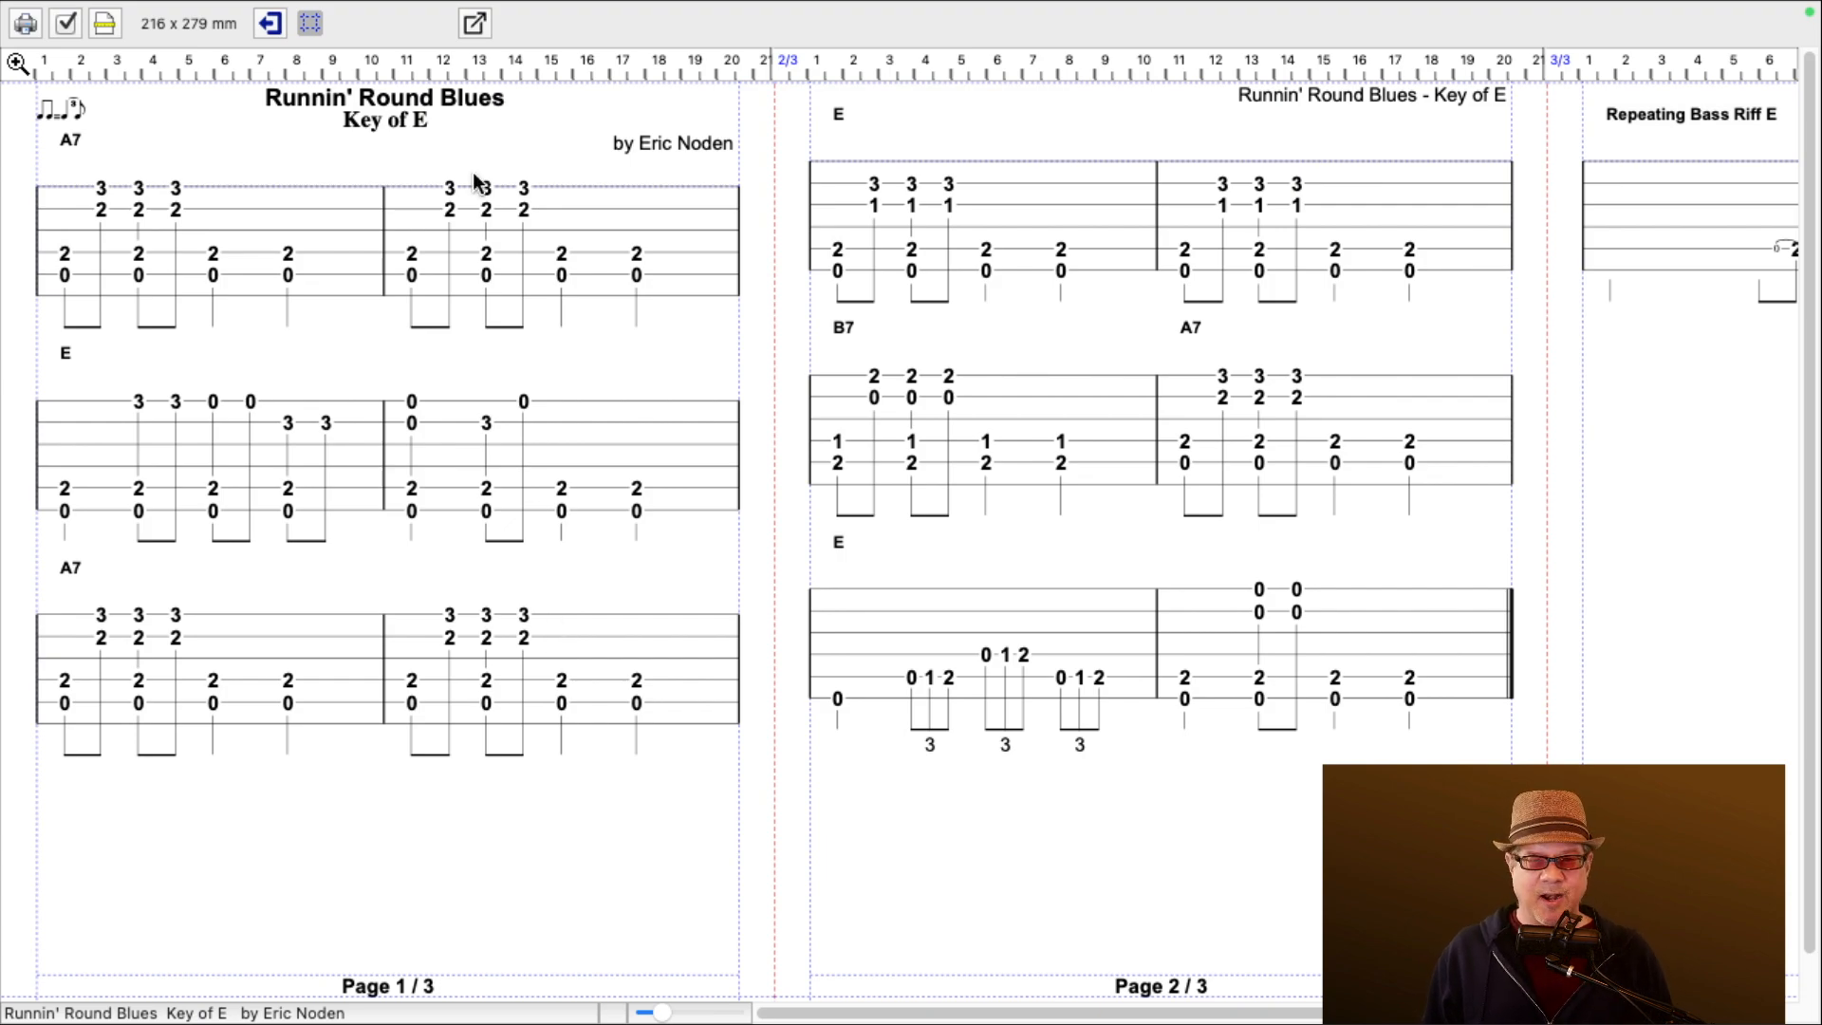
pyautogui.click(193, 16)
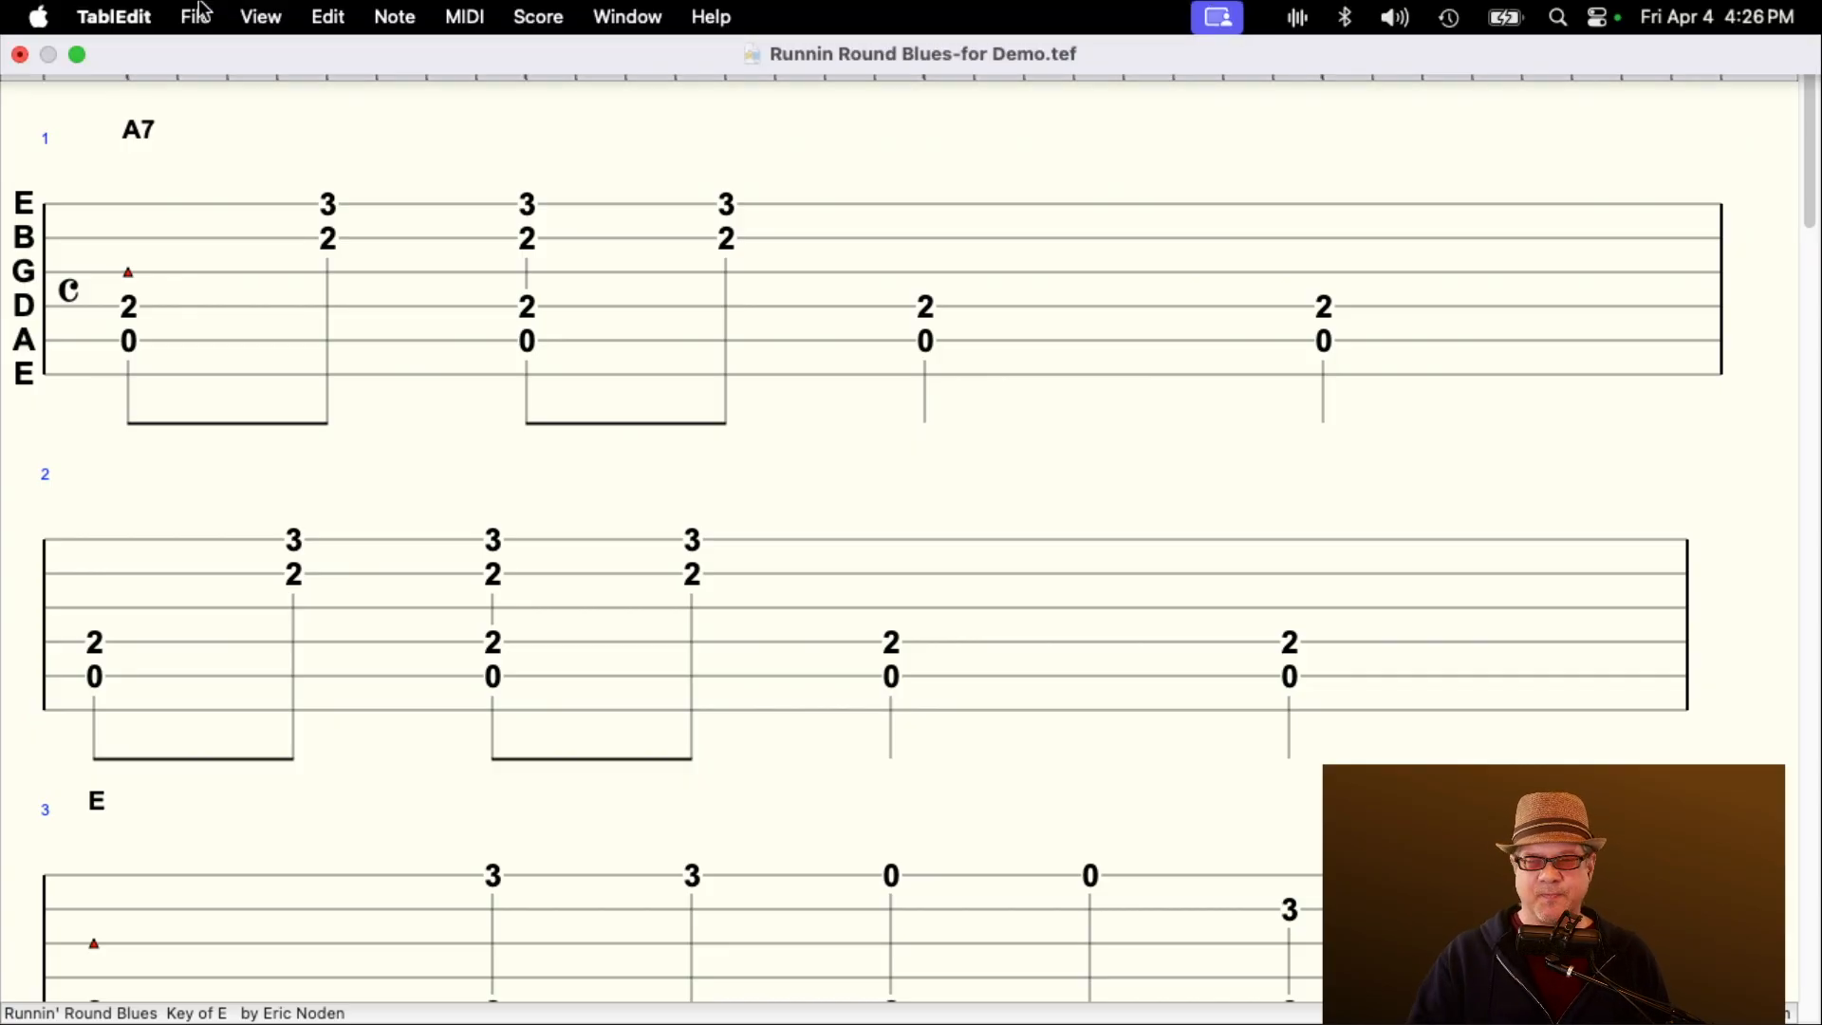
pyautogui.click(196, 16)
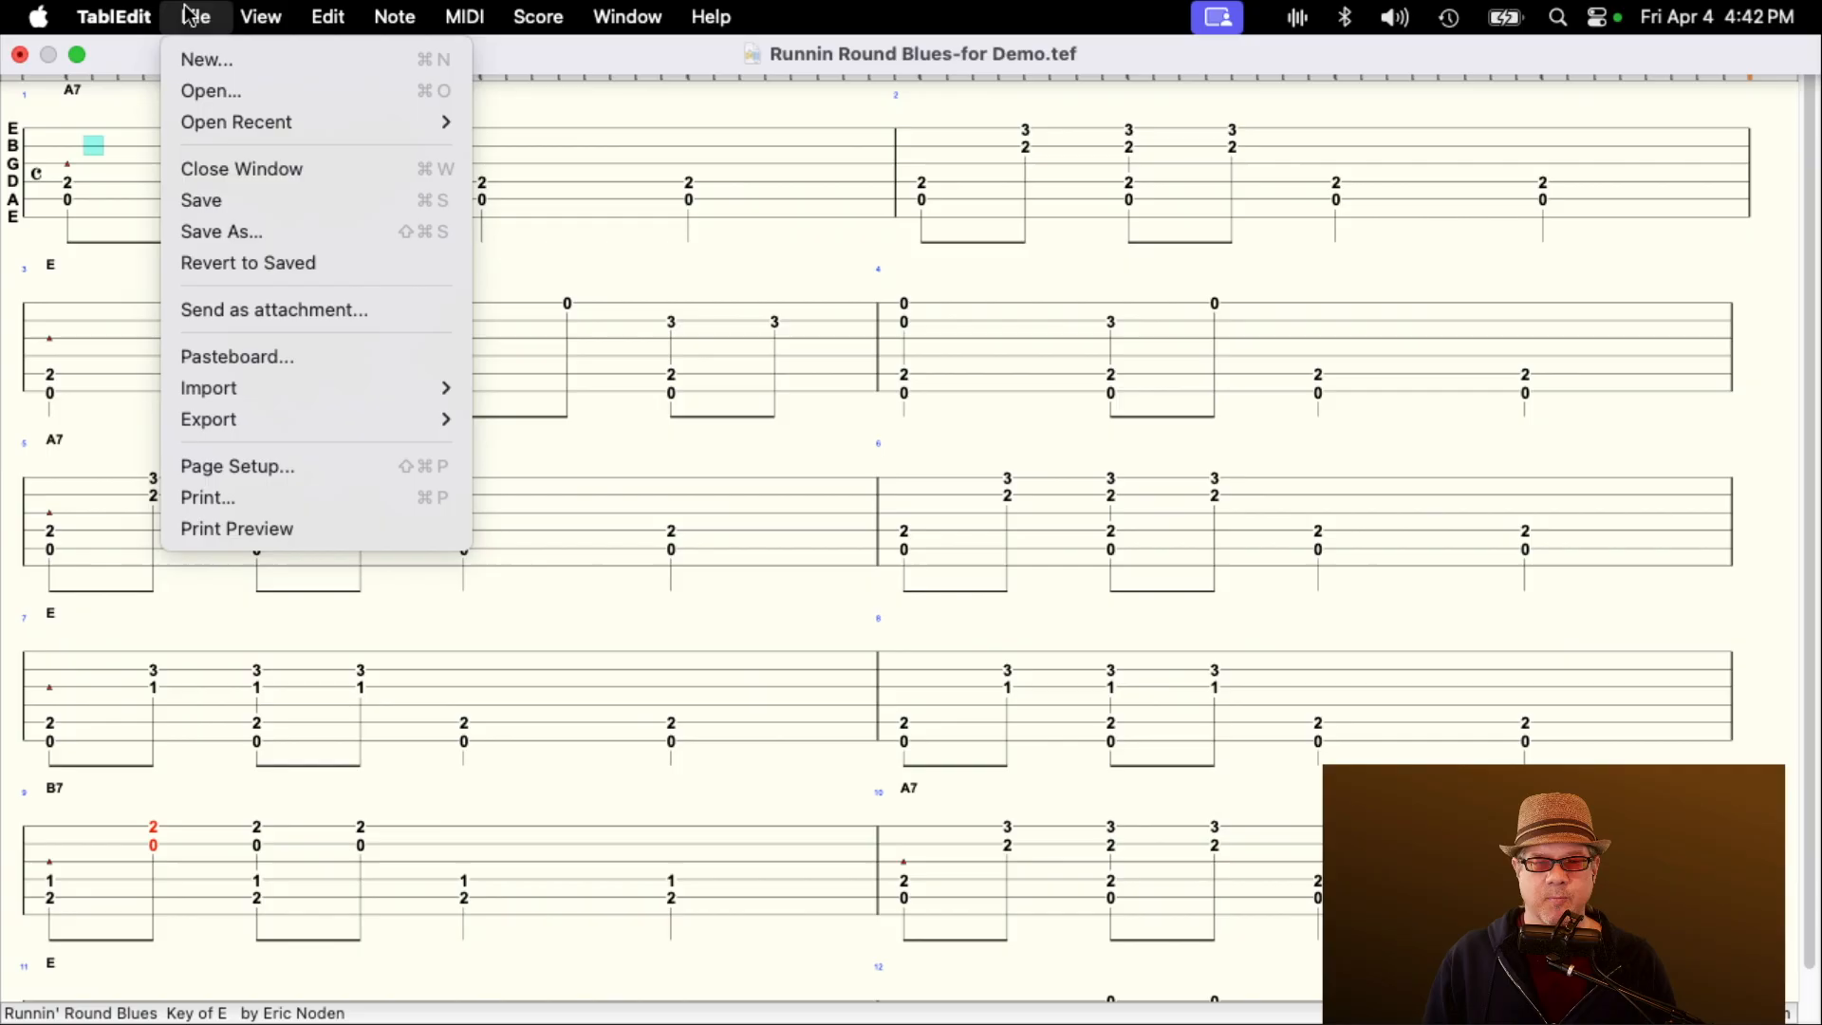
pyautogui.click(206, 58)
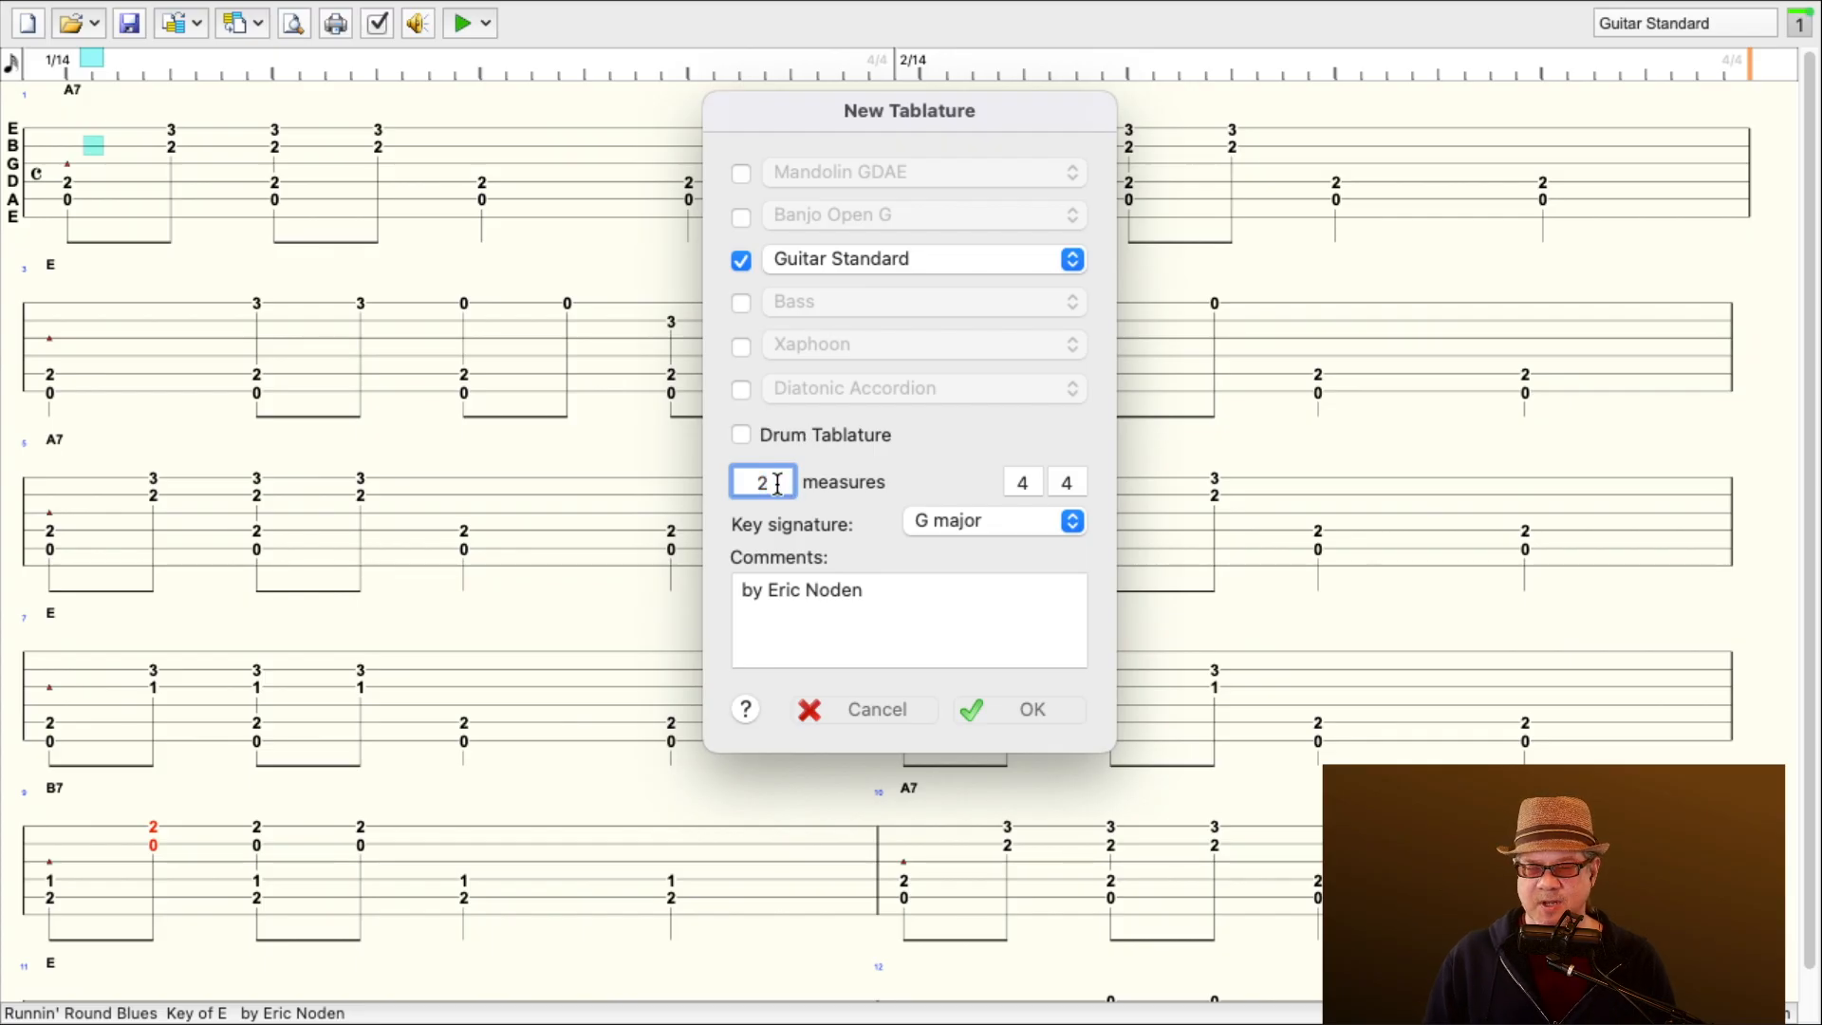
pyautogui.moveTo(908, 489)
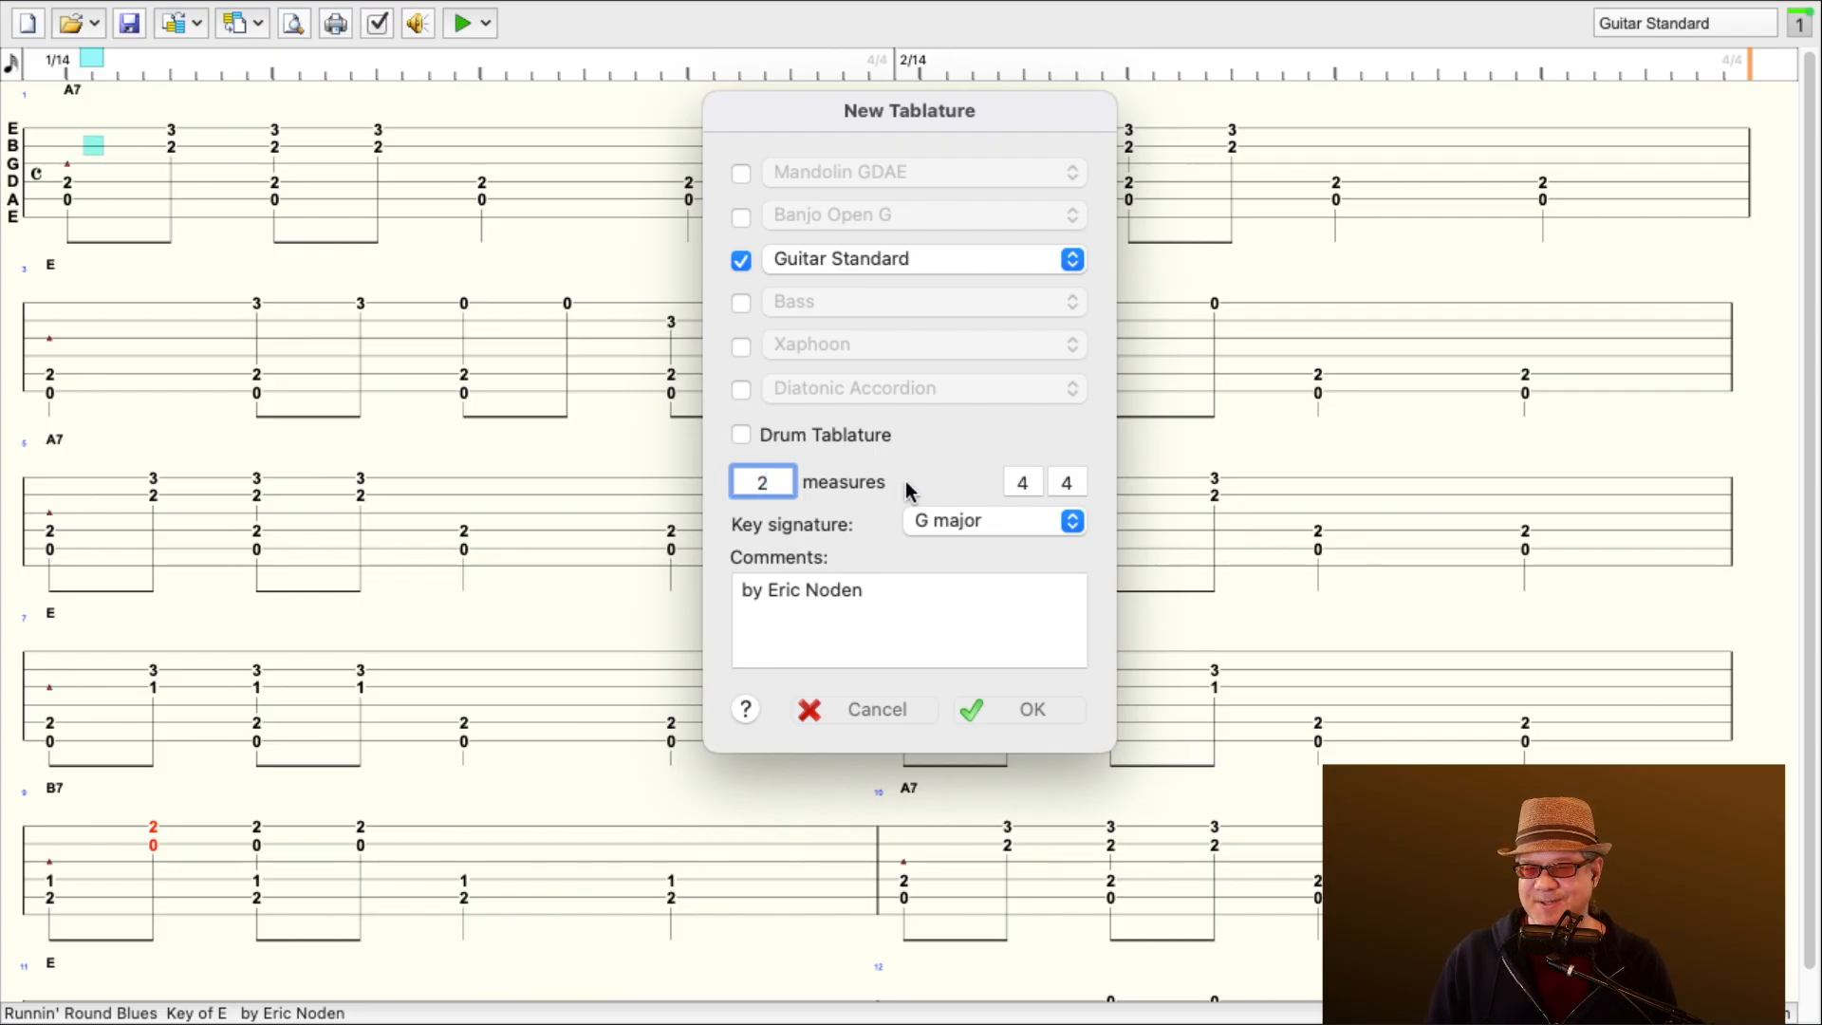
pyautogui.moveTo(963, 532)
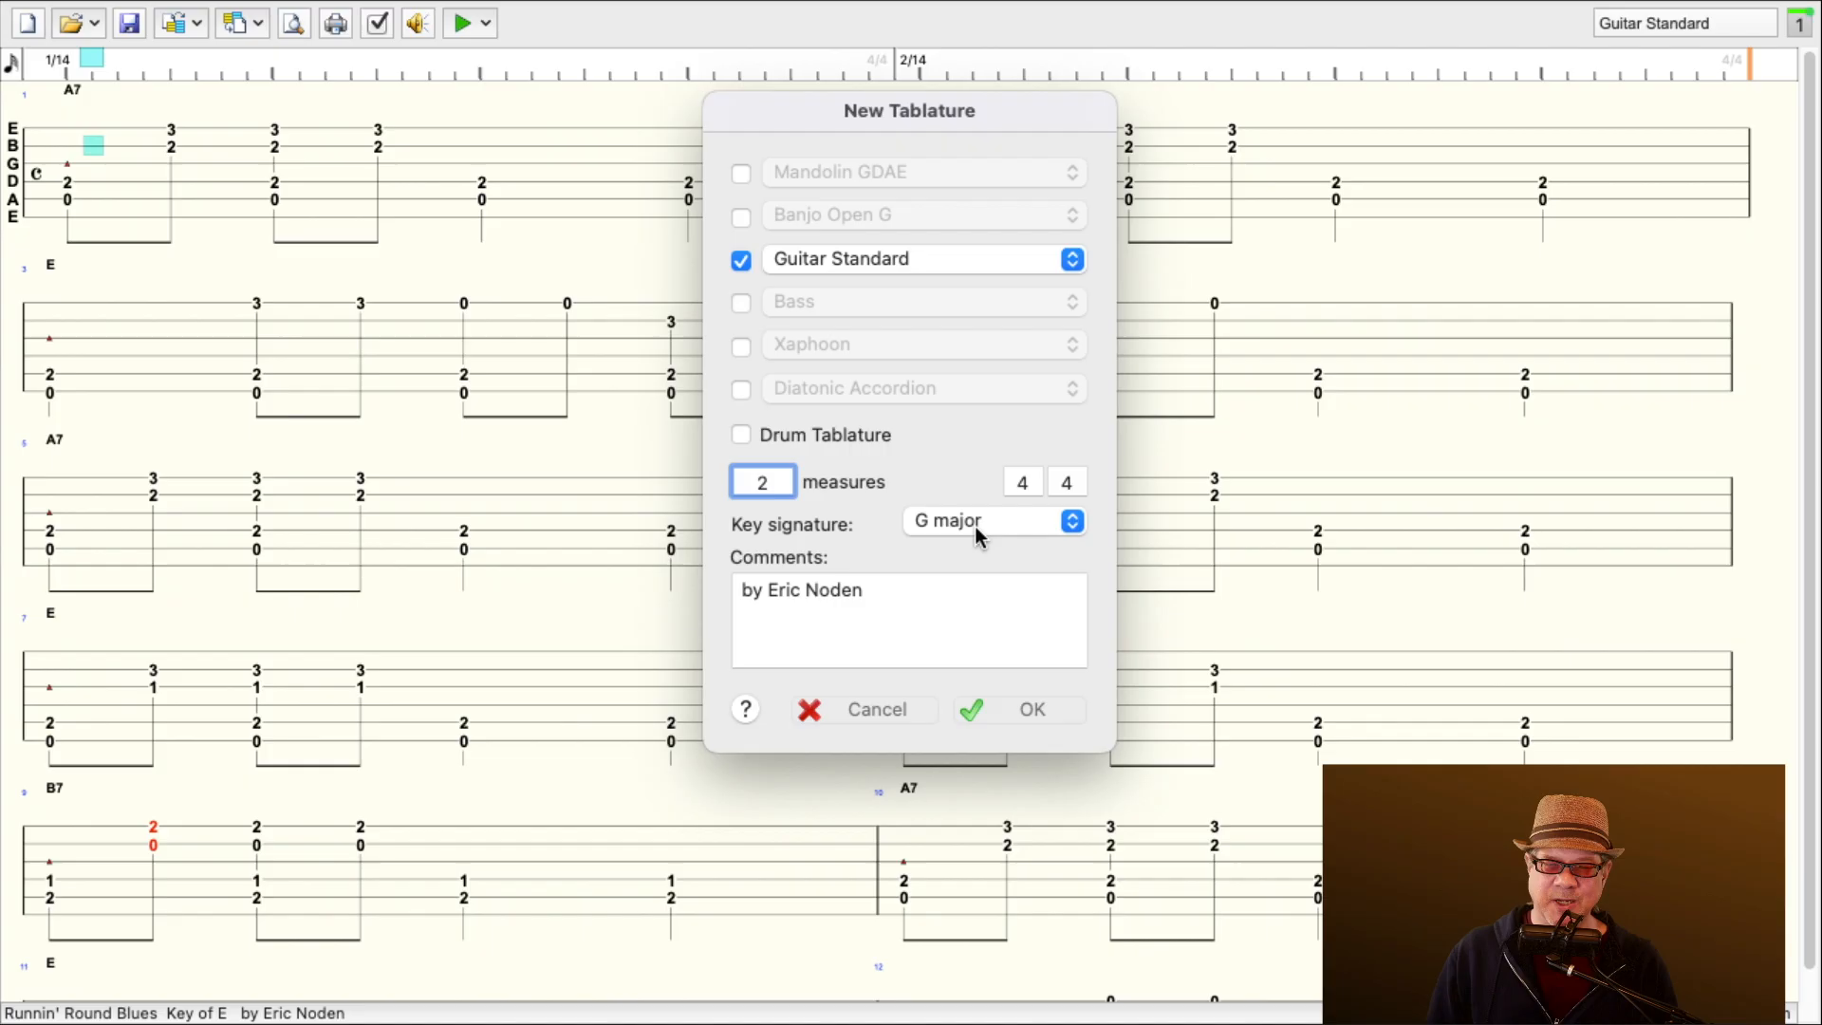
pyautogui.moveTo(1005, 514)
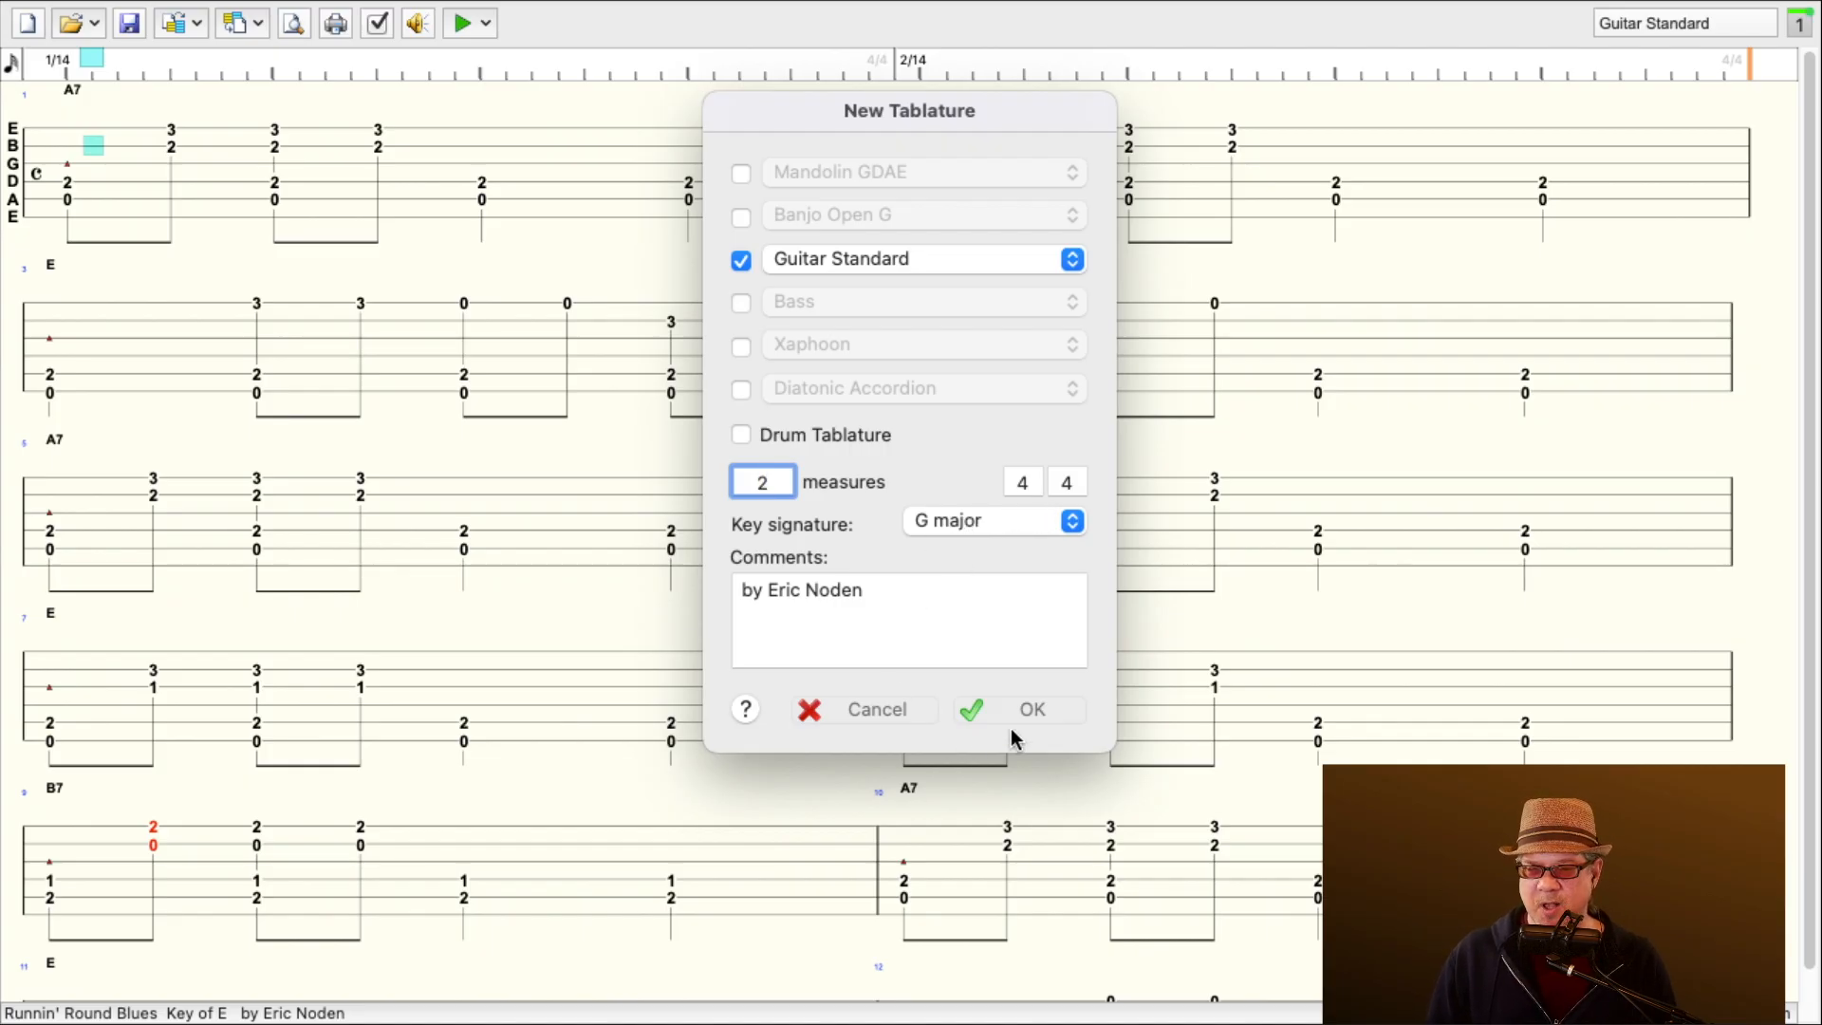
pyautogui.click(1030, 709)
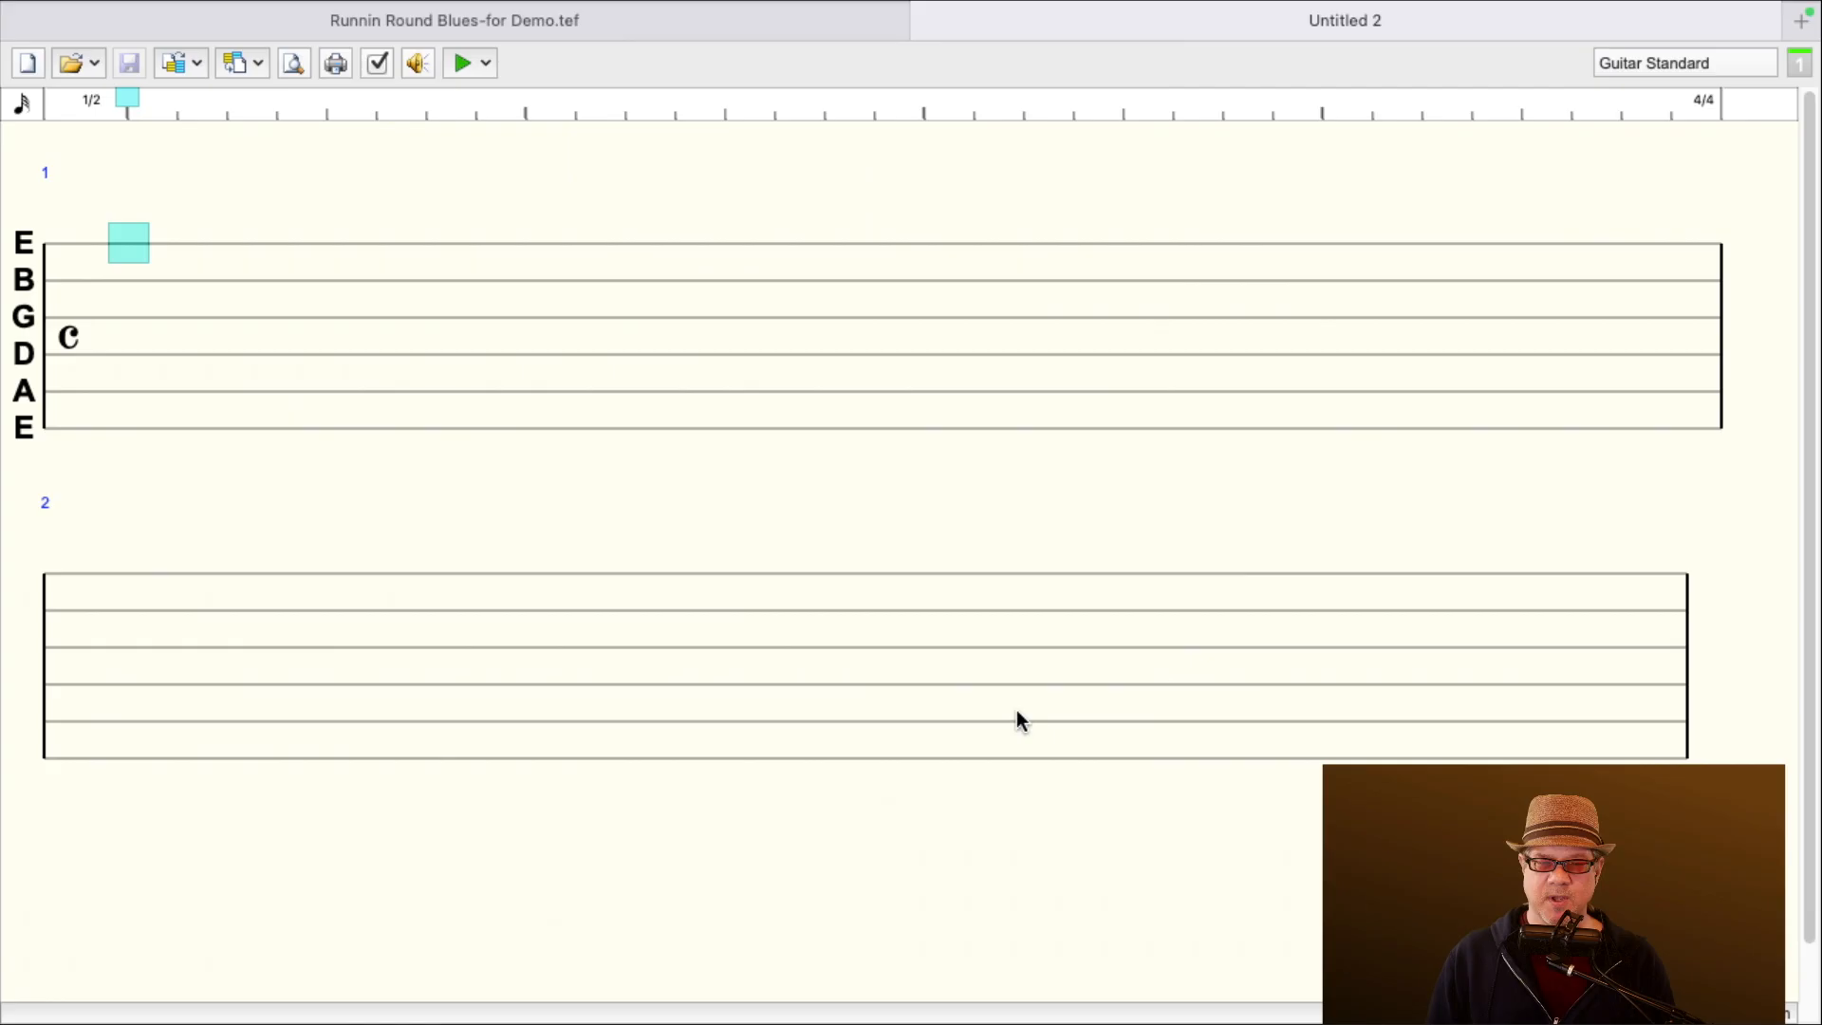
pyautogui.moveTo(809, 550)
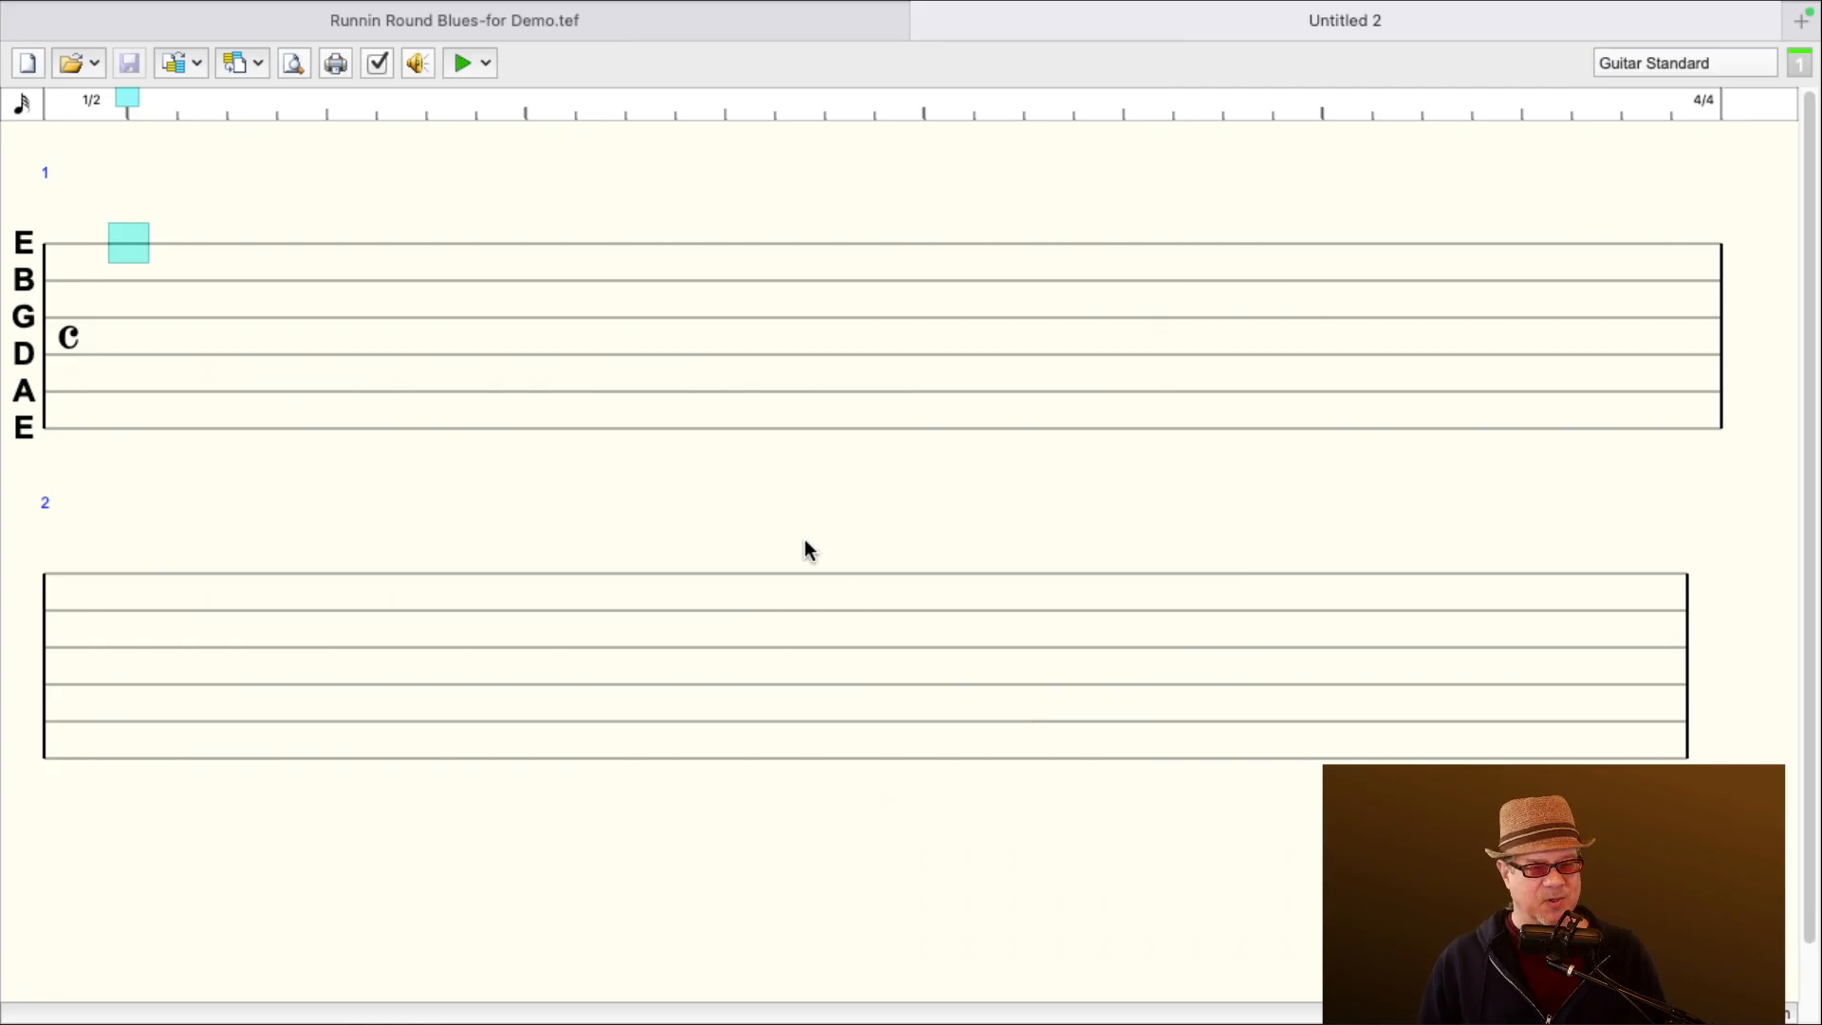
pyautogui.moveTo(569, 465)
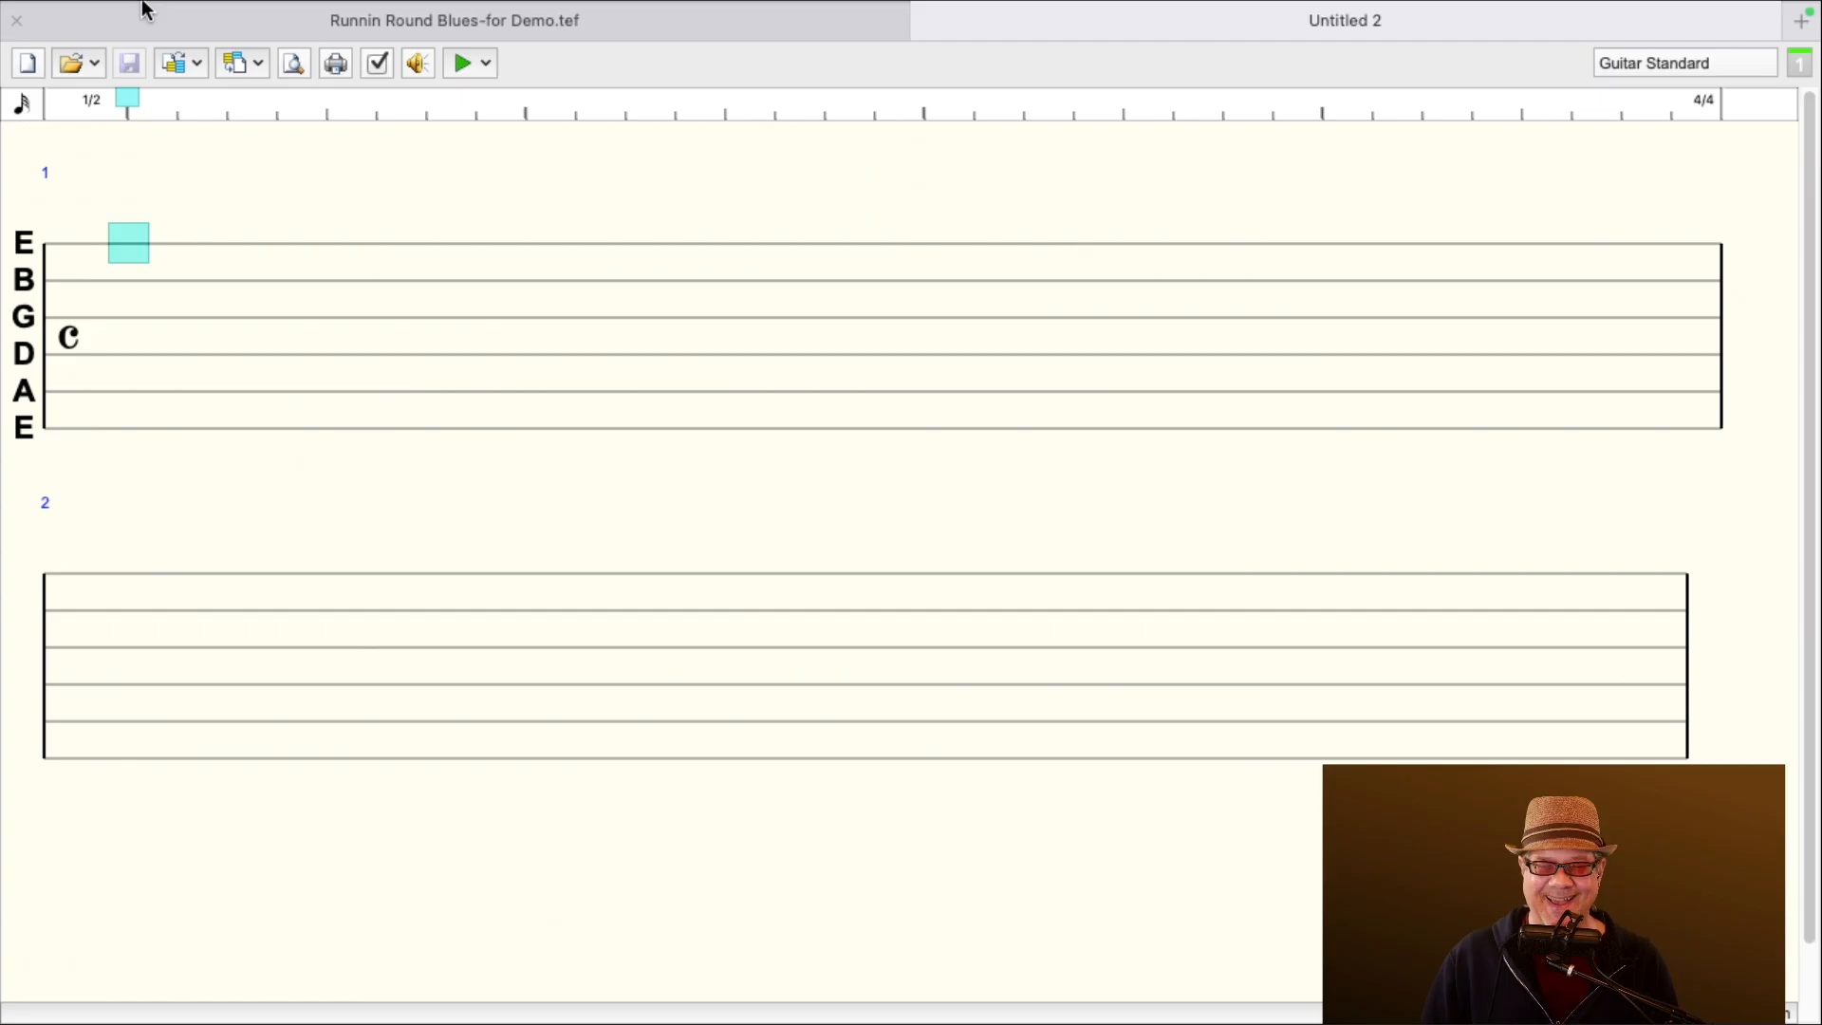
# - Show the note-entry palette and move it away from measure one
pyautogui.click(260, 16)
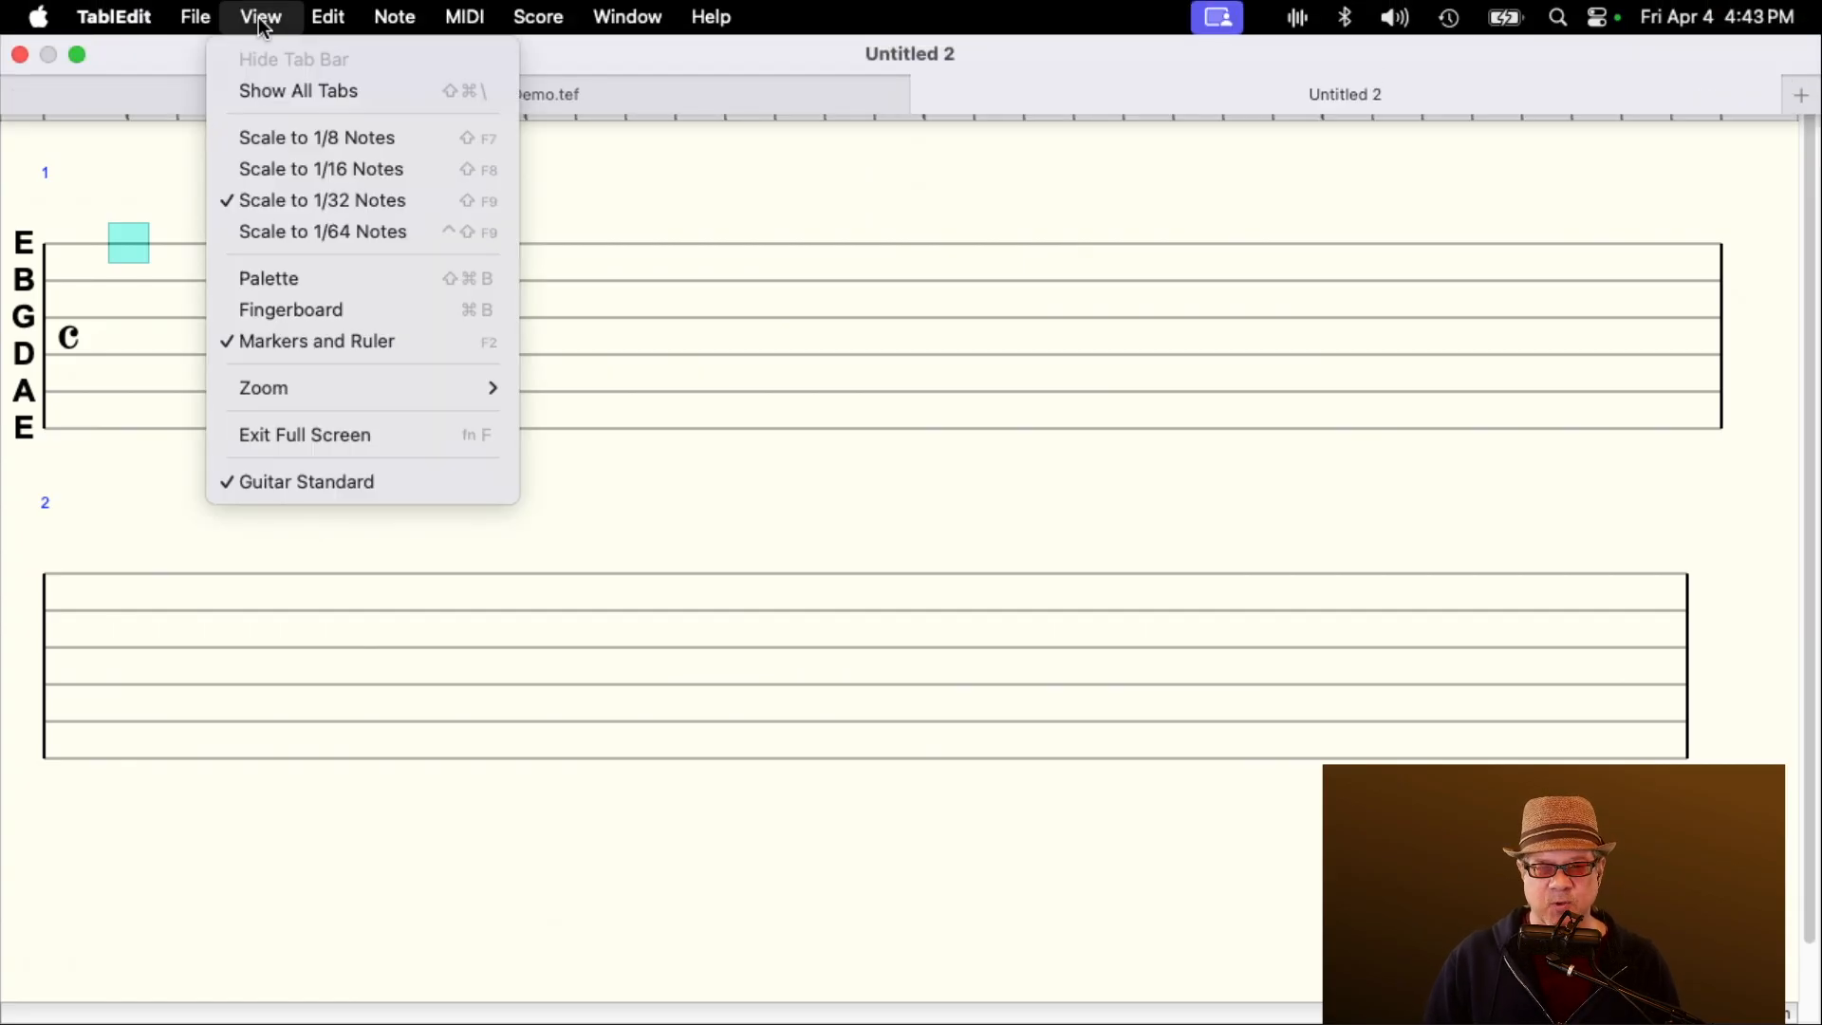
pyautogui.click(268, 278)
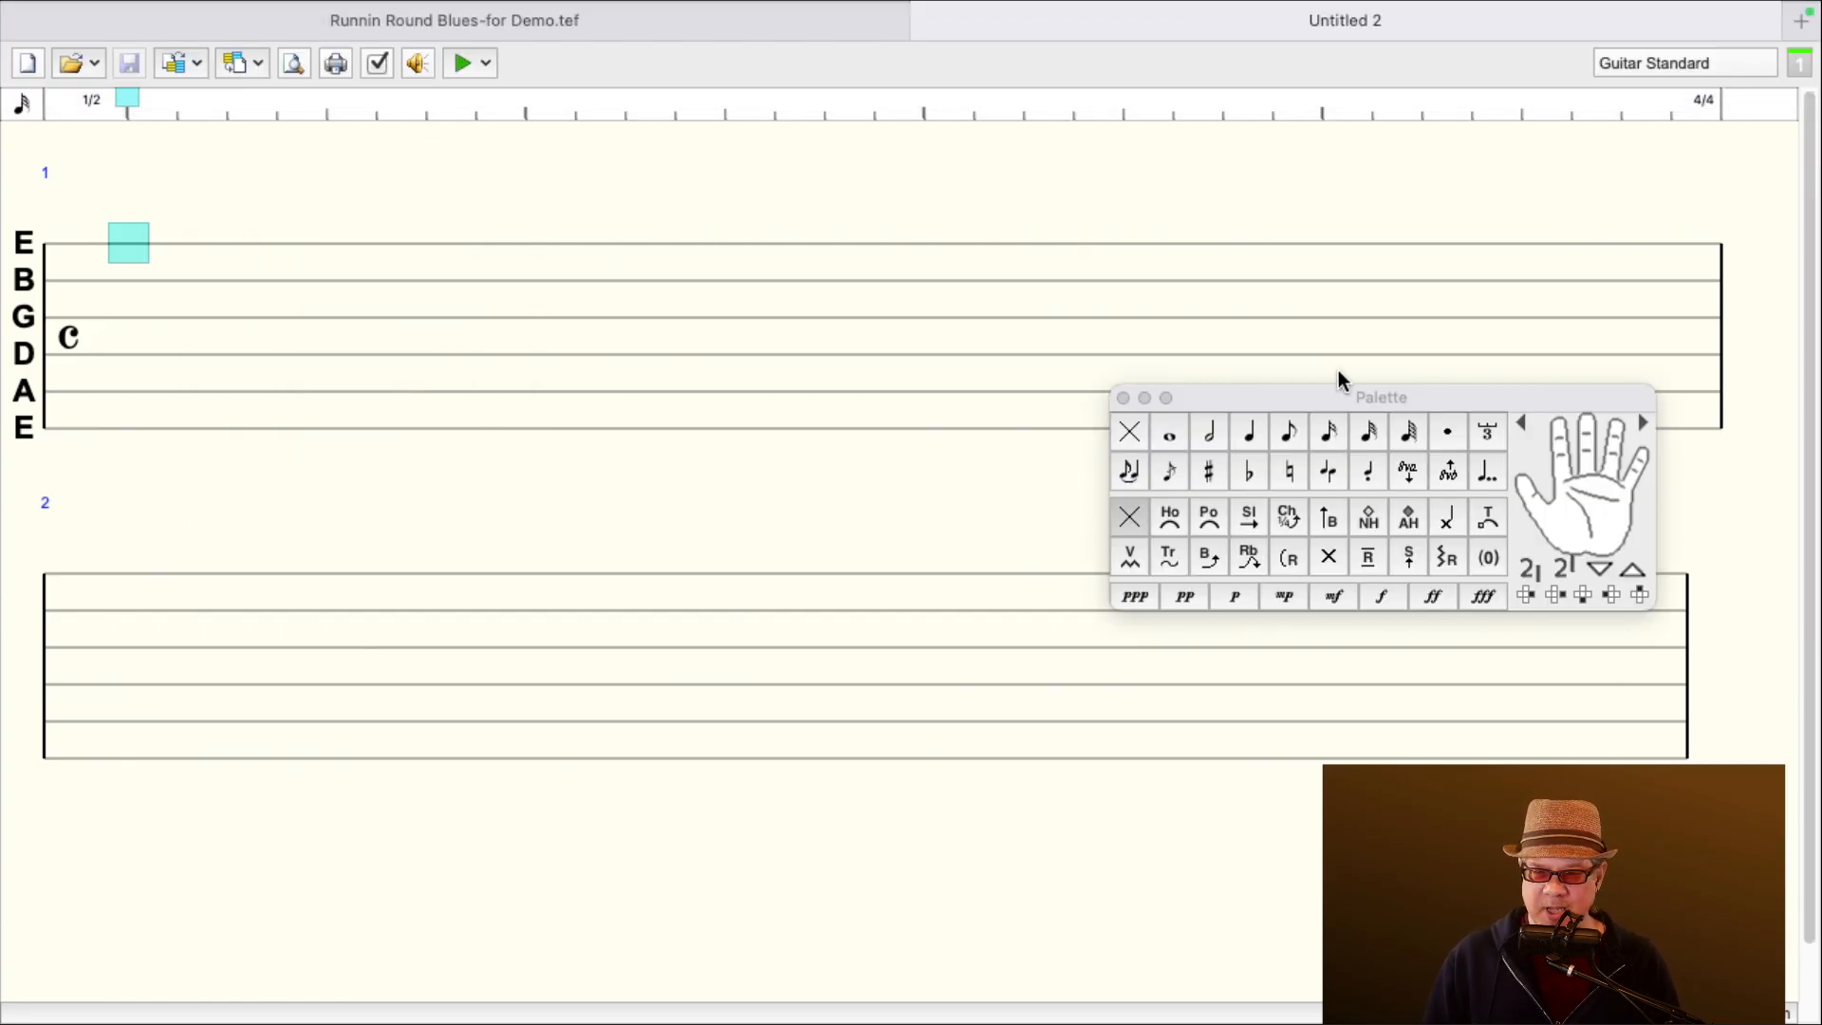
pyautogui.moveTo(1339, 380); pyautogui.dragTo(1023, 398)
pyautogui.write('3')
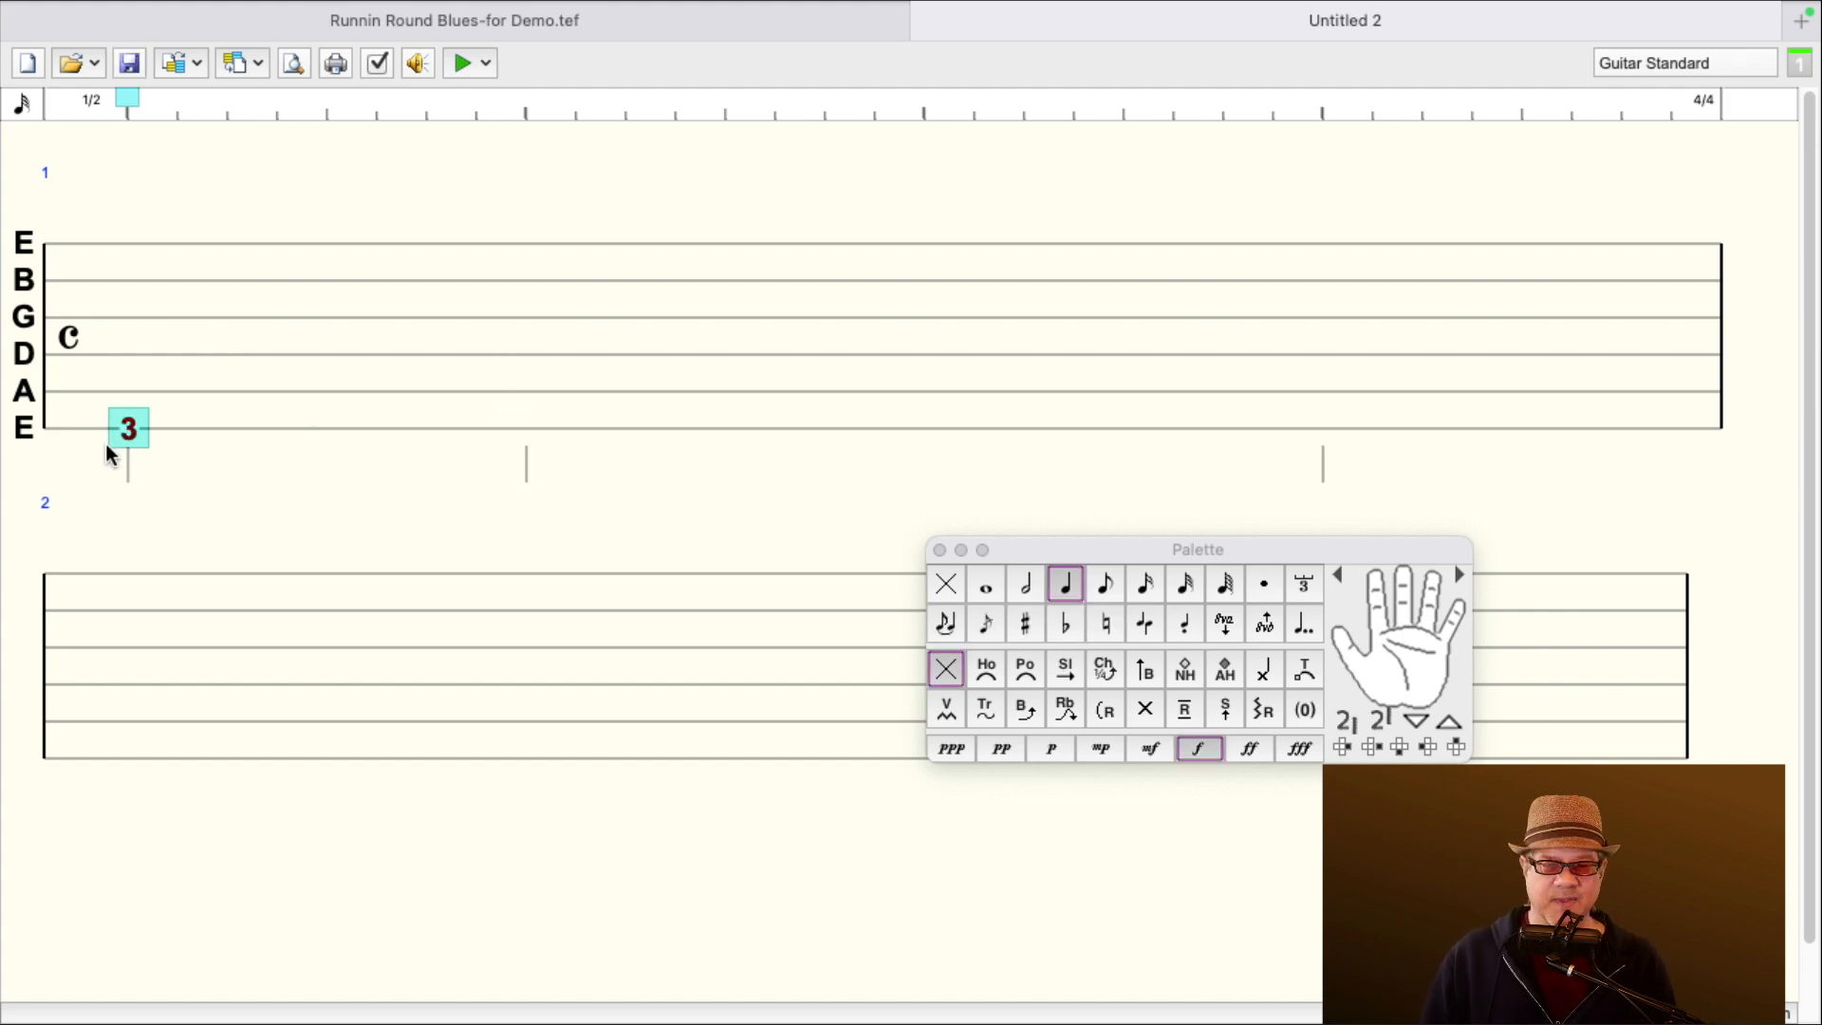
# - Enter the quarter-note bass frets 3, 0, 3, 0 and 3, 2, 3, 2
pyautogui.write('2')
pyautogui.click(527, 354)
pyautogui.write('0')
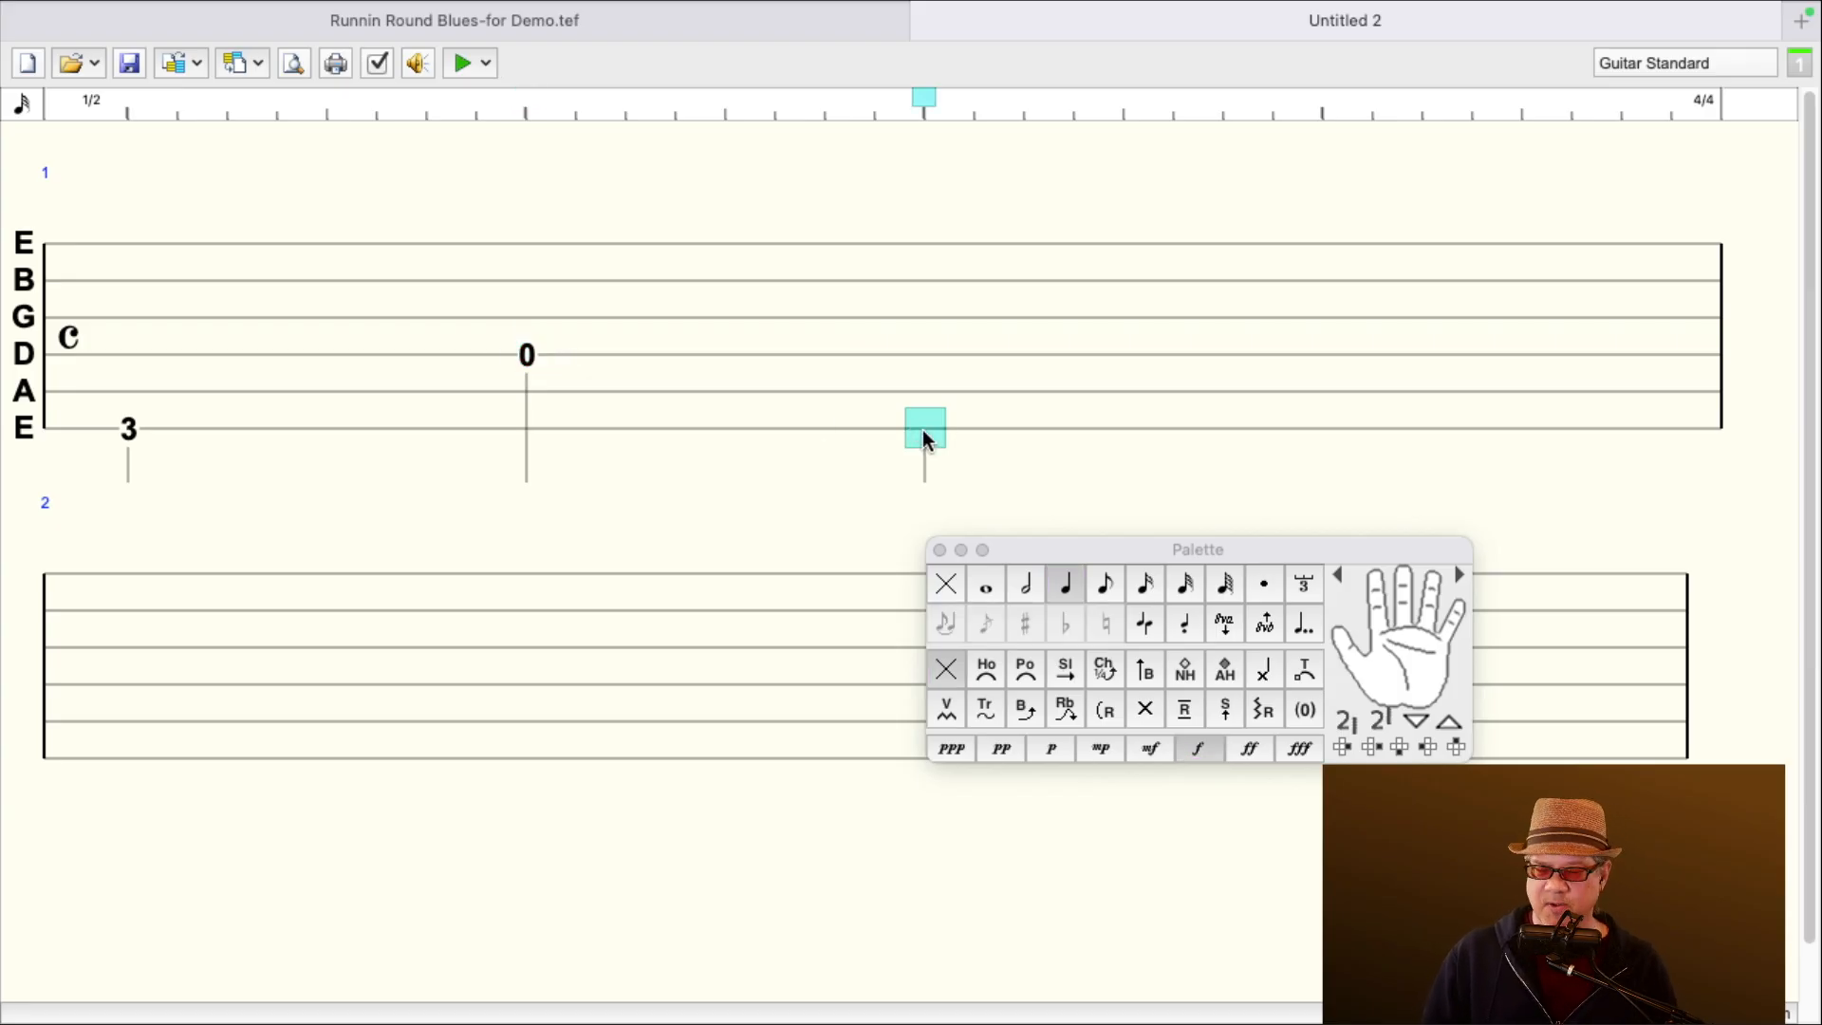
pyautogui.write('3')
pyautogui.click(1324, 354)
pyautogui.write('0')
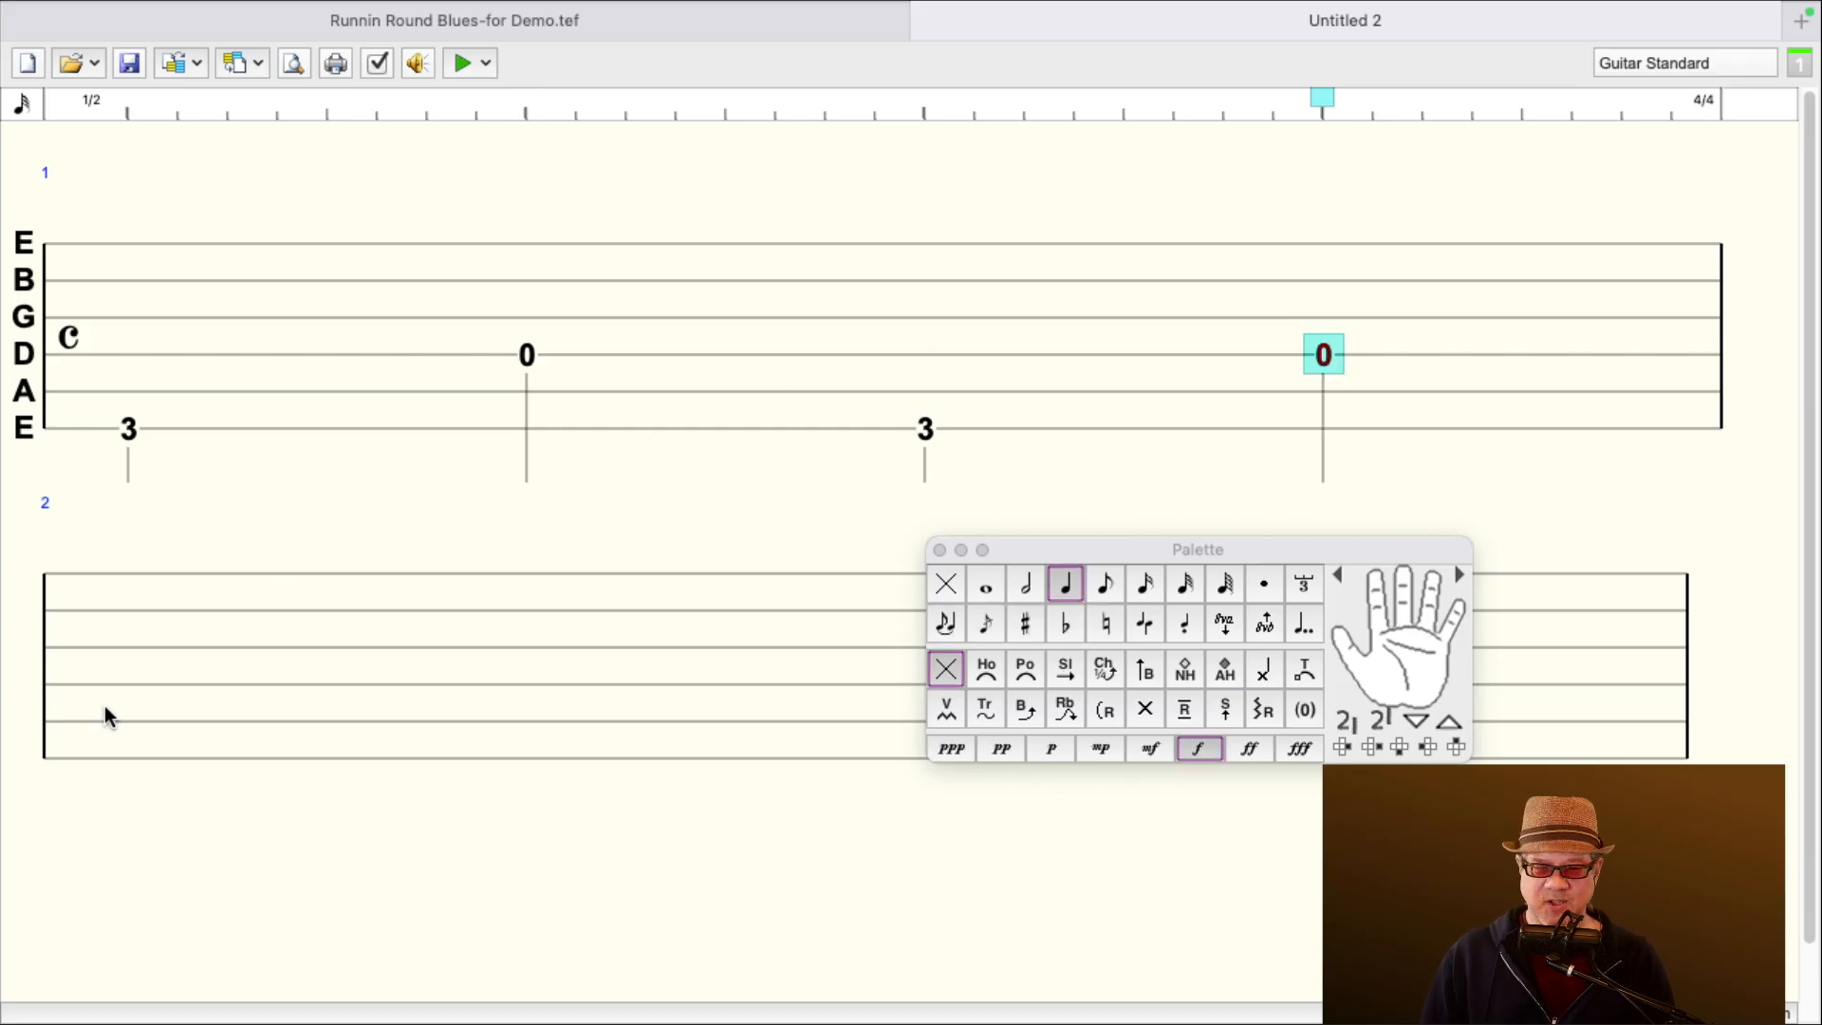
pyautogui.click(93, 720)
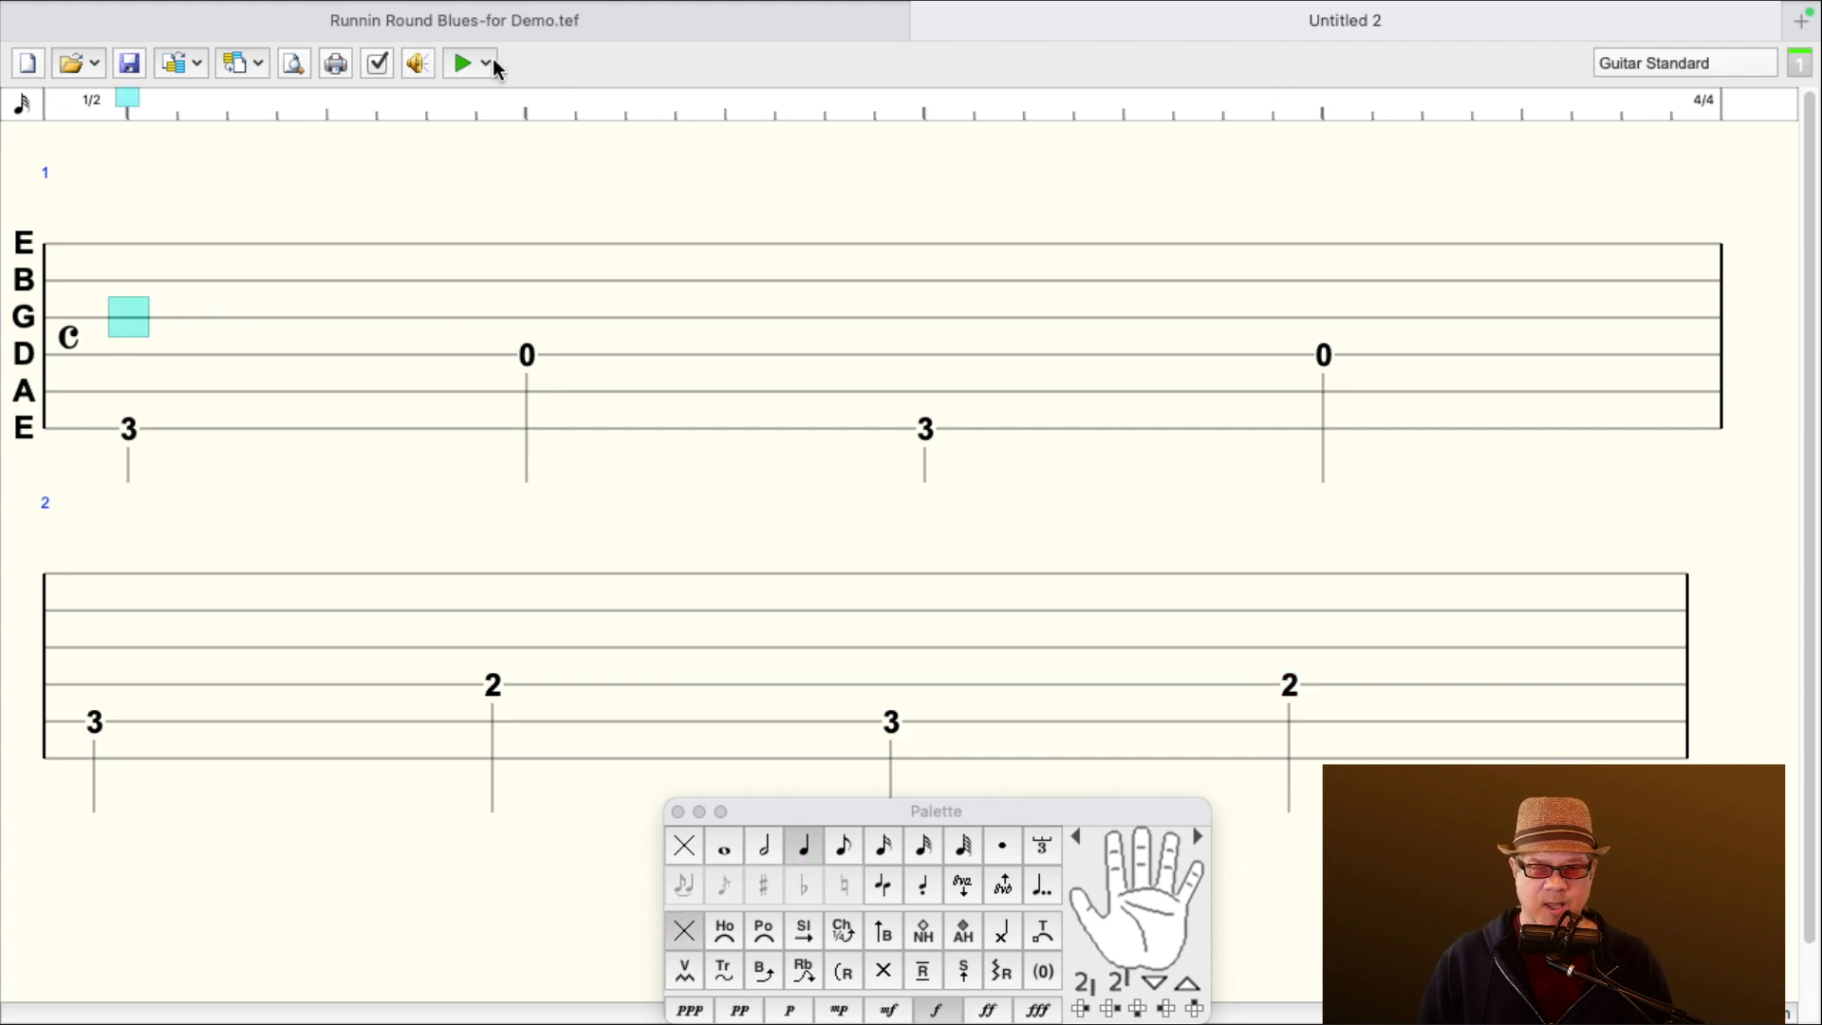
pyautogui.click(462, 63)
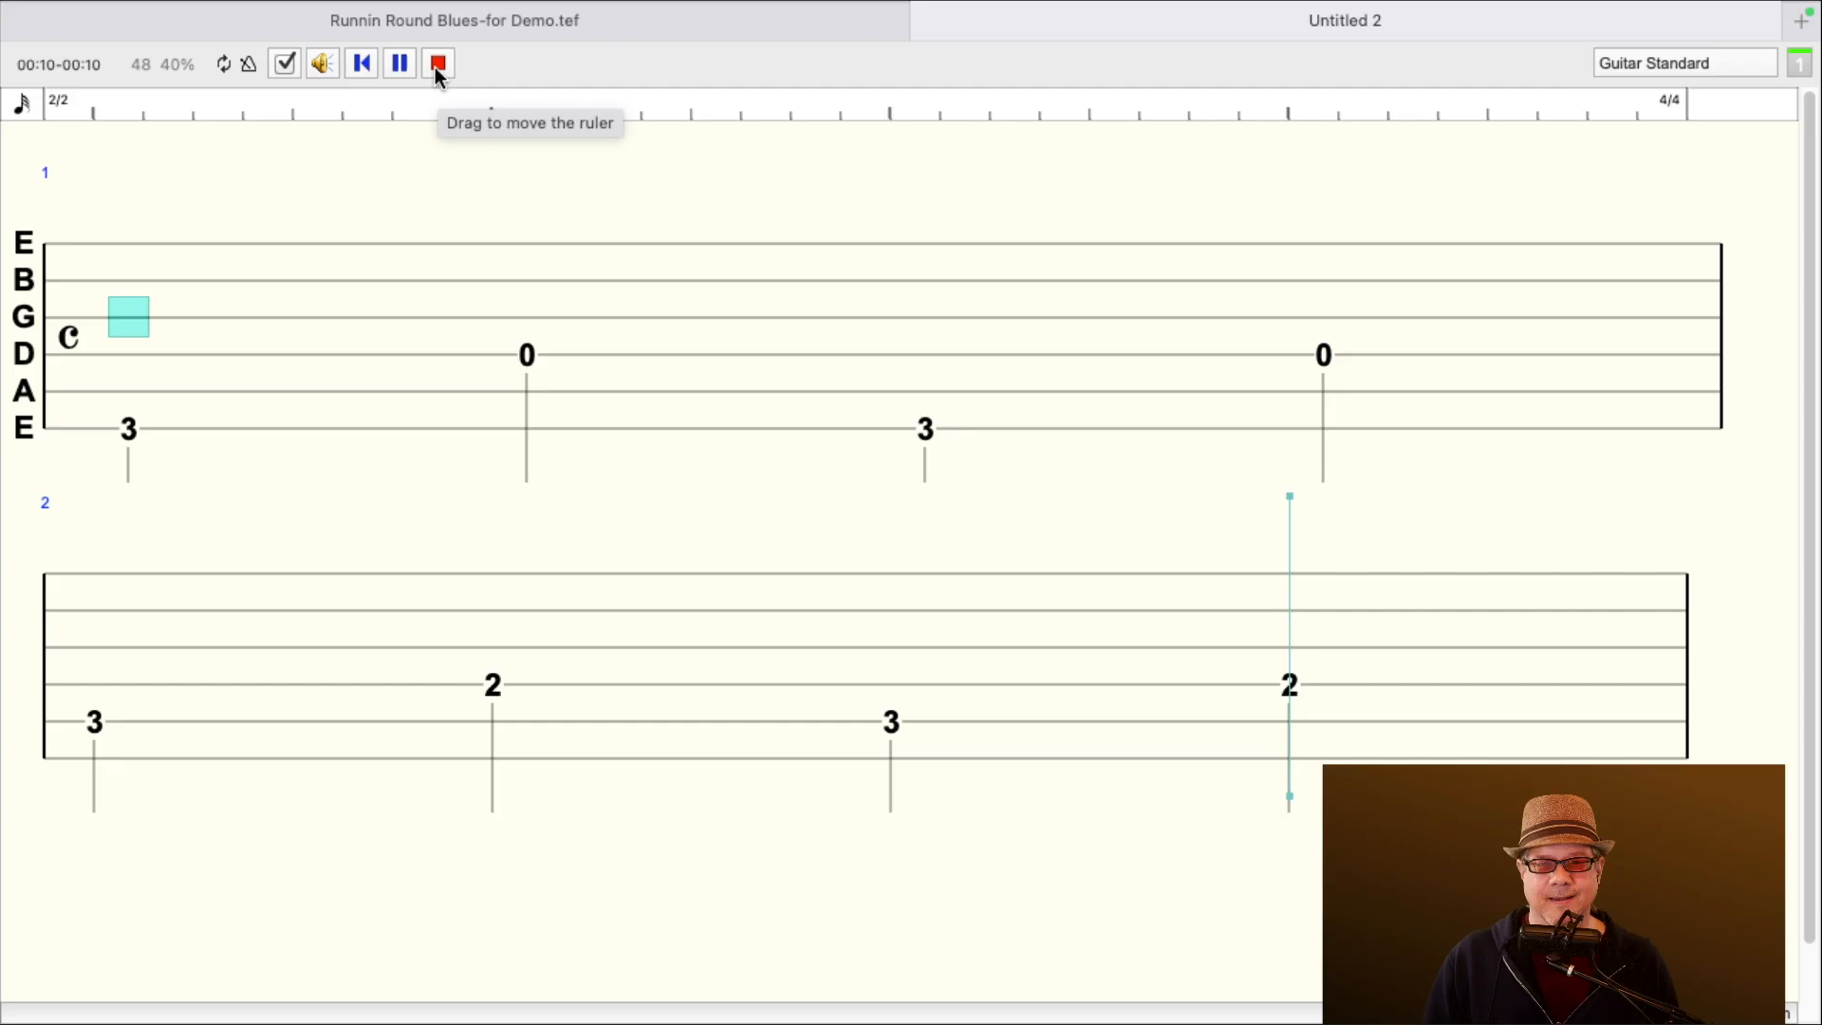
pyautogui.click(438, 62)
pyautogui.write('0')
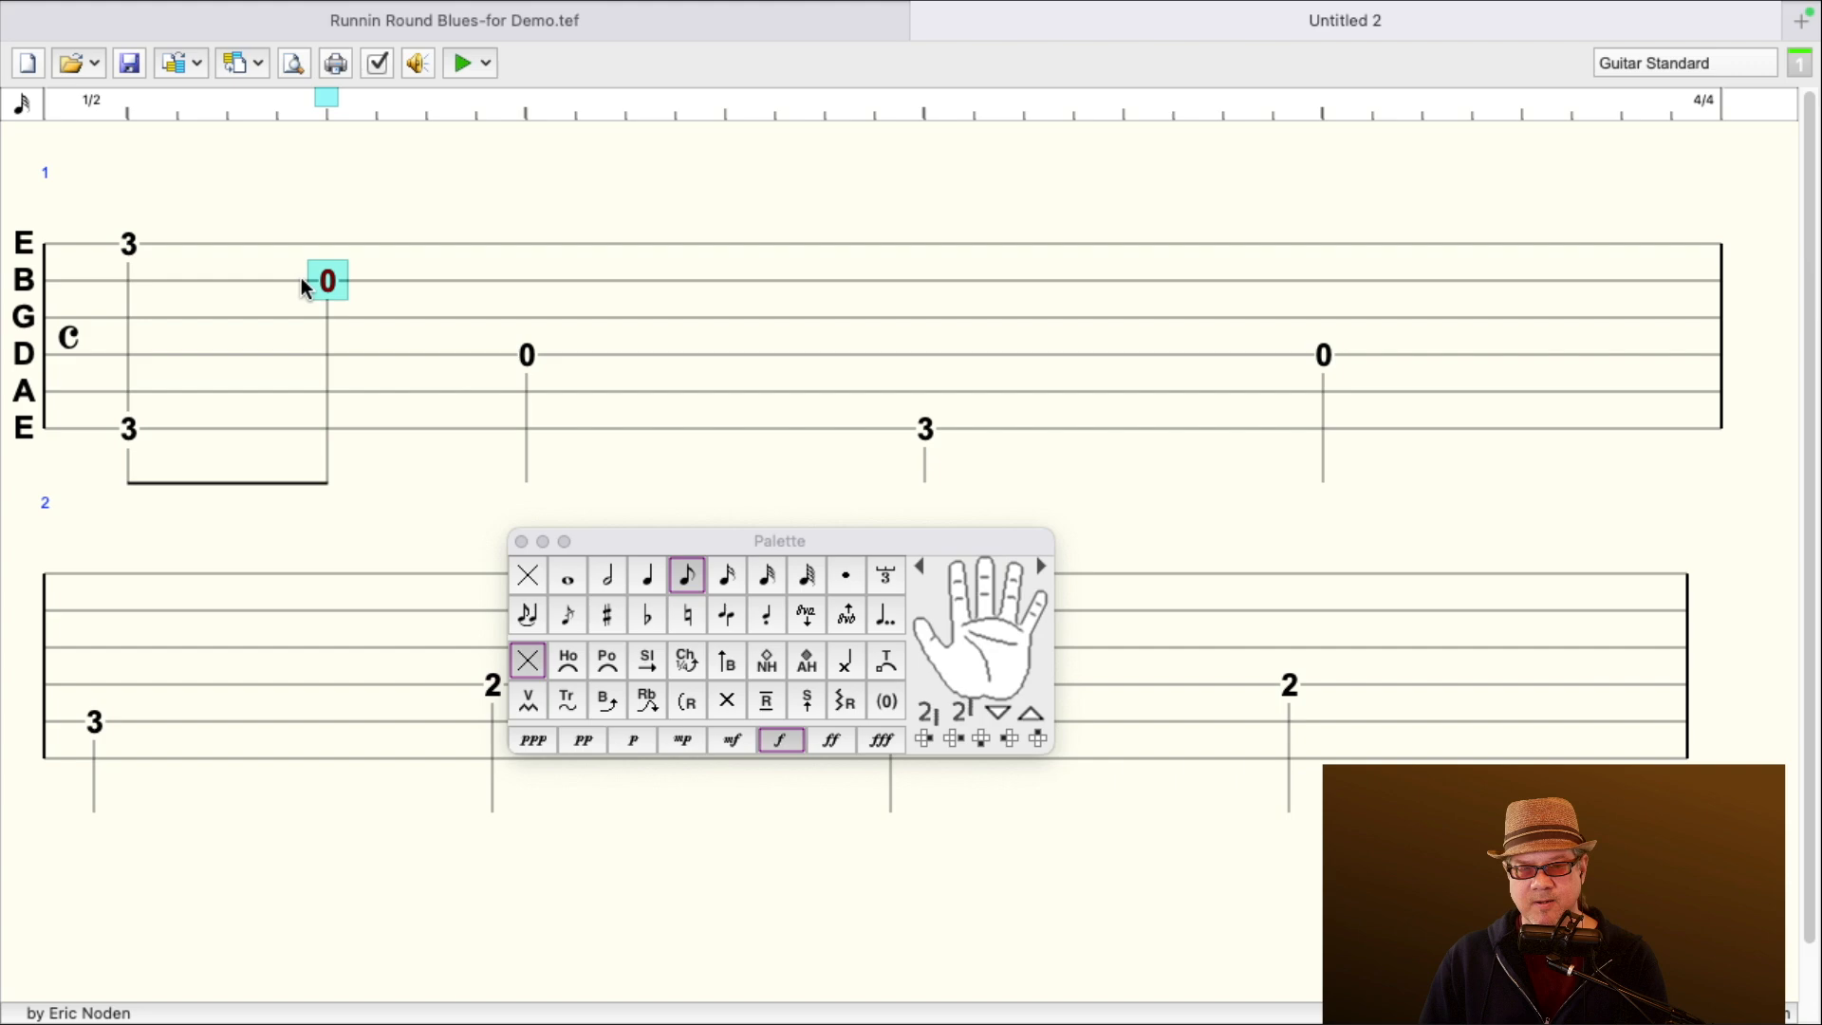
pyautogui.moveTo(519, 252)
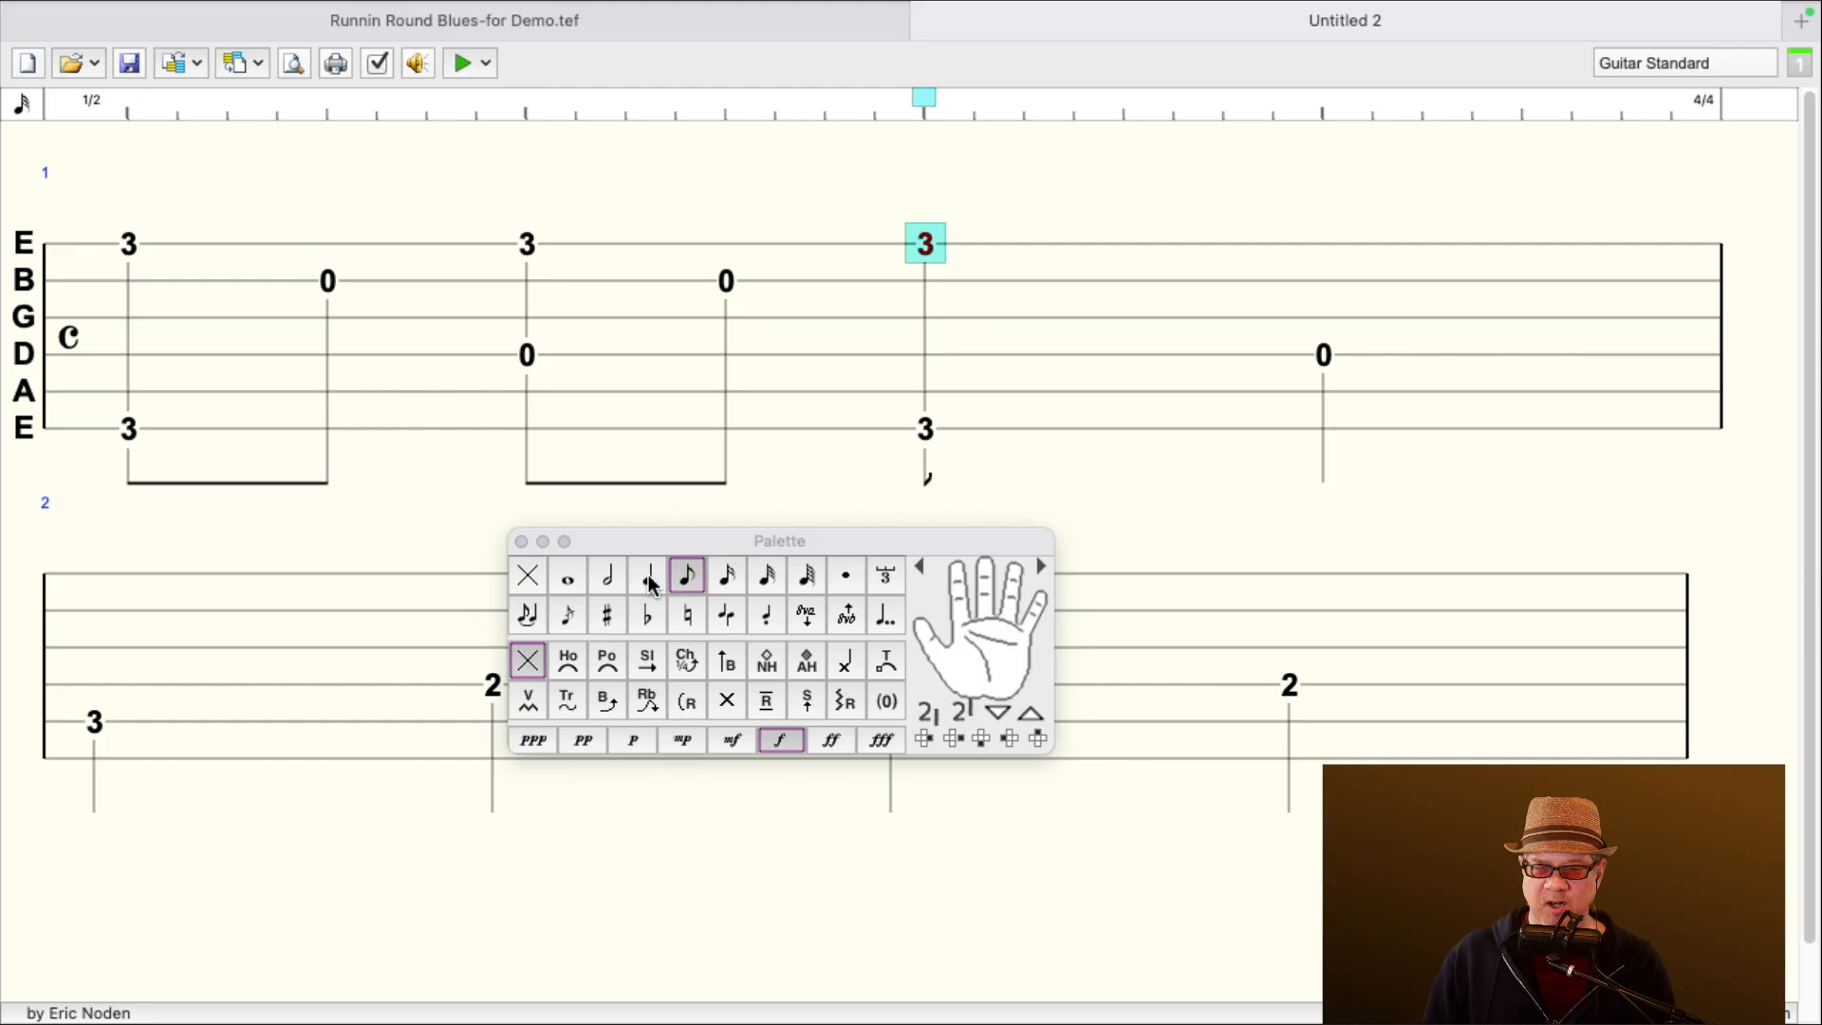
# - Add melody frets 3, 0, 3 in measure one and 0, 1, 0, 1, 1 in measure two
pyautogui.click(646, 575)
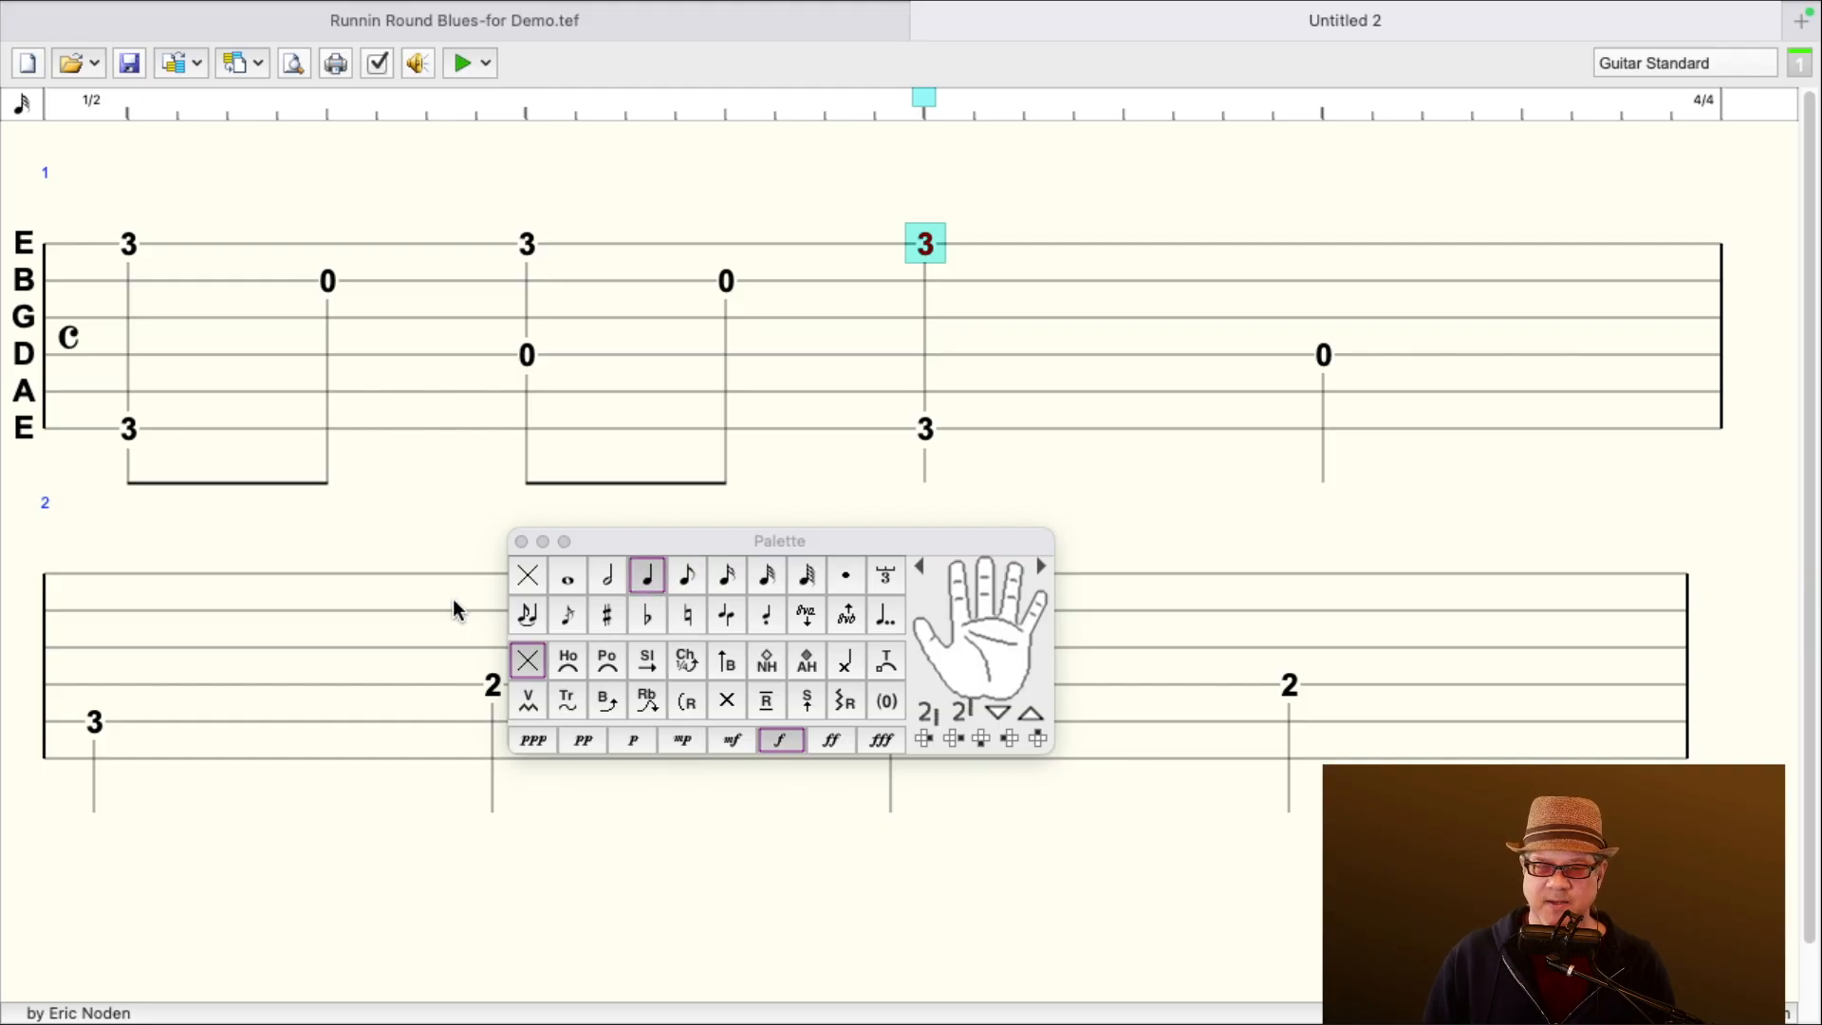
pyautogui.moveTo(780, 540); pyautogui.dragTo(1114, 532)
pyautogui.write('0')
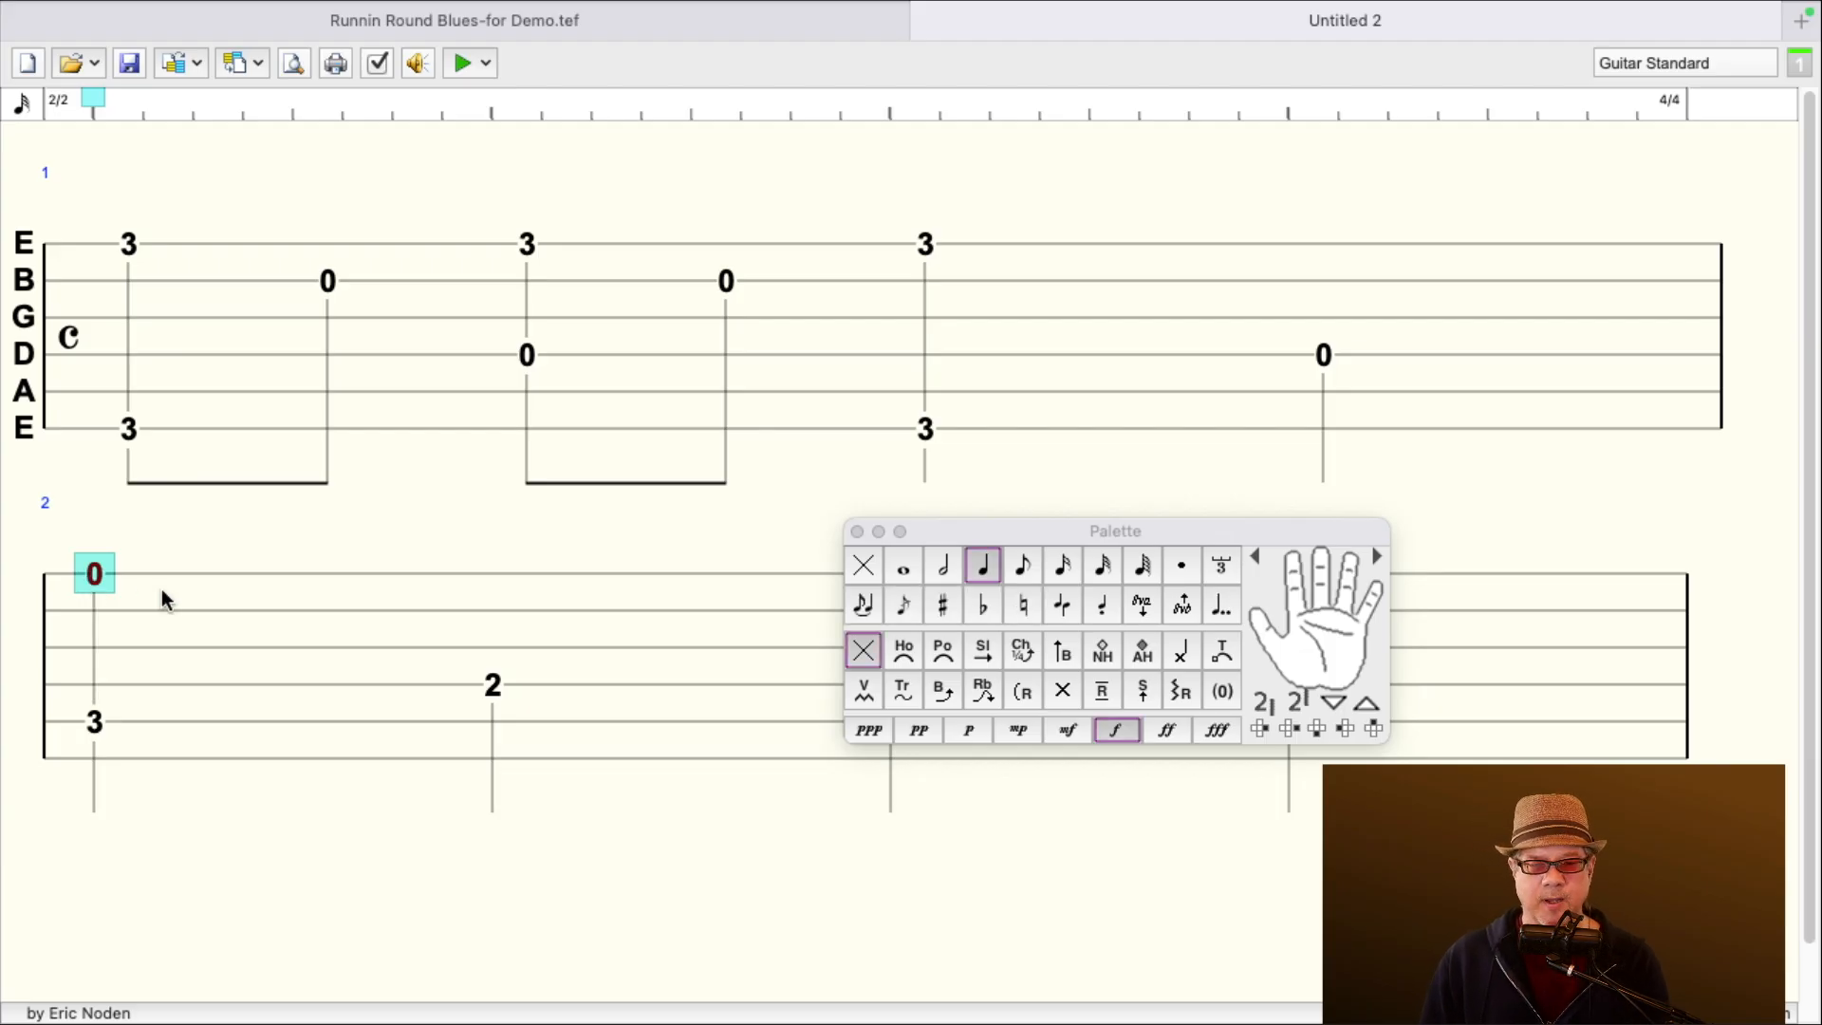
pyautogui.click(1021, 565)
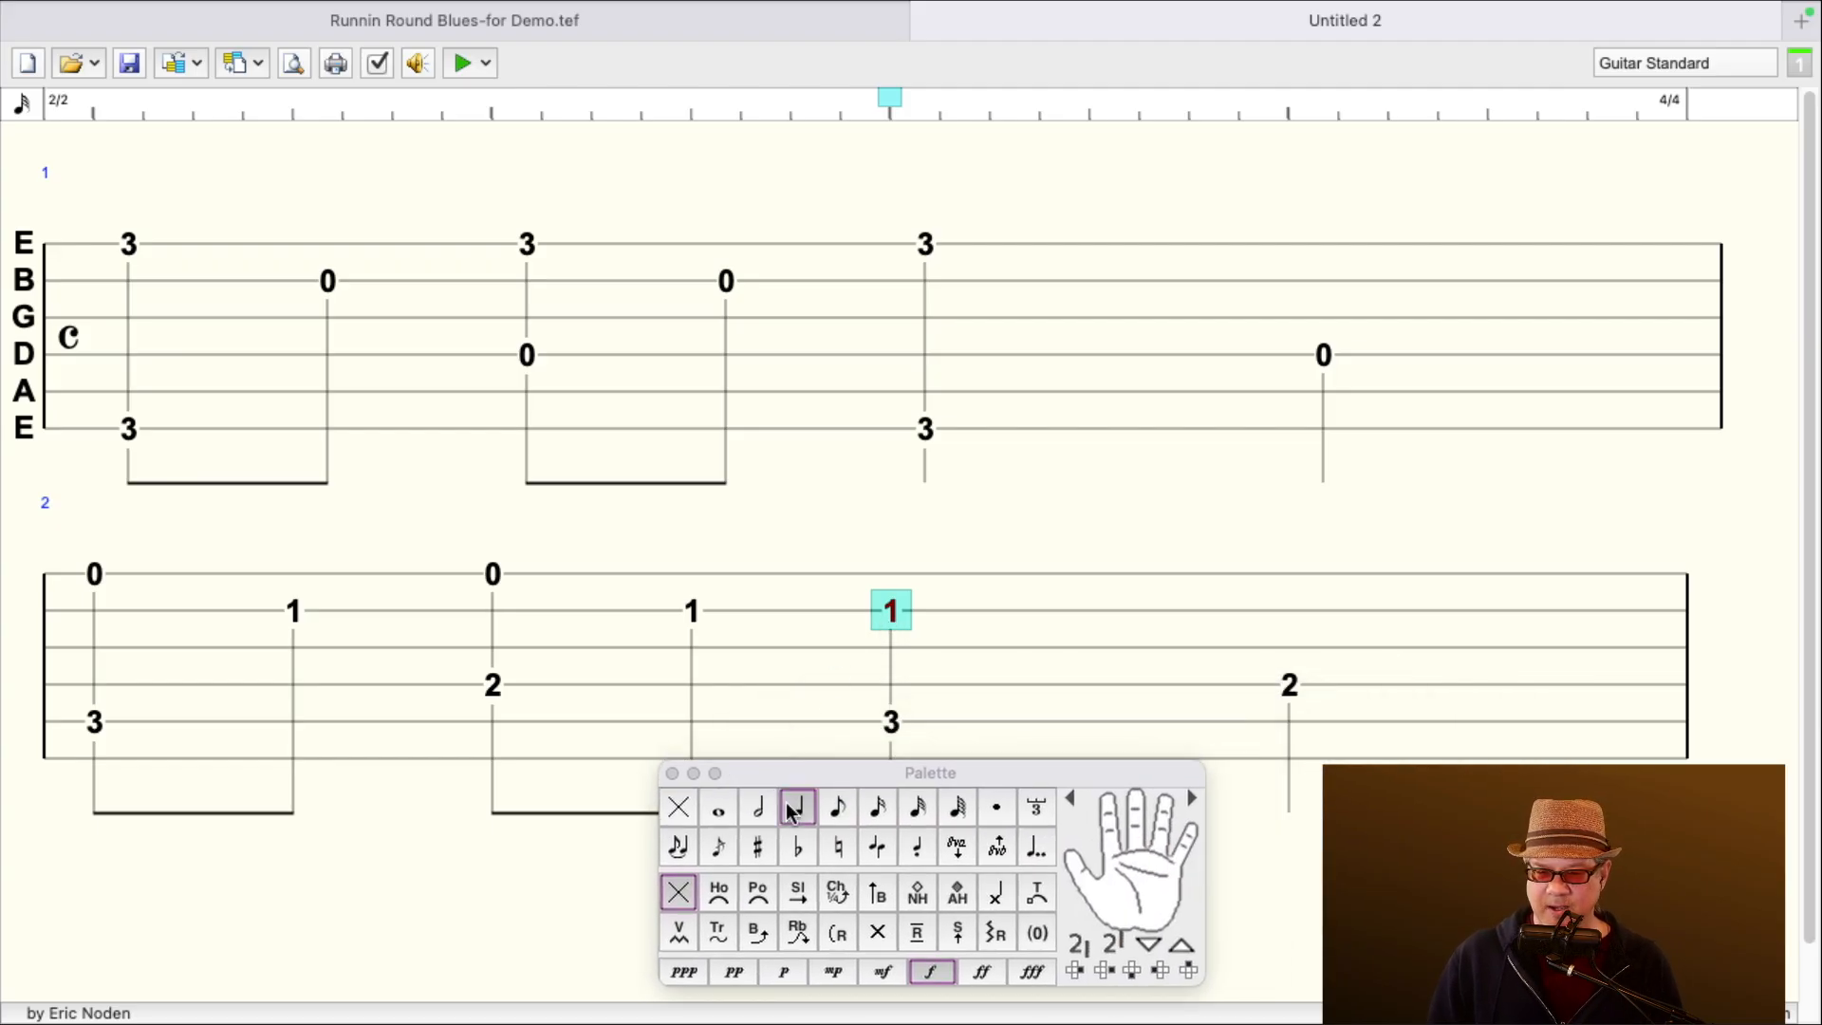
pyautogui.moveTo(929, 771); pyautogui.dragTo(1375, 373)
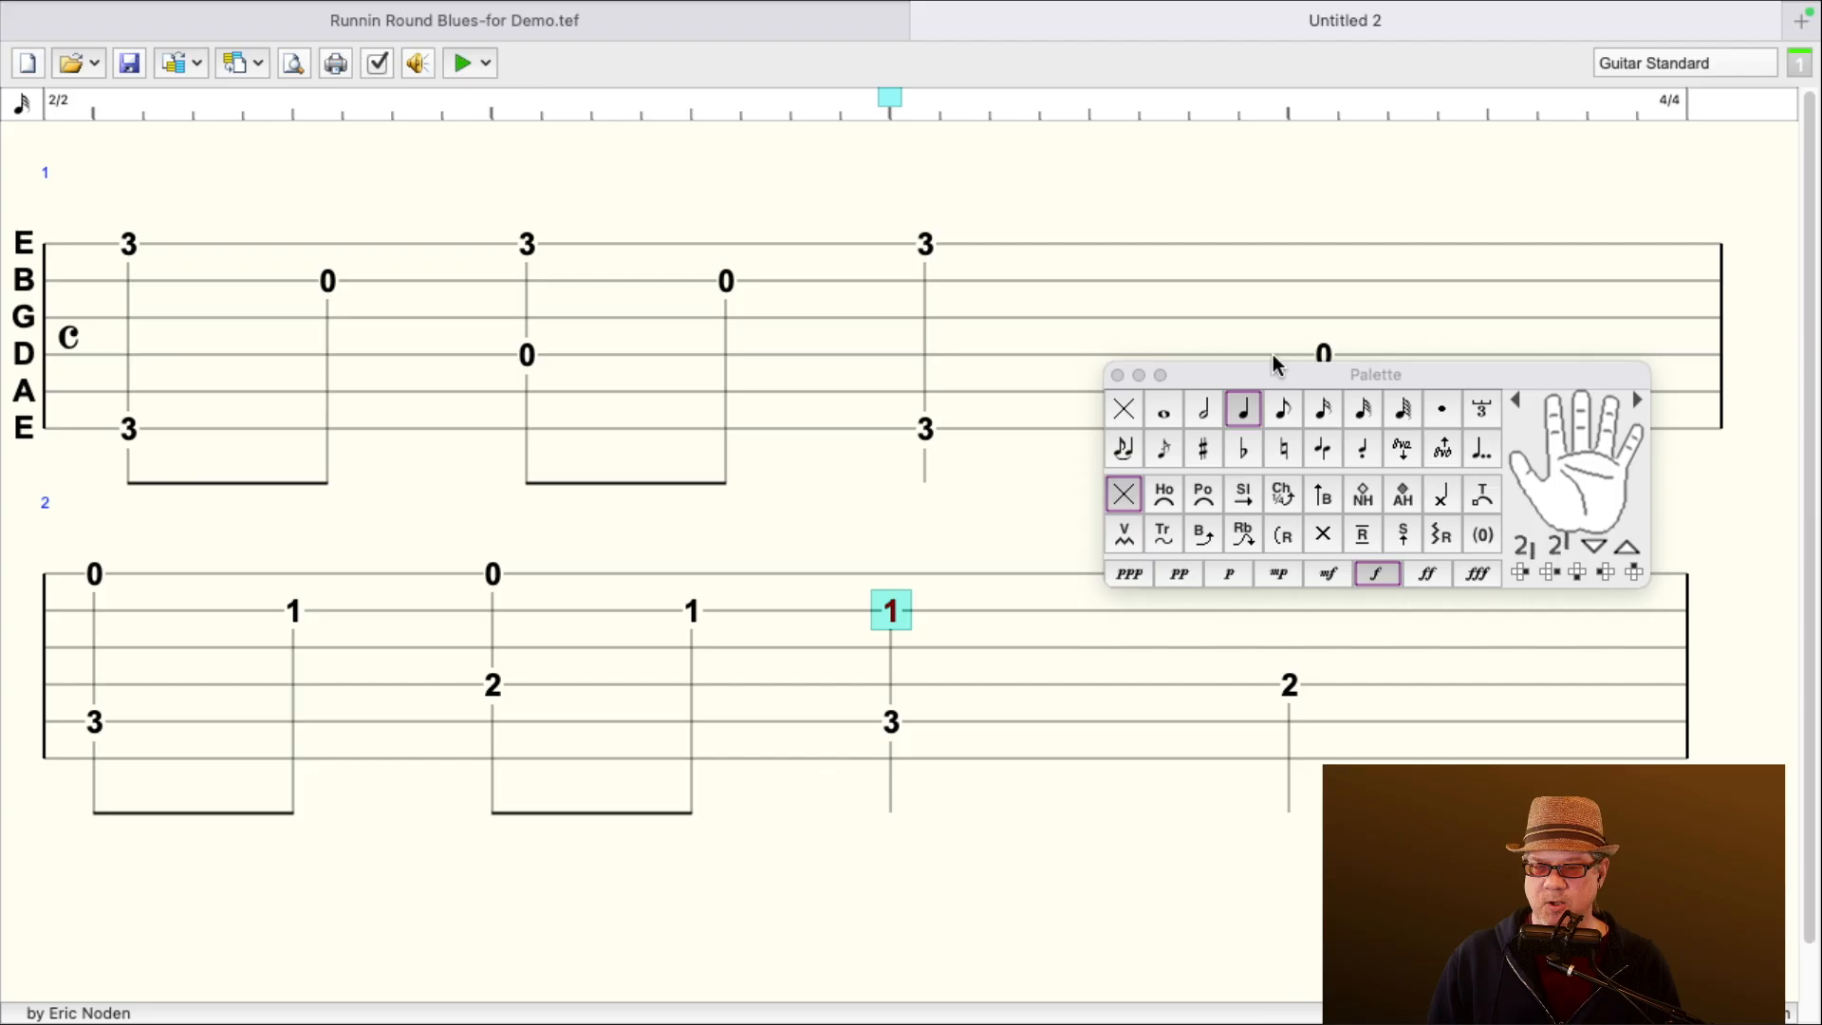
pyautogui.click(1117, 376)
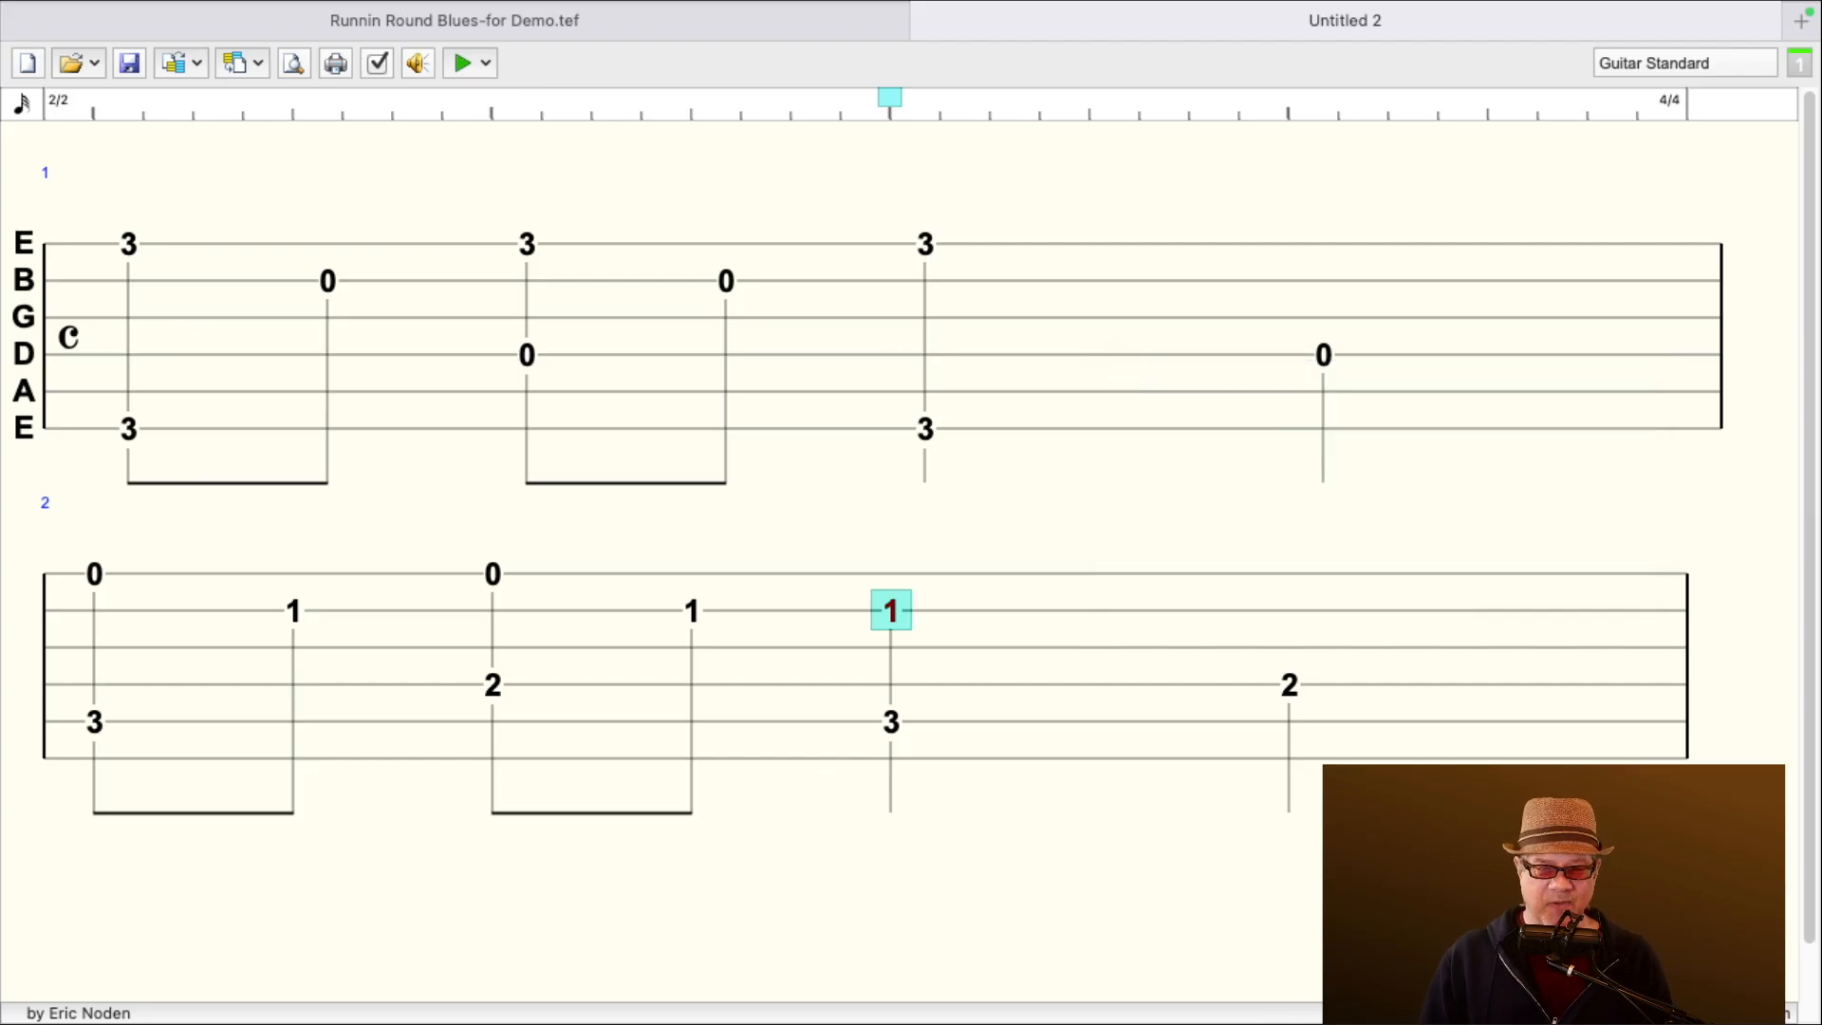
pyautogui.click(462, 62)
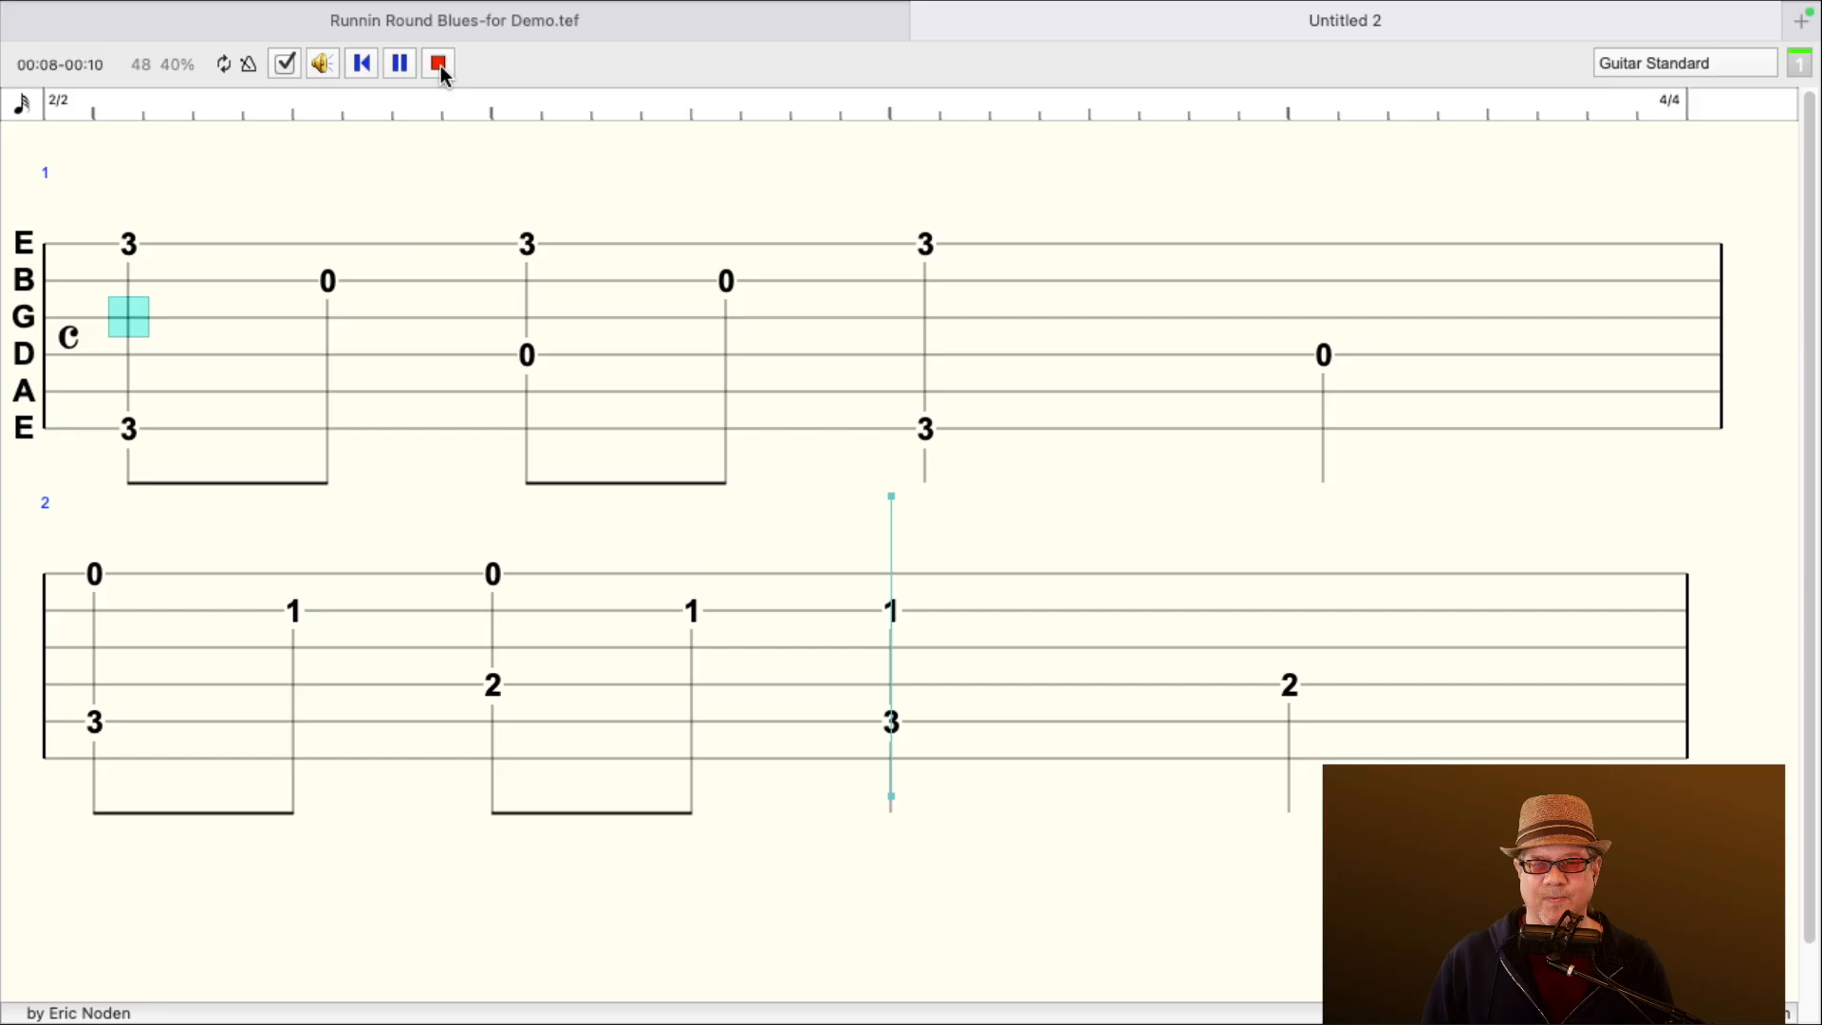
pyautogui.click(439, 62)
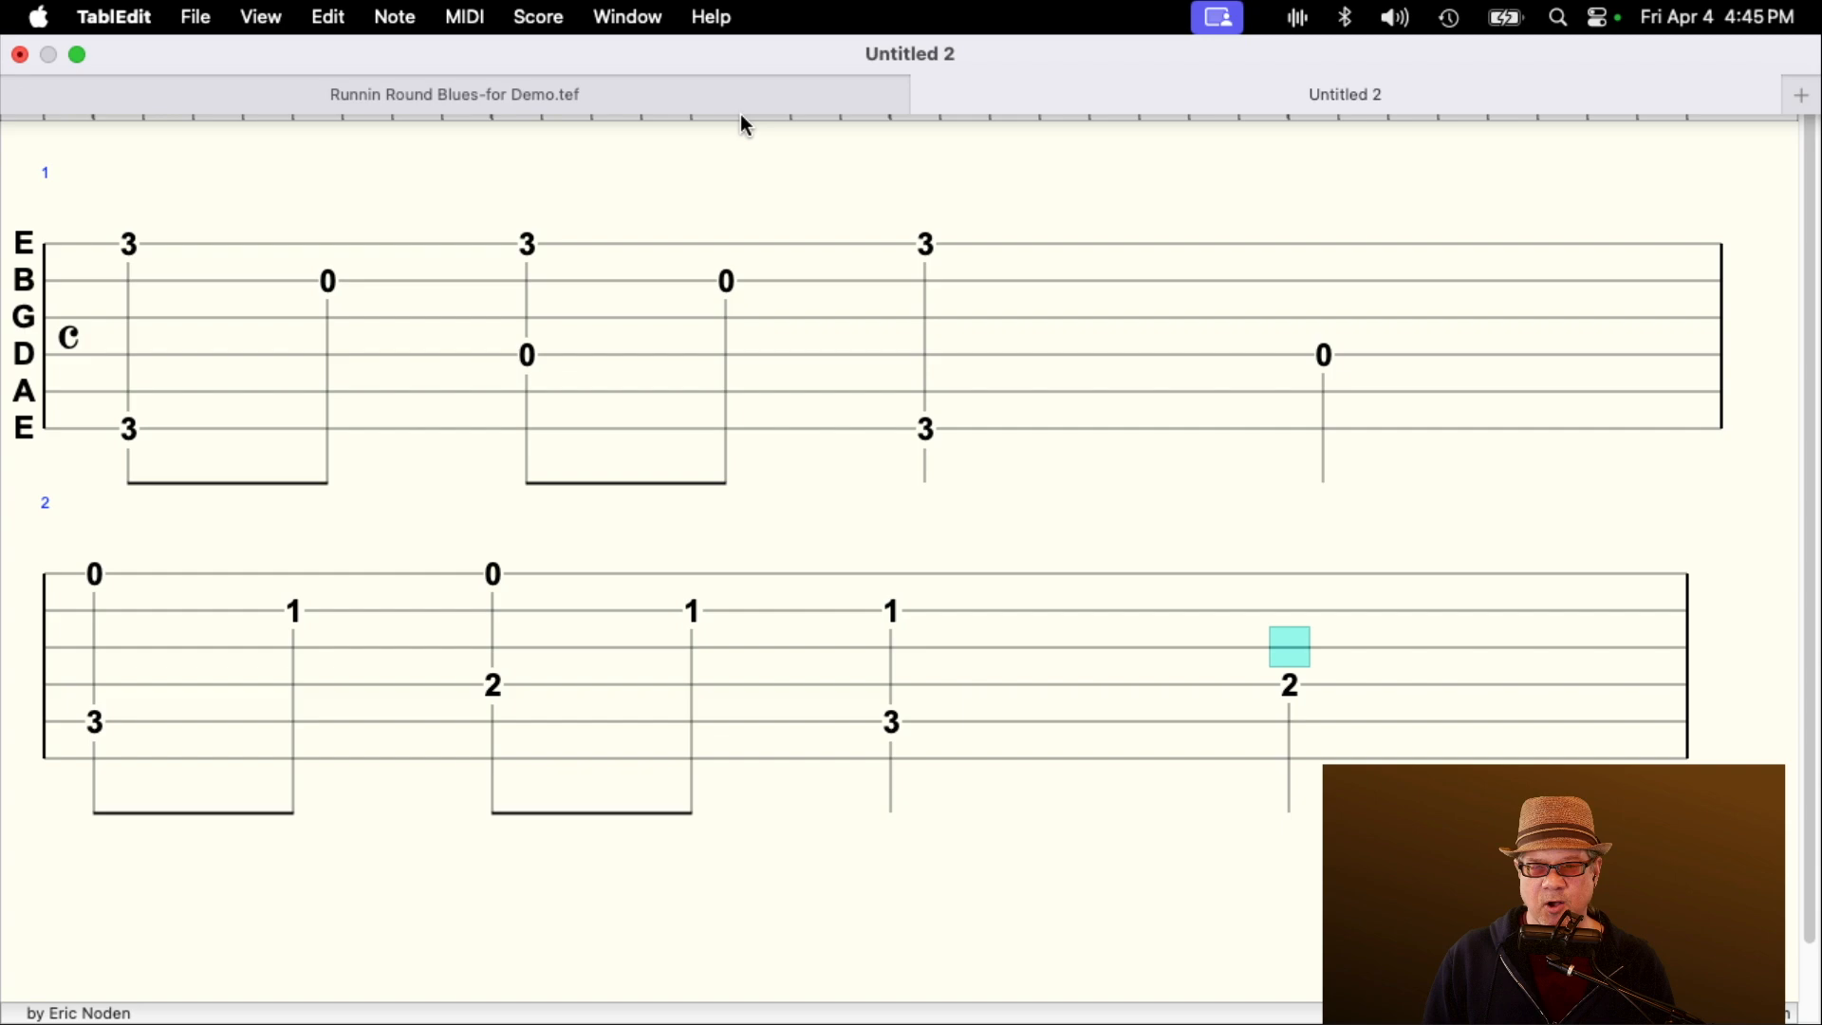
# - Enter 'Cool Tune in G' as the score title in Title Information
pyautogui.click(537, 16)
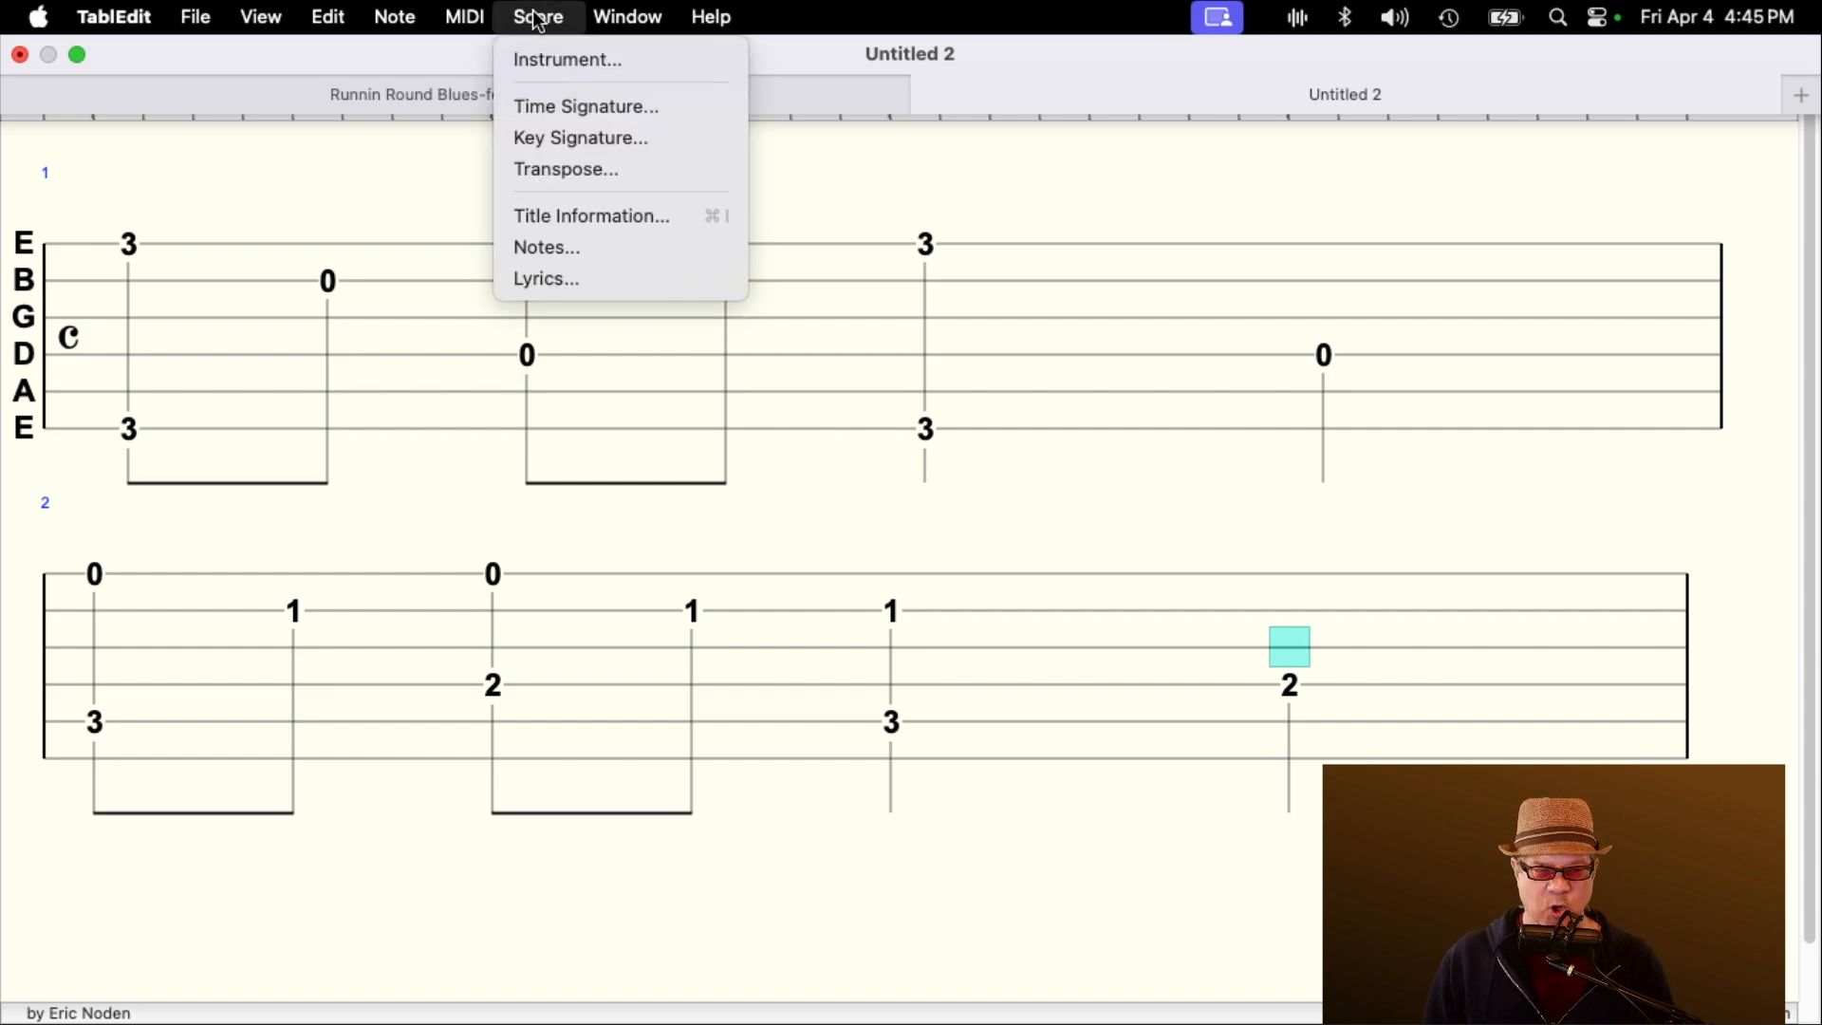
pyautogui.moveTo(547, 246)
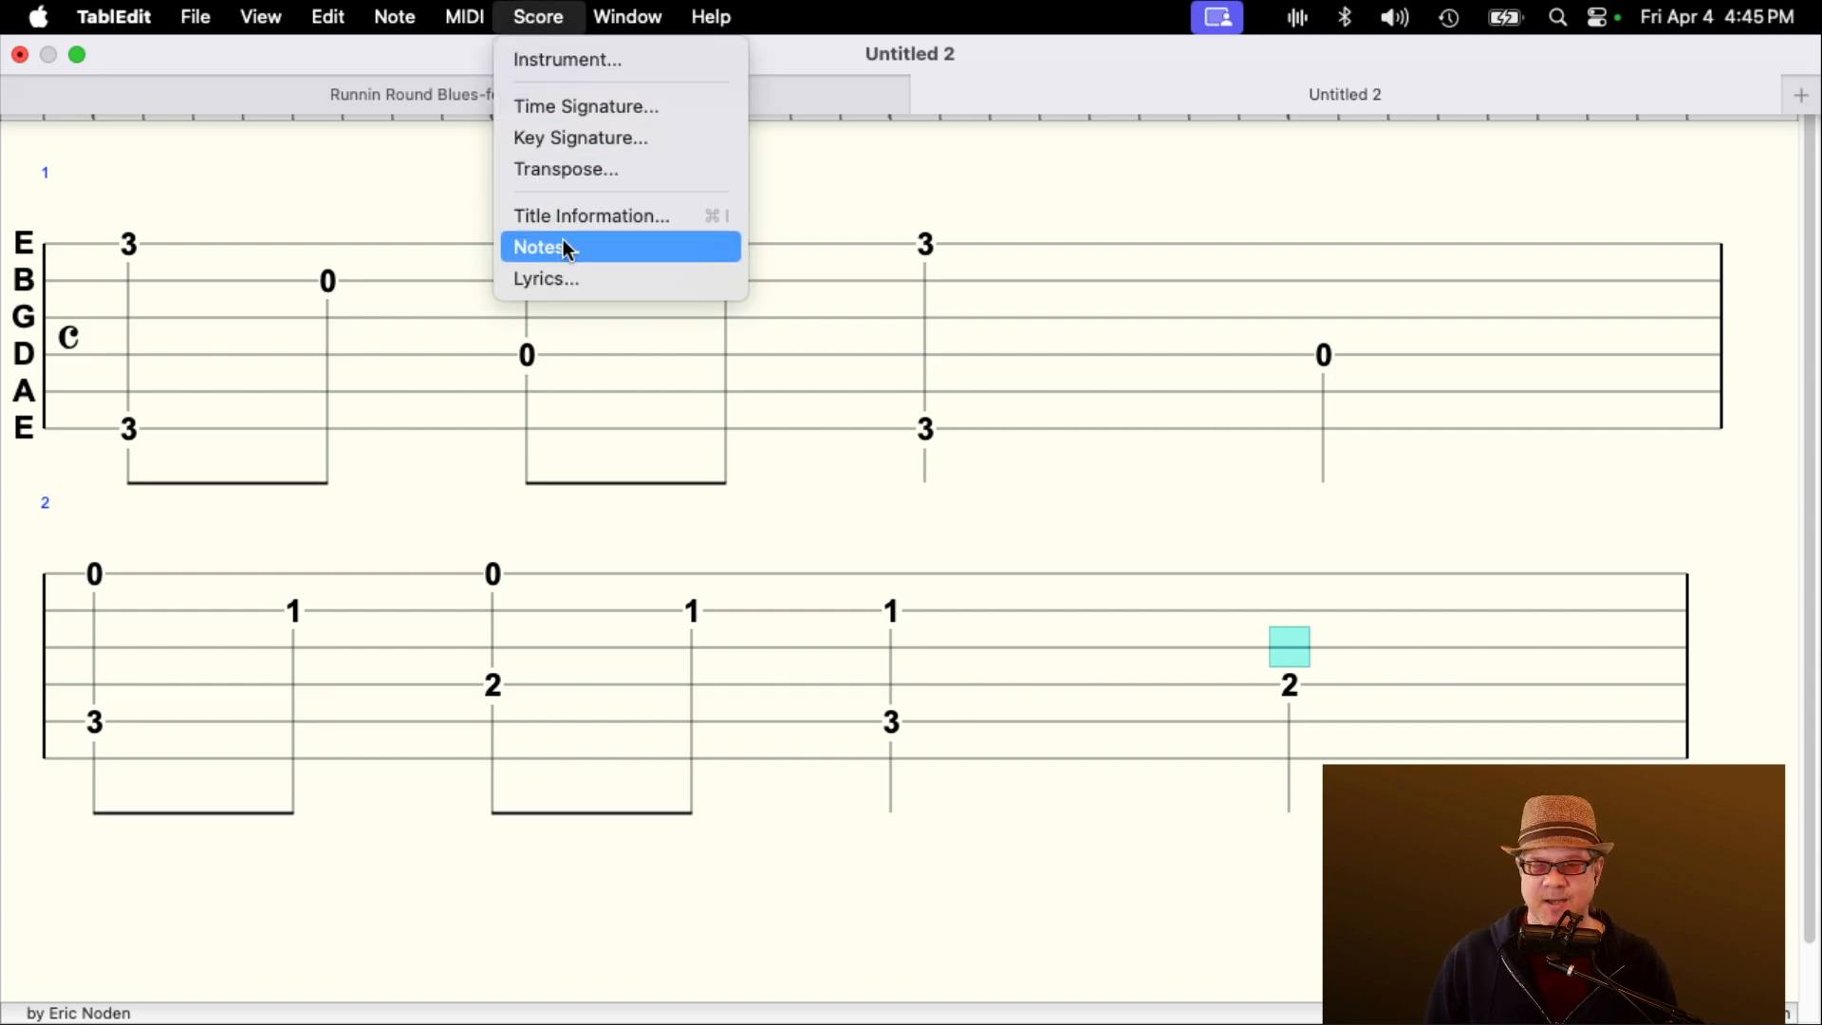
pyautogui.click(590, 215)
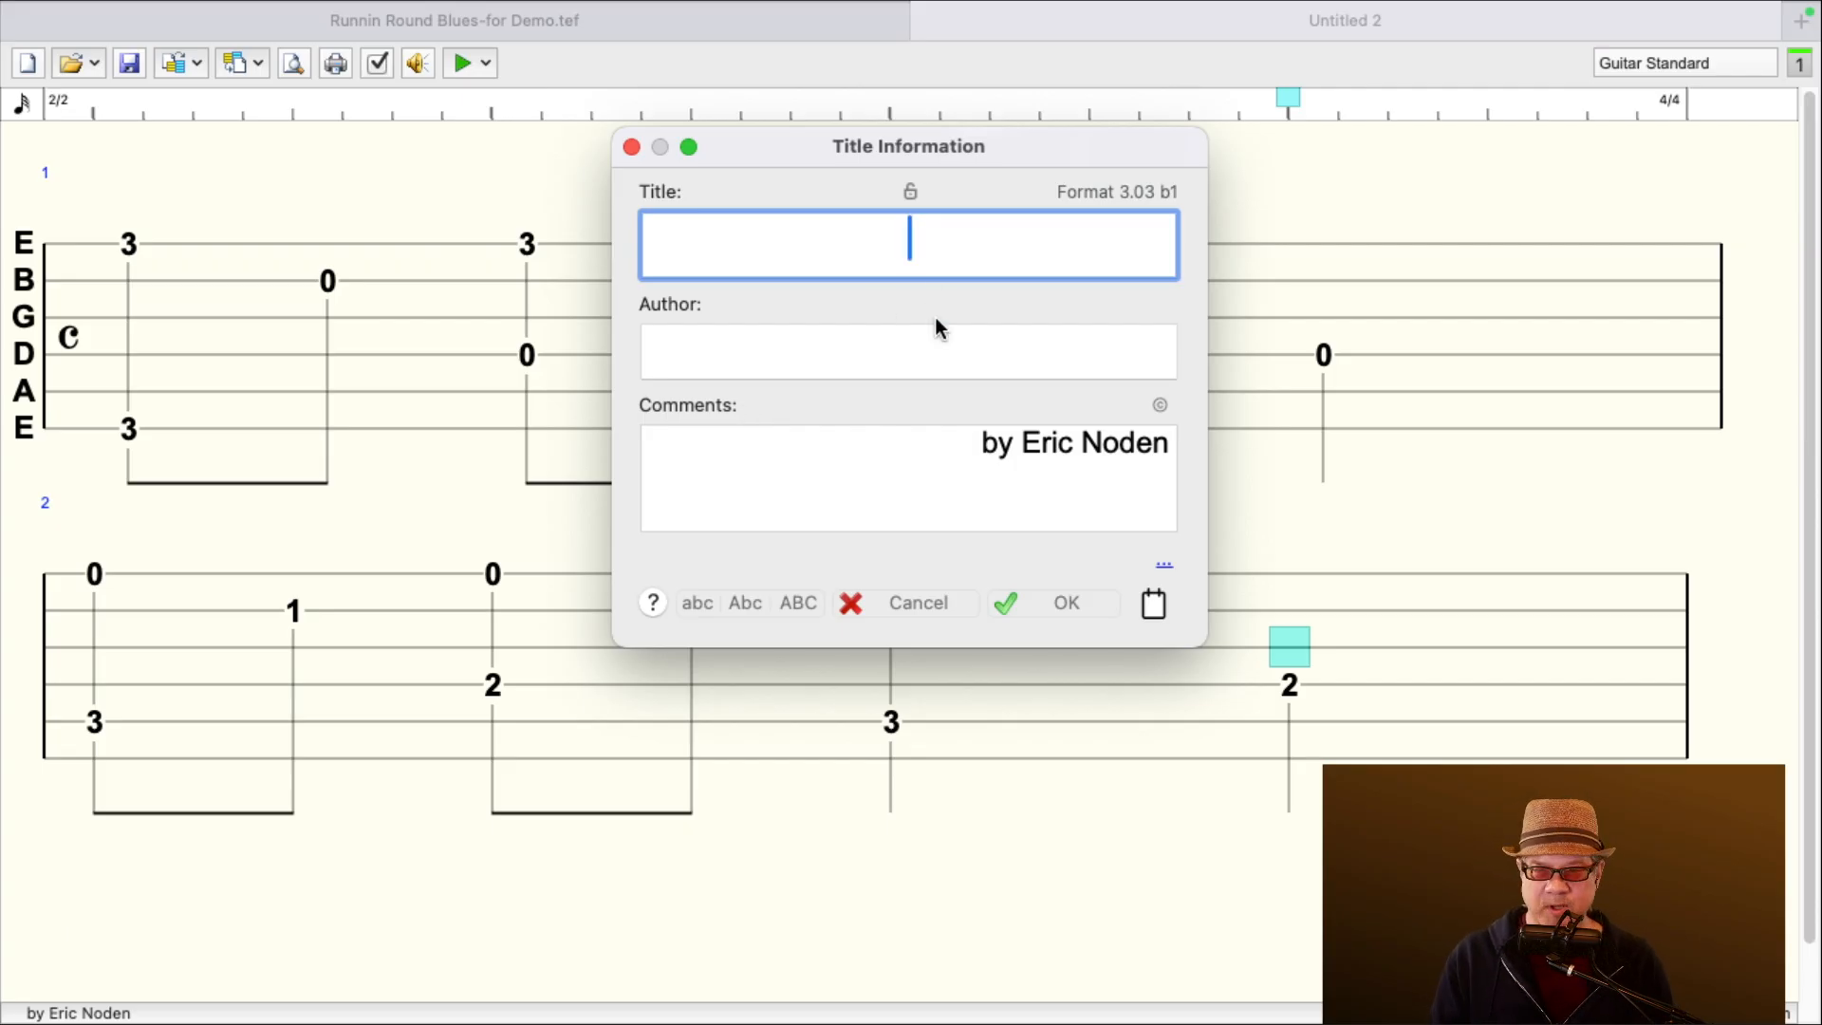
pyautogui.write('Cool Tune in G')
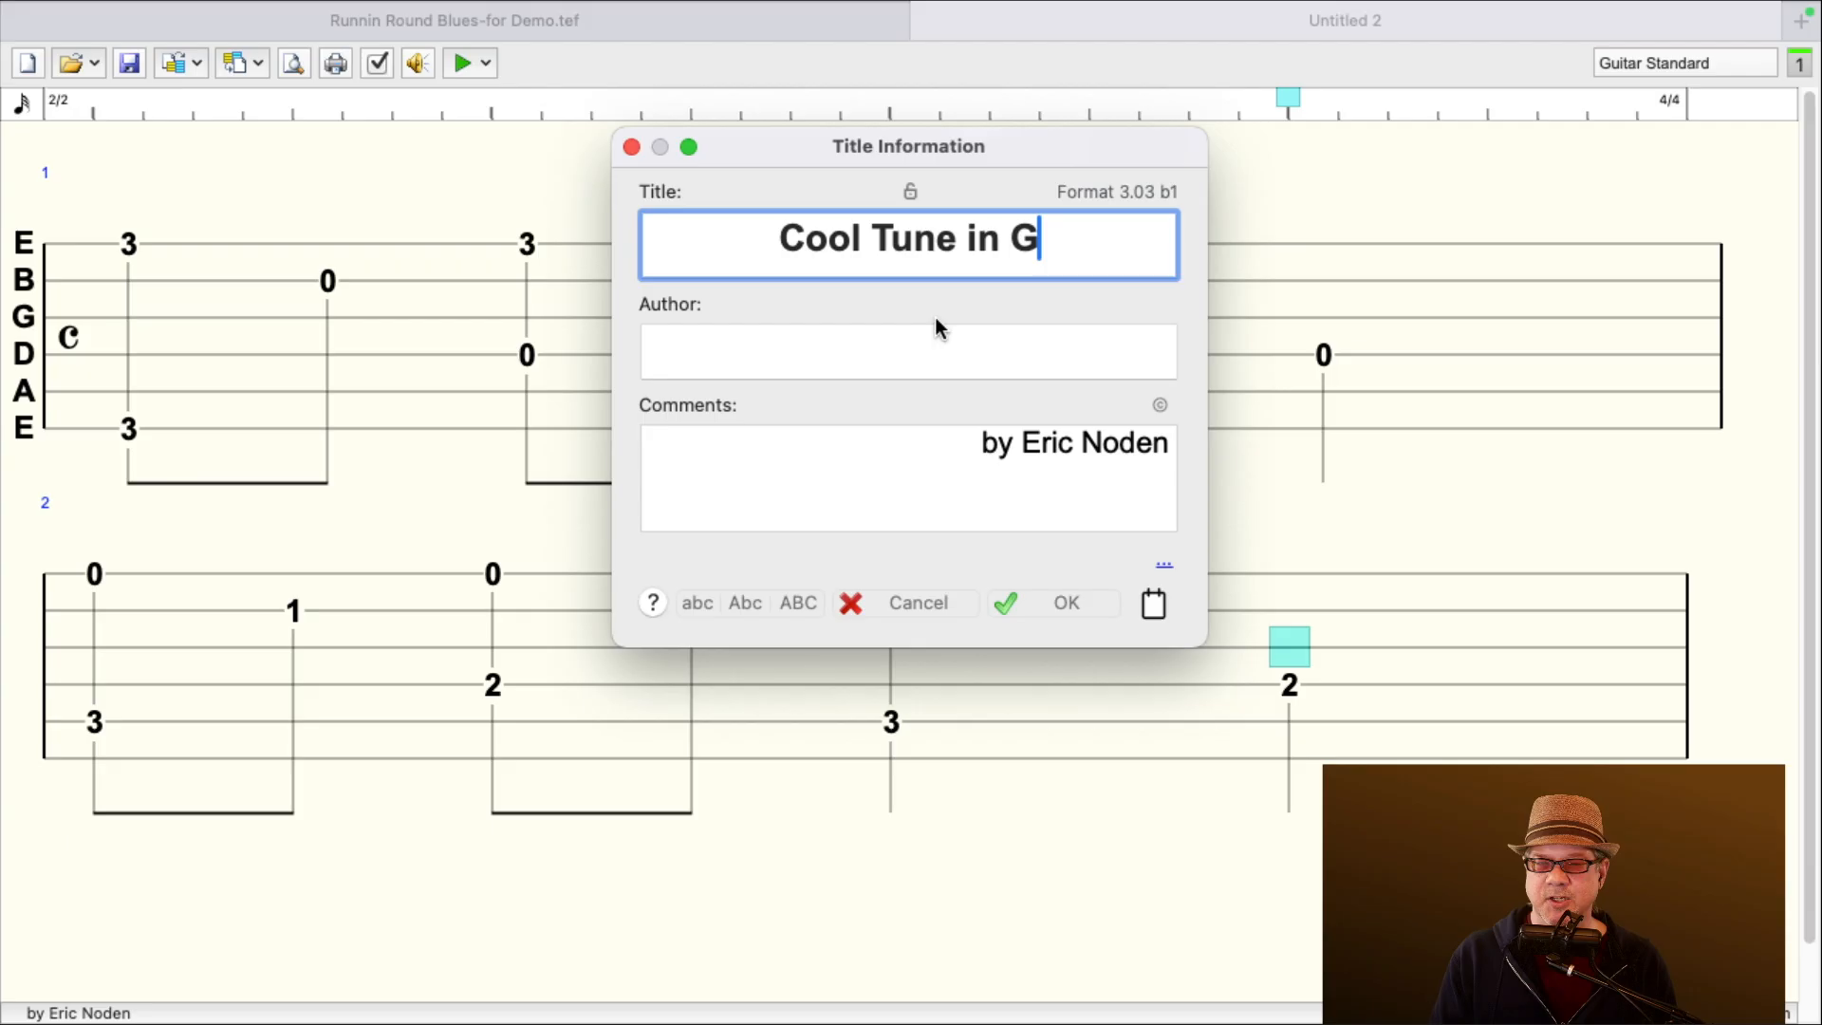
pyautogui.click(1064, 604)
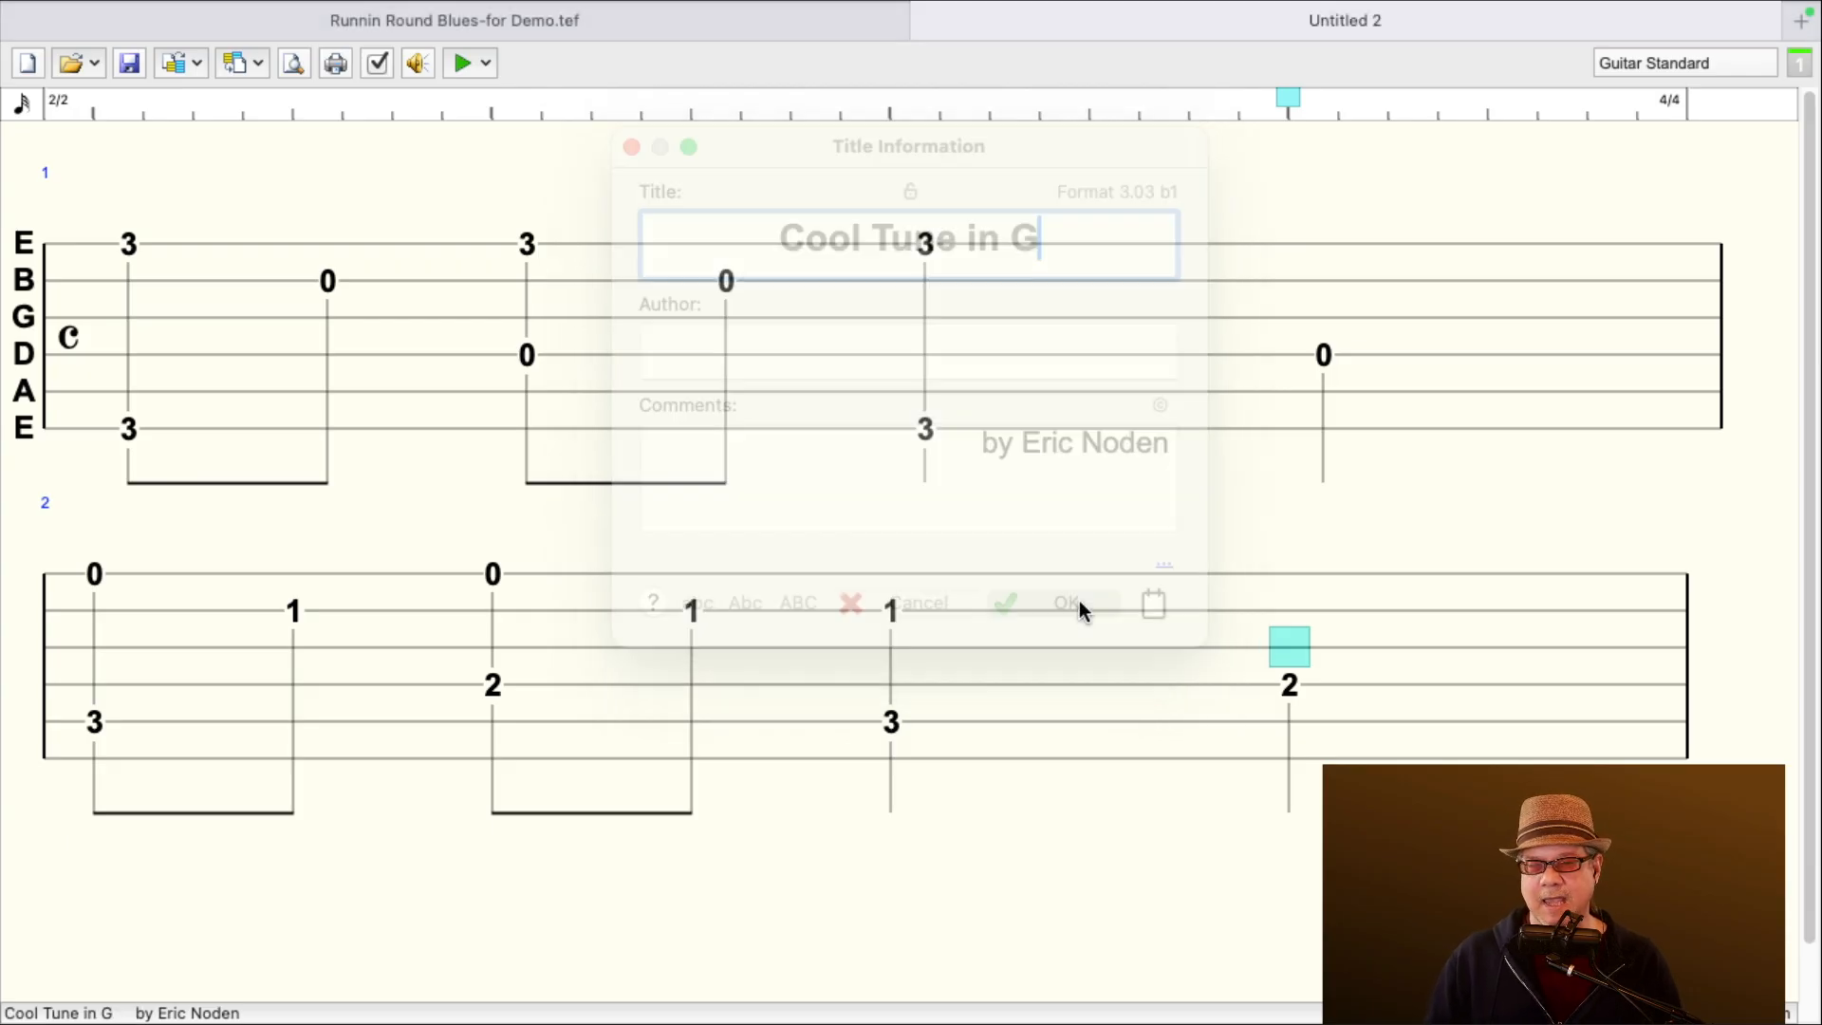
pyautogui.click(1067, 602)
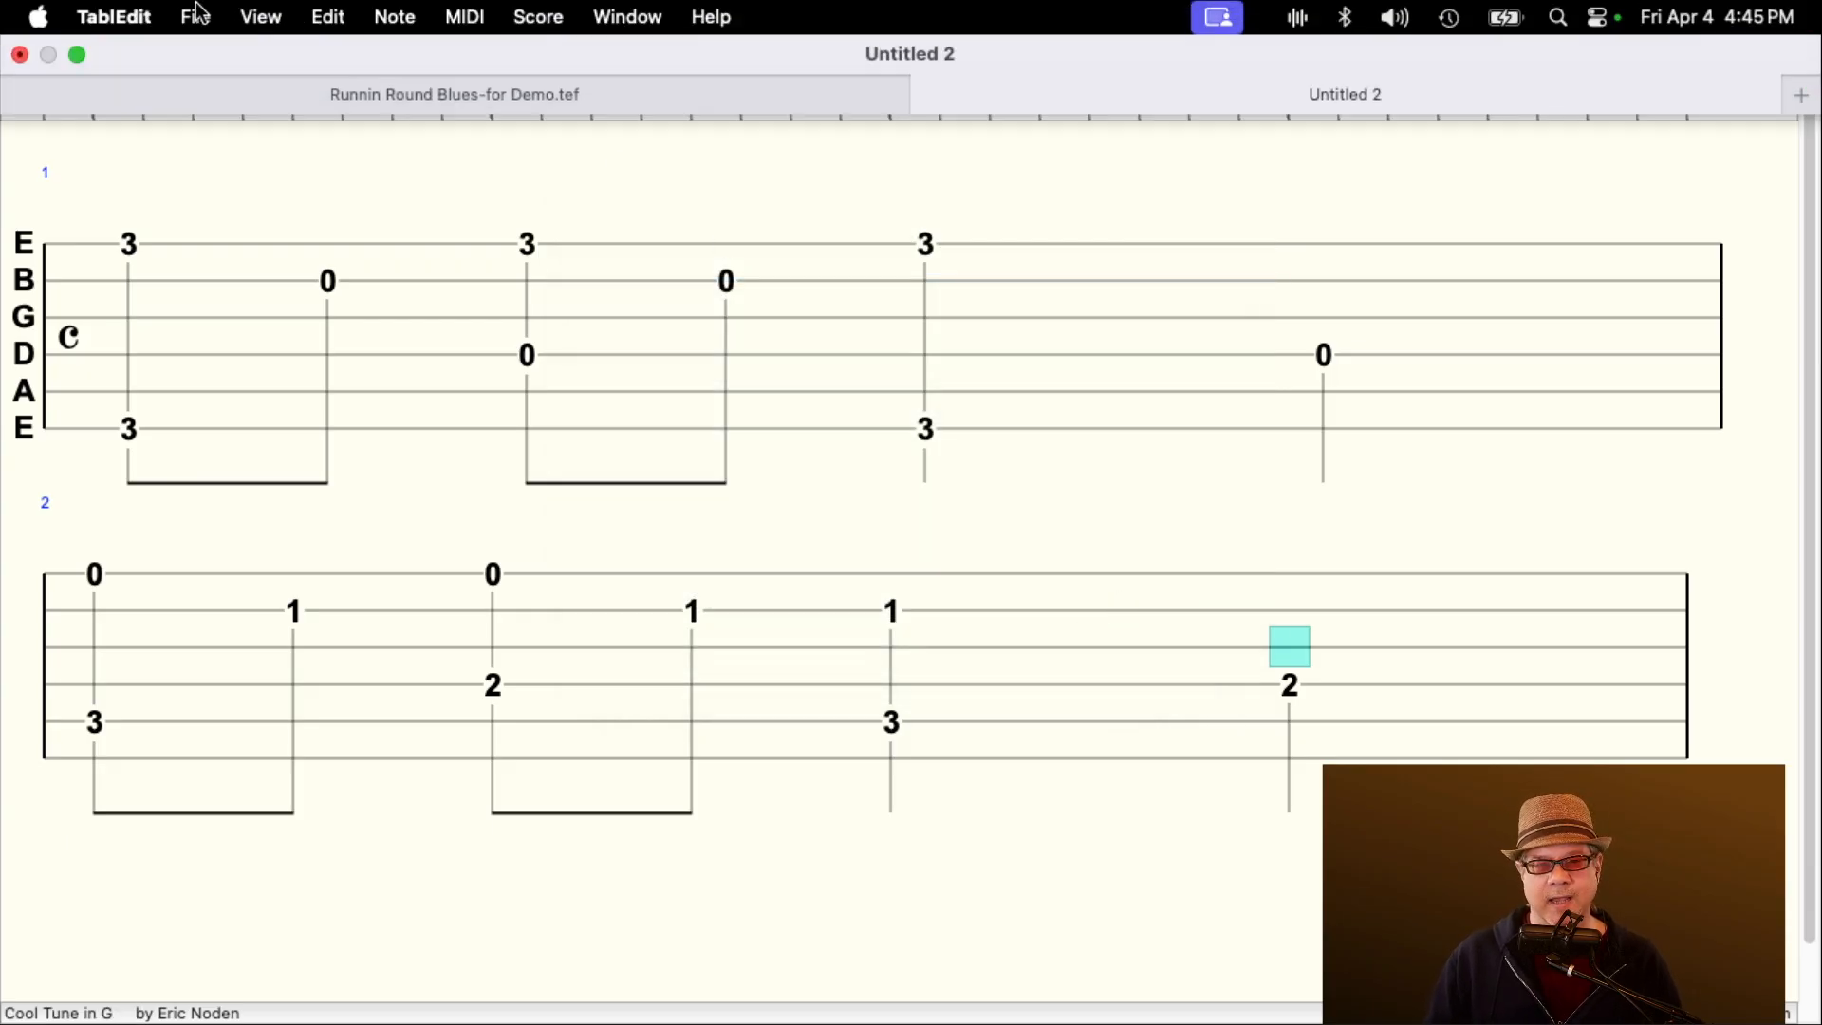
# - Open the print preview and zoom out to see the whole 'Cool Tune in G' page
pyautogui.click(193, 17)
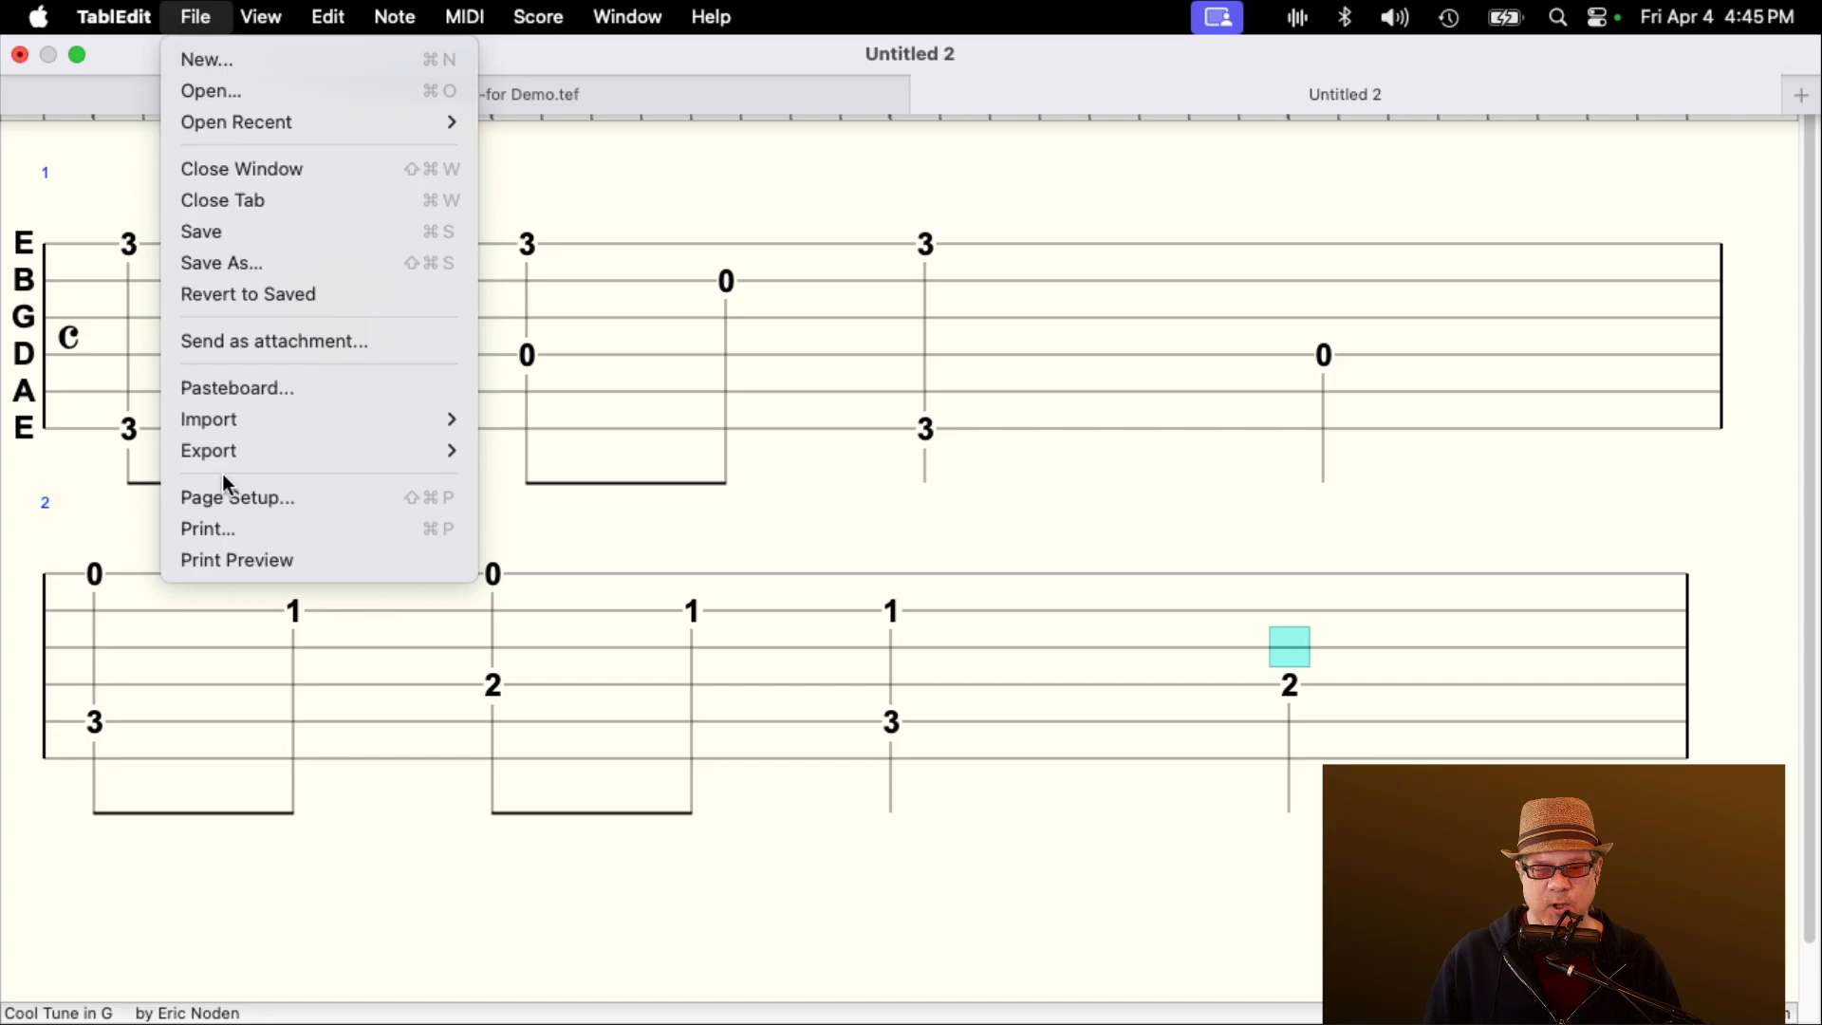
pyautogui.click(236, 559)
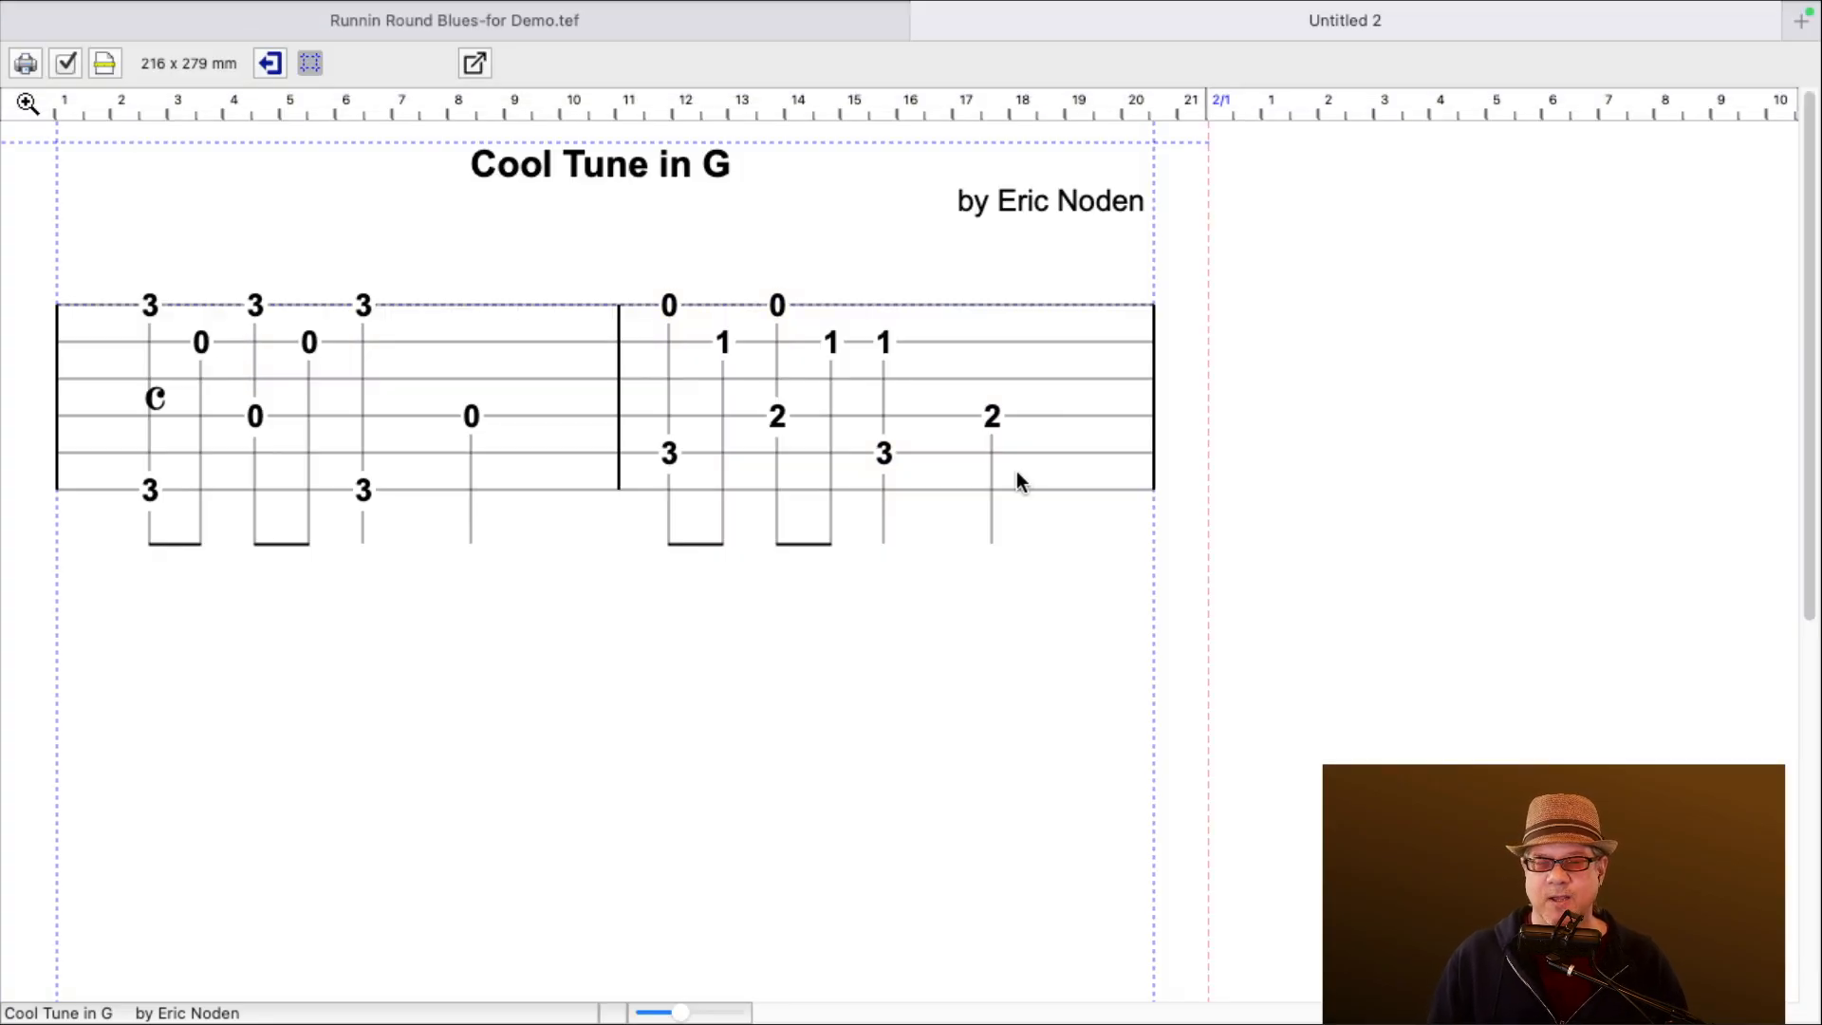
pyautogui.scroll(-3)
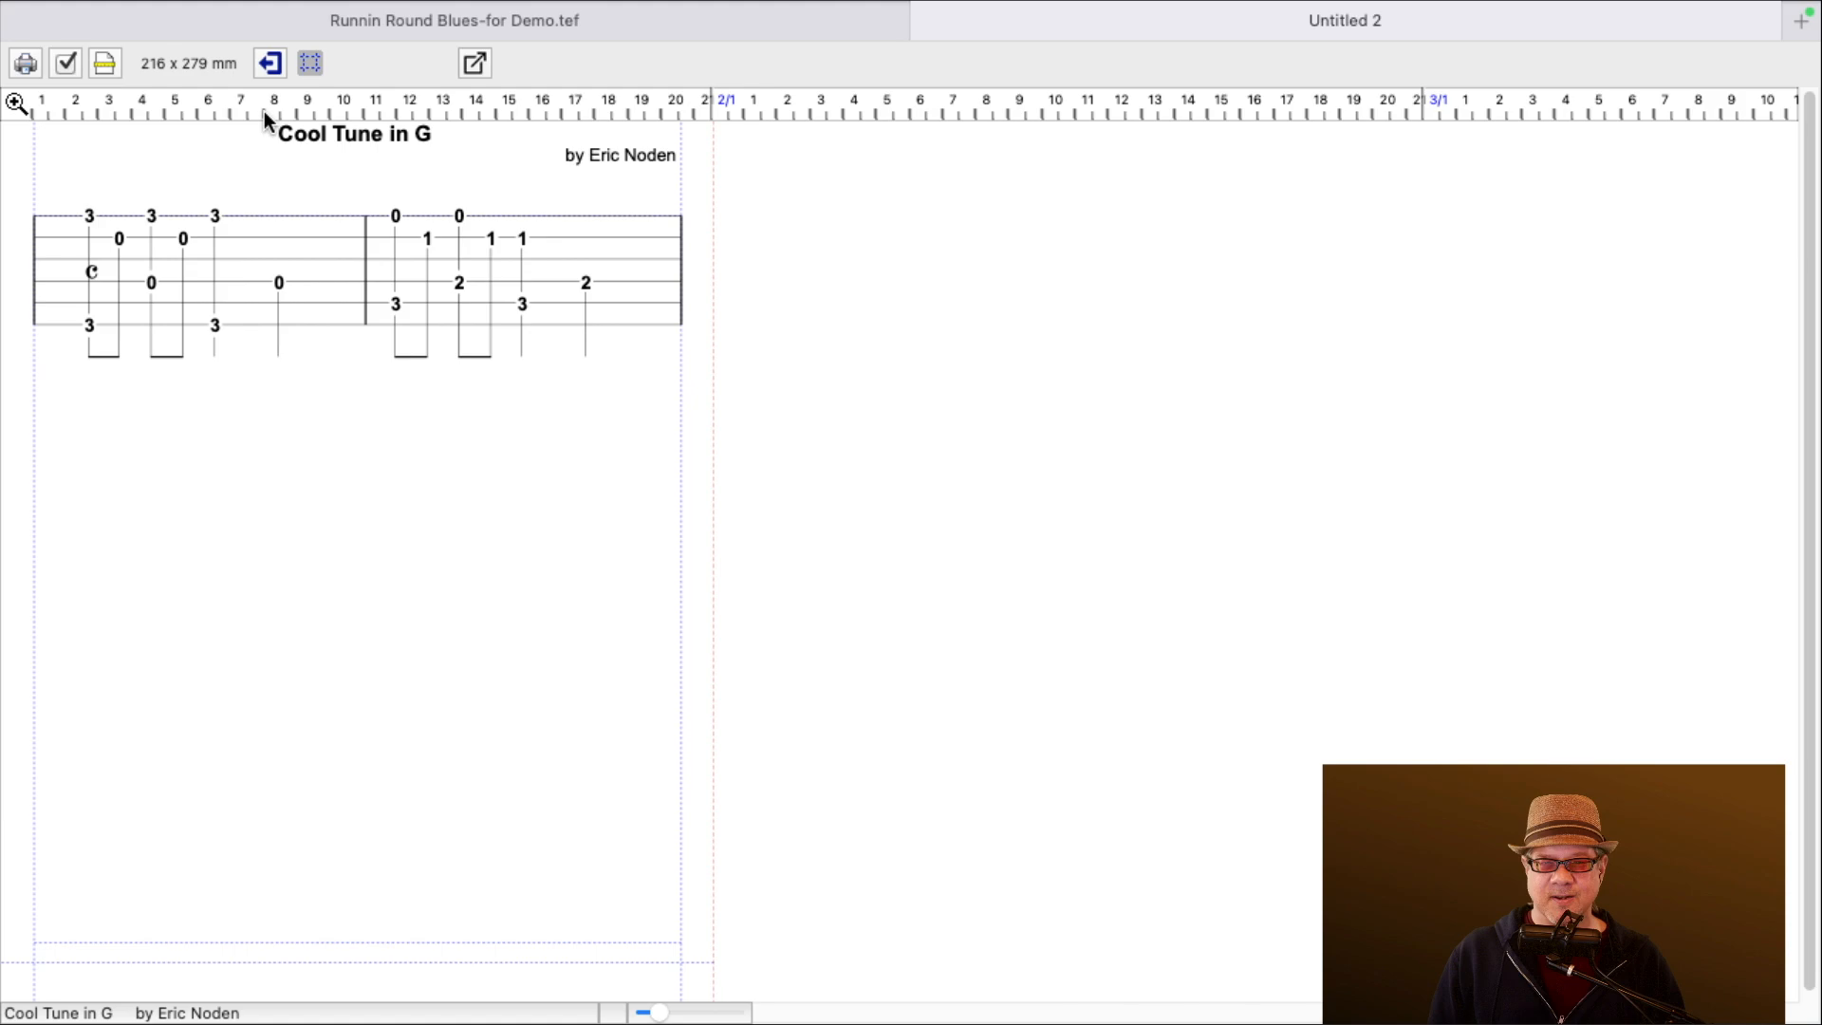
pyautogui.click(78, 55)
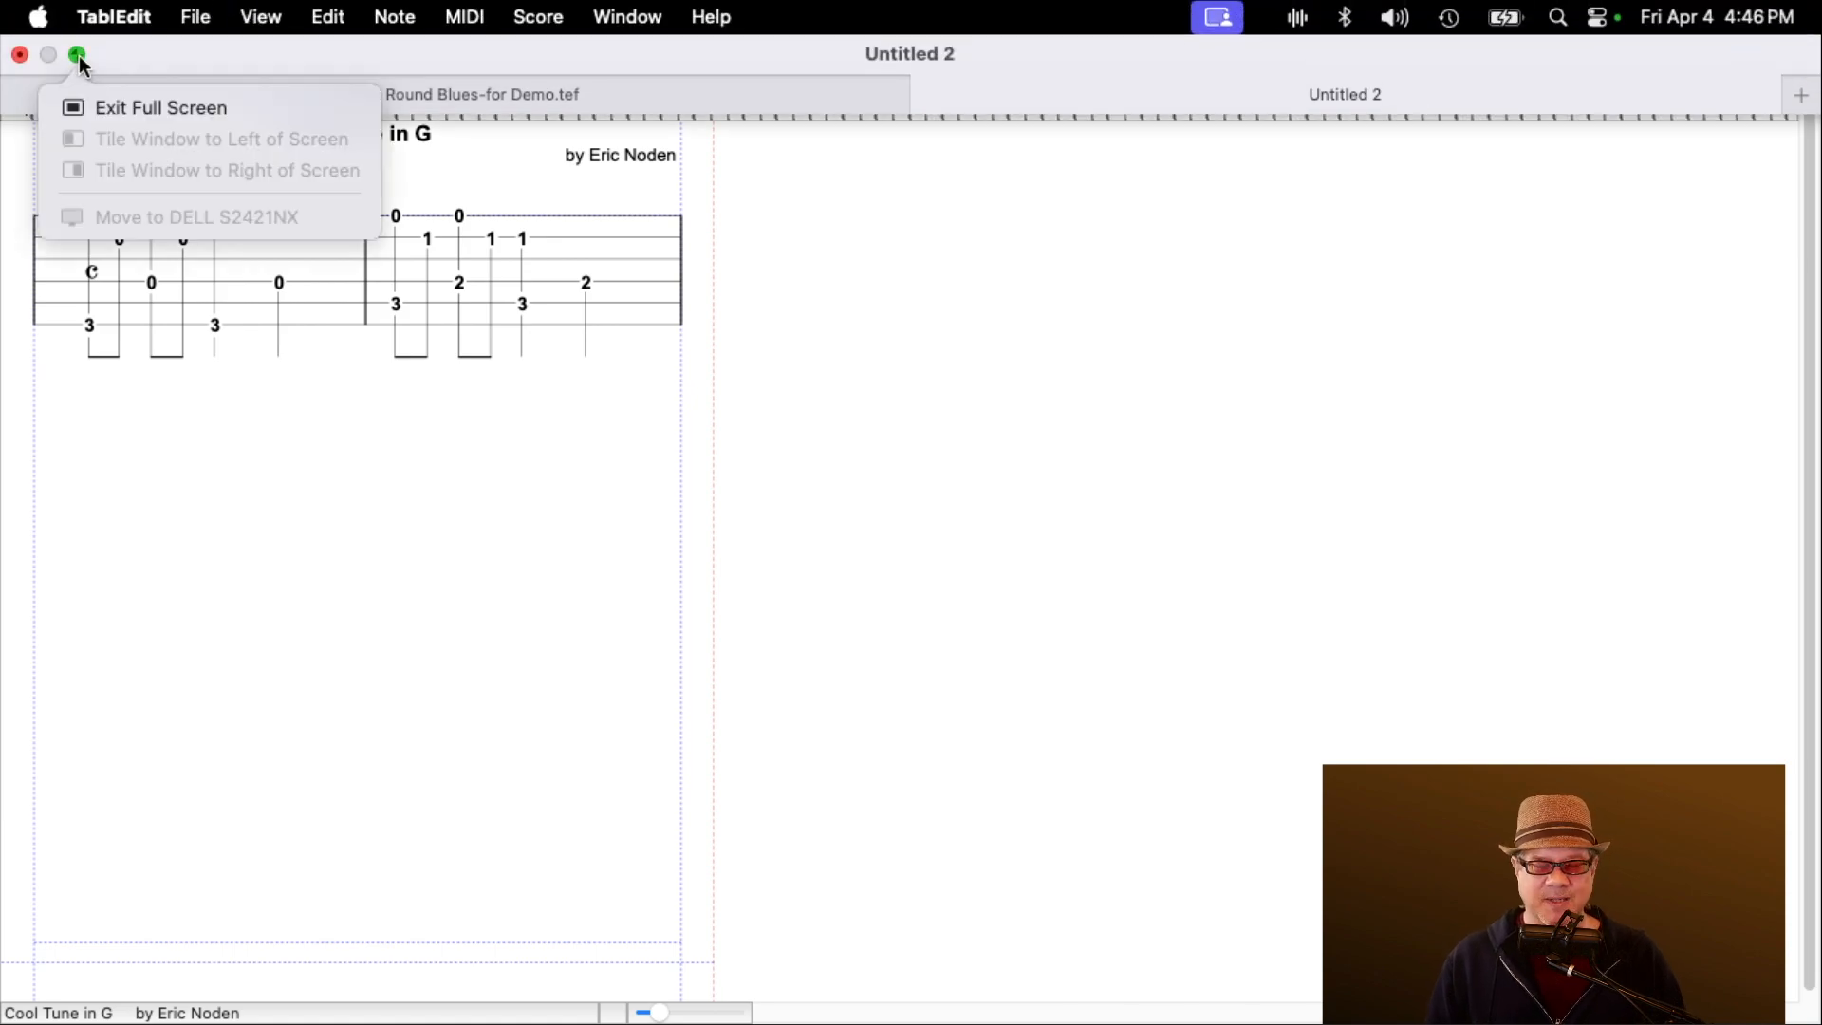